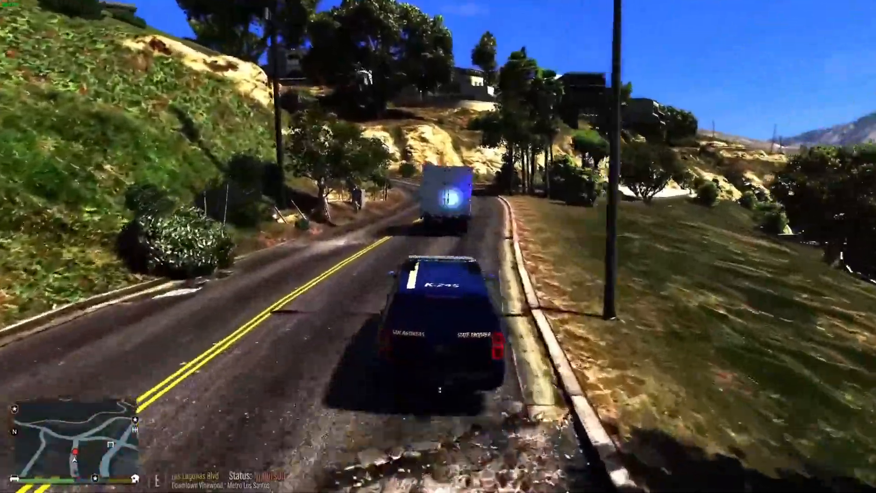
- Quit GTA V after the police-van drive and bring up the browser with the mod download pages
{"action": "key", "text": "w"}
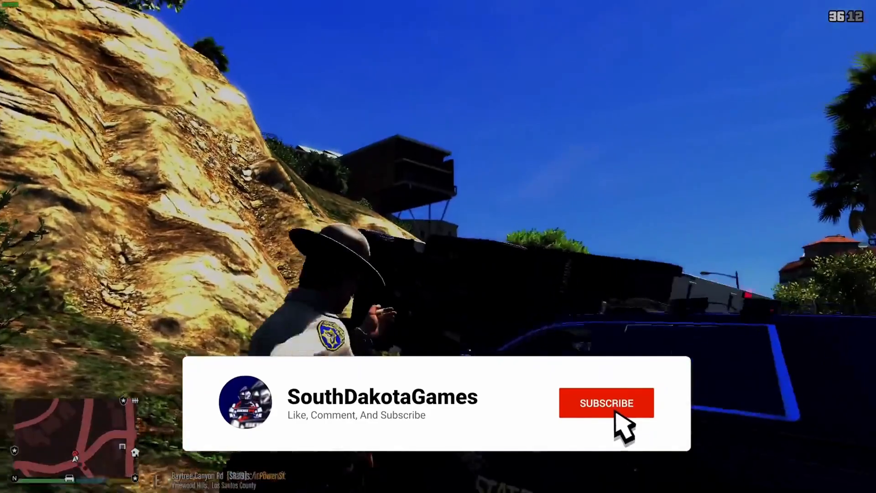
{"action": "left_click", "coordinate": [606, 403]}
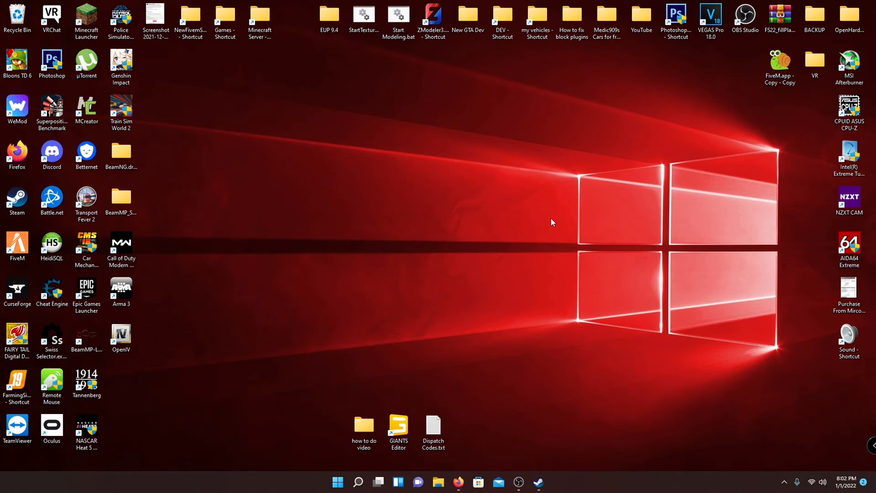
{"action": "mouse_move", "coordinate": [557, 321]}
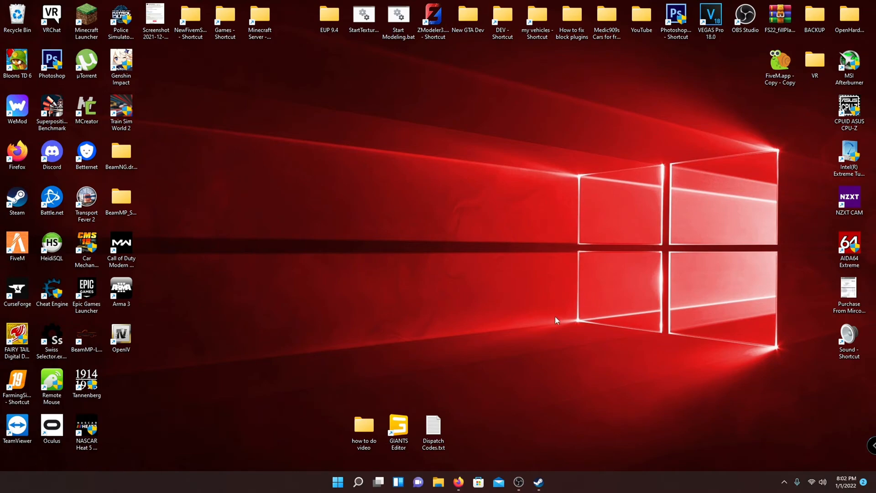
{"action": "left_click", "coordinate": [458, 480]}
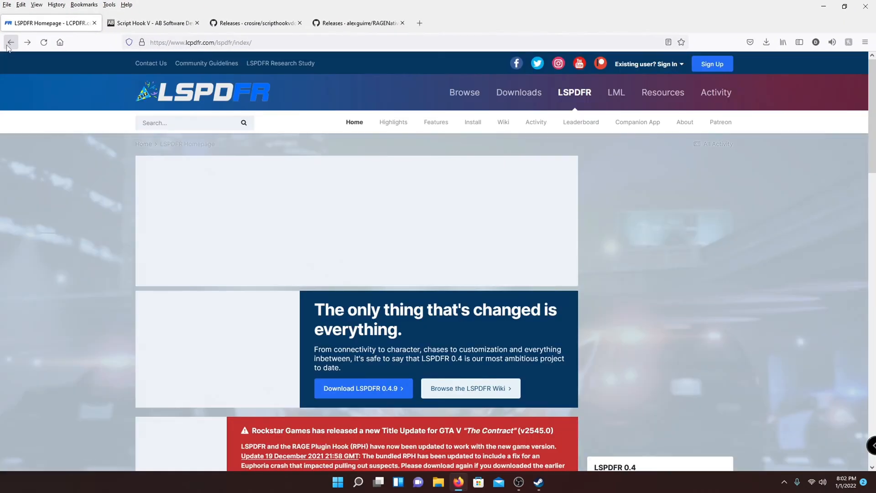
- Go to the LSPDFR 0.4.9 download page on LCPDFR.com and review it
{"action": "scroll", "scroll_direction": "down", "scroll_amount": 3}
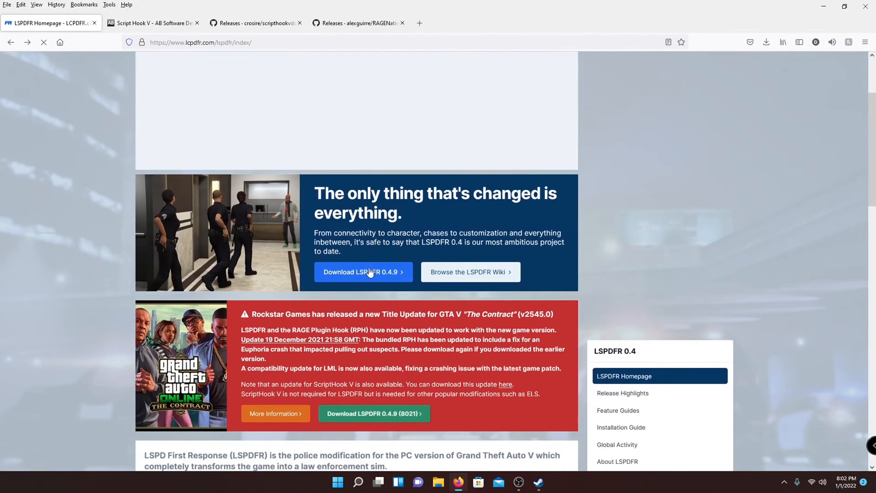
{"action": "left_click", "coordinate": [363, 272]}
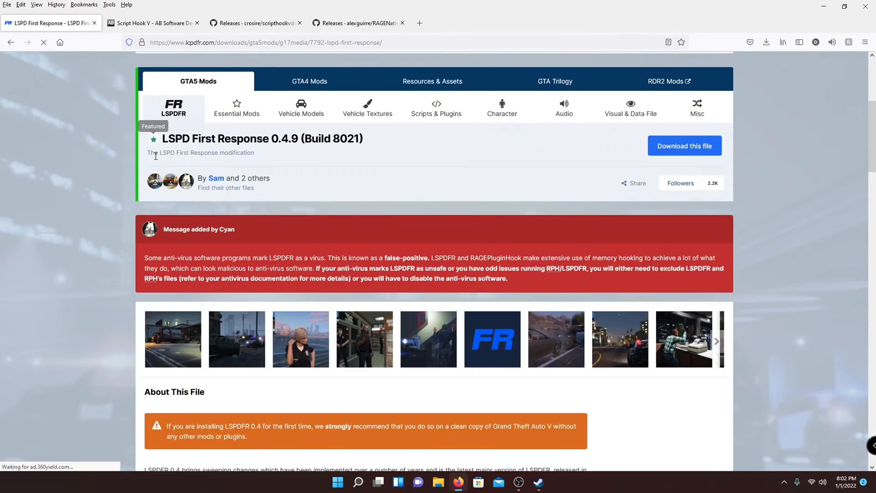
{"action": "right_click", "coordinate": [204, 139]}
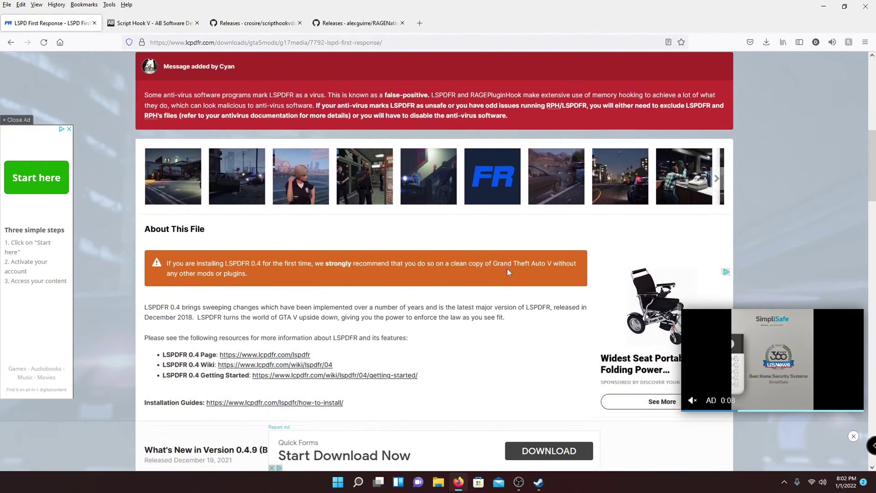
{"action": "scroll", "scroll_direction": "up", "scroll_amount": 3}
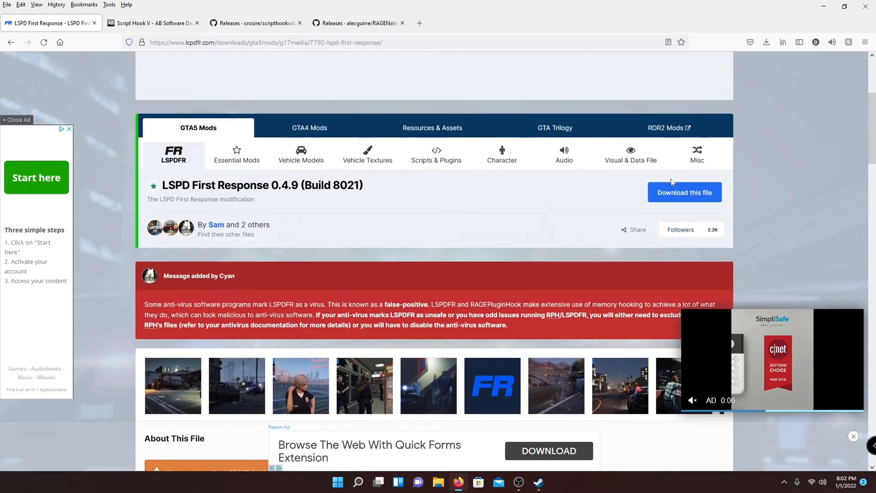
{"action": "scroll", "scroll_direction": "down", "scroll_amount": 3}
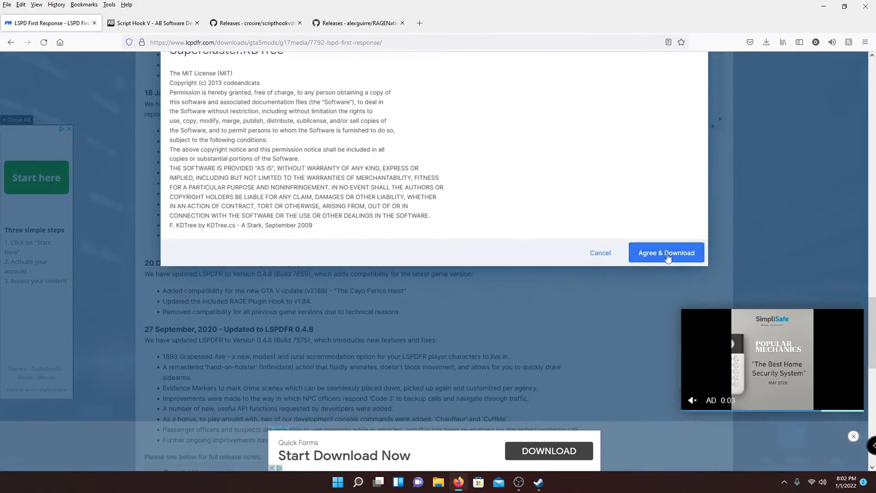
- Agree to the license and start downloading LSPDFR_049_8021_Manual_Install.zip
{"action": "left_click", "coordinate": [667, 253]}
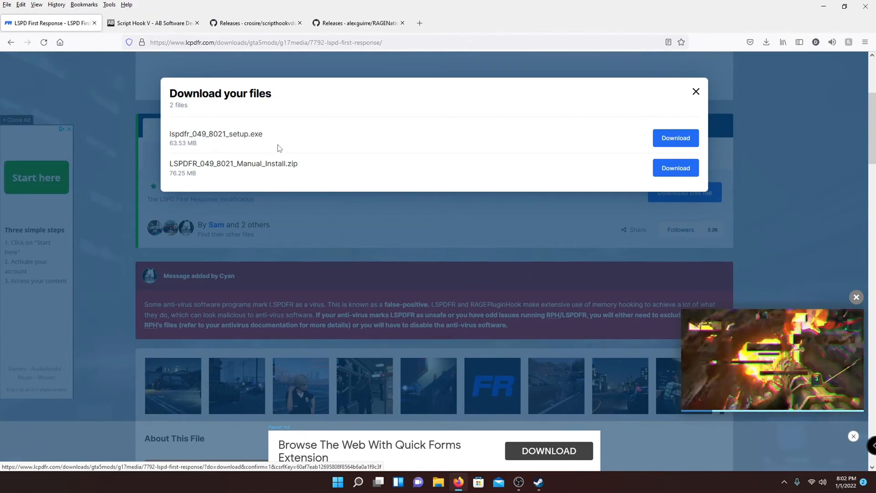
{"action": "double_click", "coordinate": [233, 163]}
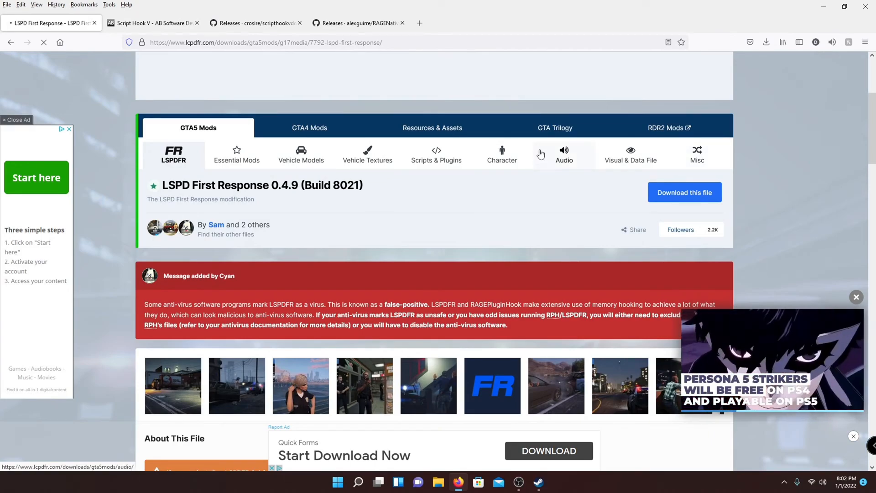
{"action": "left_click", "coordinate": [684, 191]}
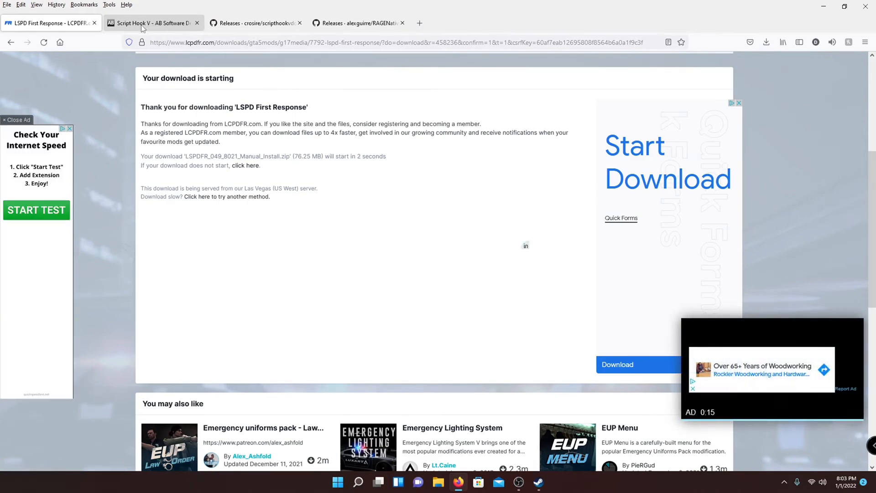
- Save the Script Hook V 1.0.2545.0 zip from the dev-c.com page to the computer
{"action": "left_click", "coordinate": [145, 23]}
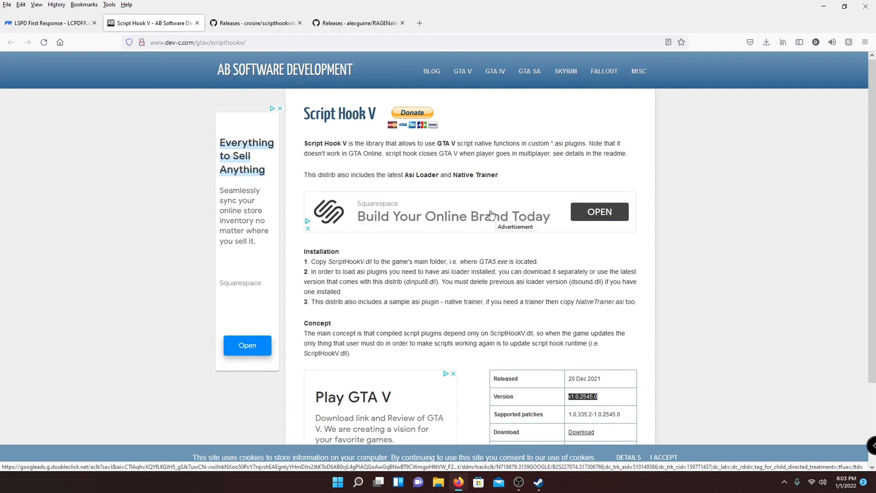
{"action": "scroll", "scroll_direction": "down", "scroll_amount": 3}
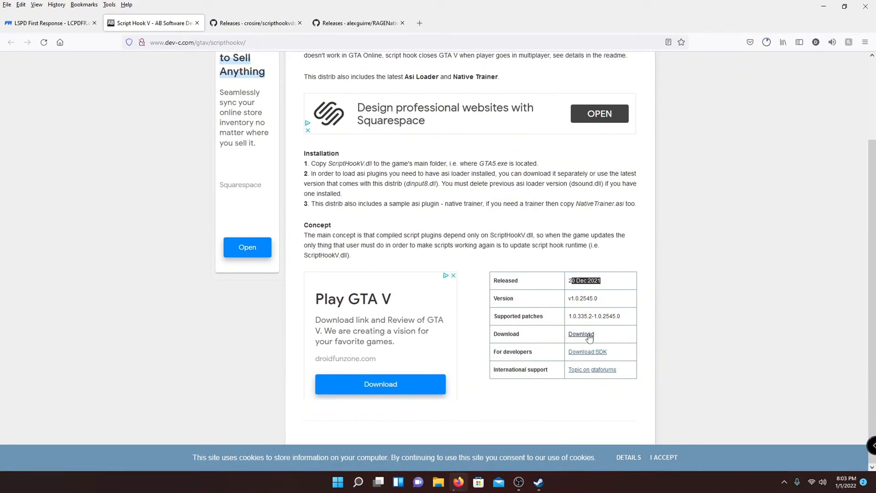
{"action": "left_click", "coordinate": [581, 335]}
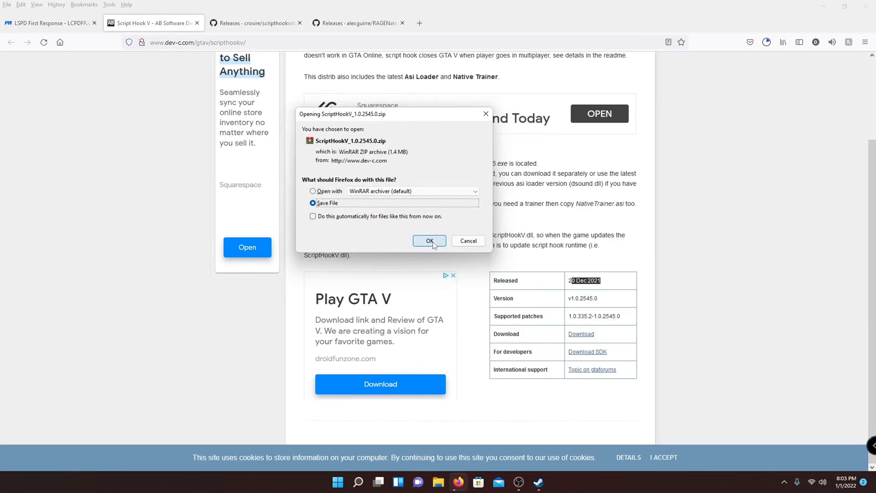
{"action": "left_click", "coordinate": [429, 241]}
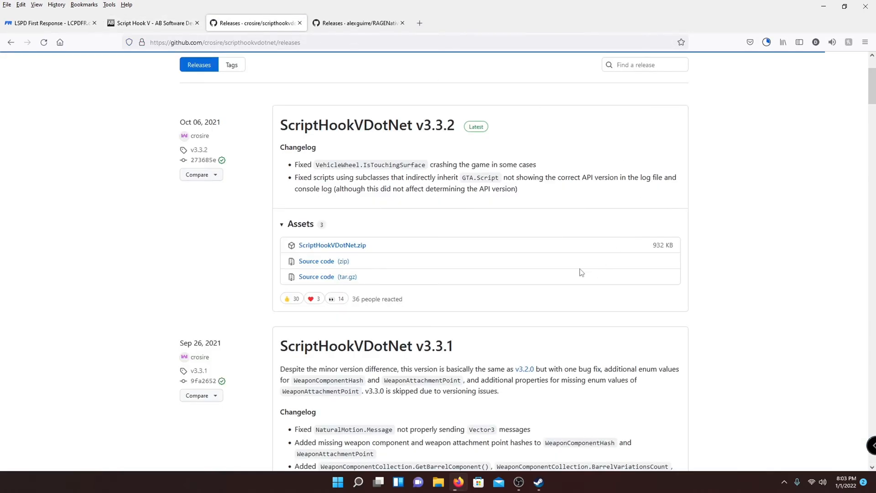
{"action": "mouse_move", "coordinate": [355, 130]}
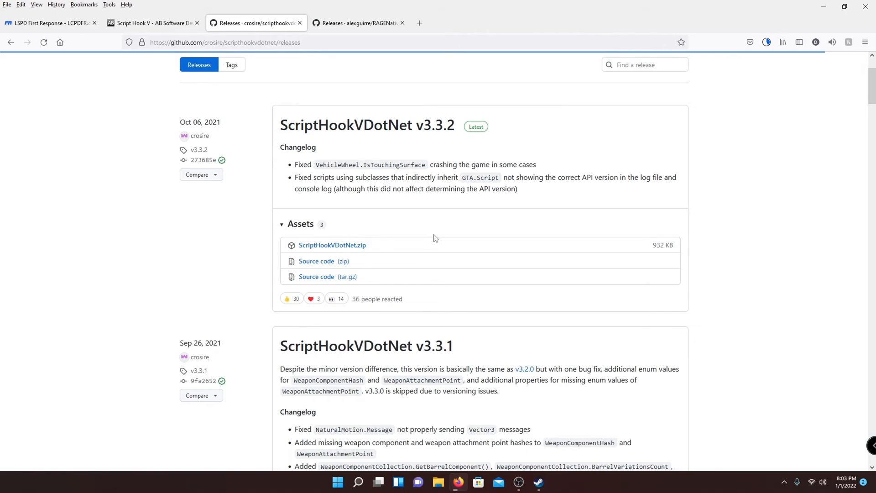
{"action": "mouse_move", "coordinate": [433, 238]}
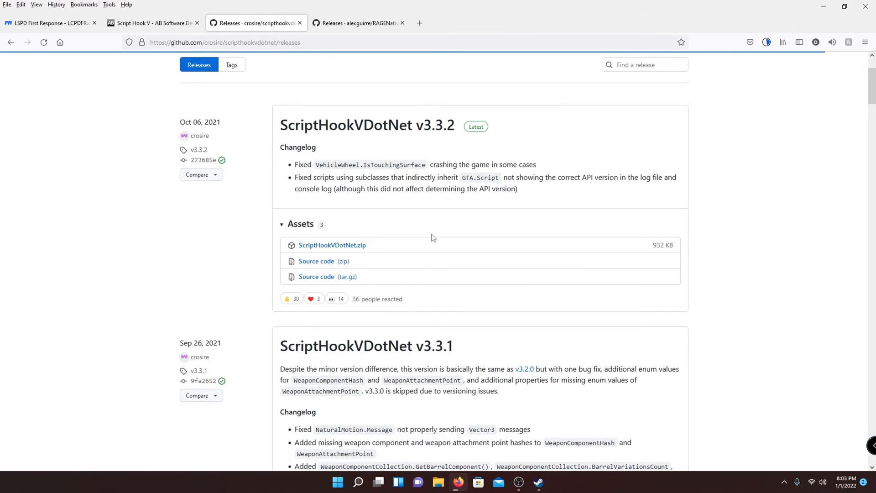
{"action": "mouse_move", "coordinate": [413, 242]}
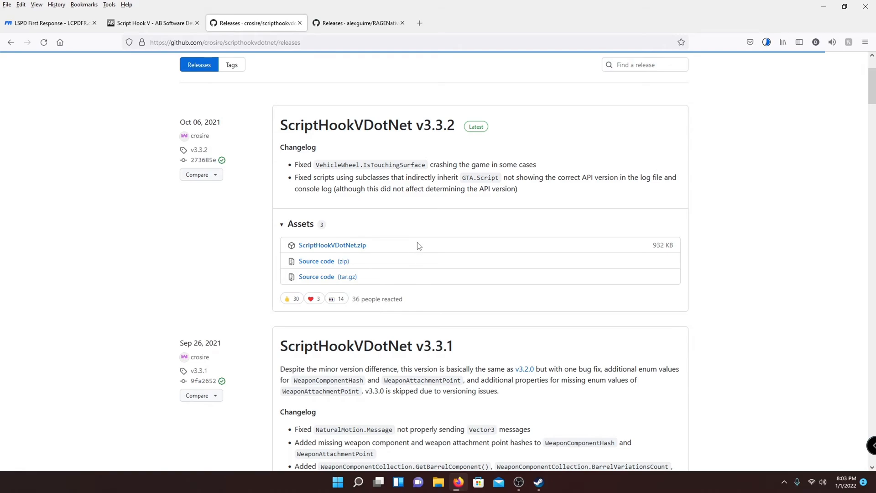
{"action": "mouse_move", "coordinate": [433, 253]}
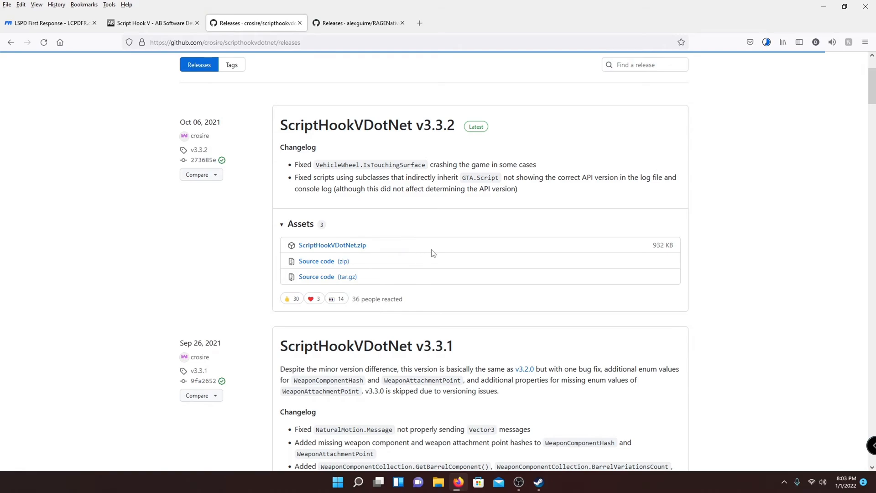
{"action": "mouse_move", "coordinate": [314, 248]}
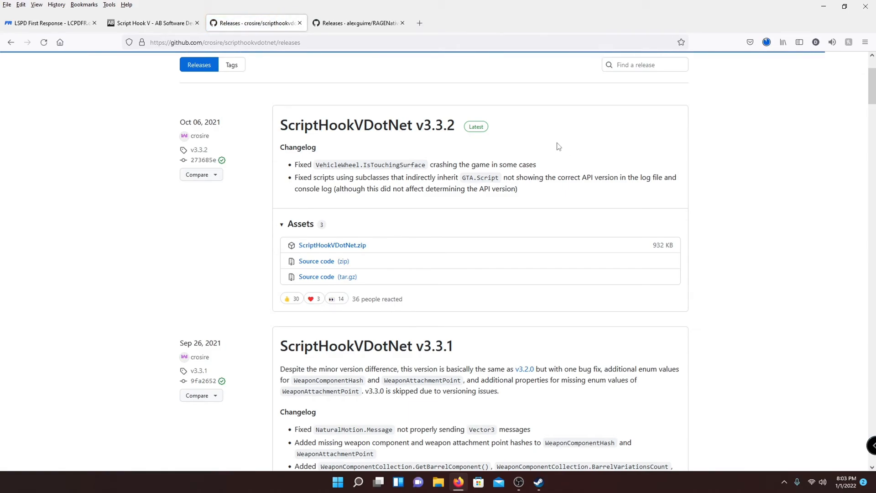
{"action": "mouse_move", "coordinate": [547, 138]}
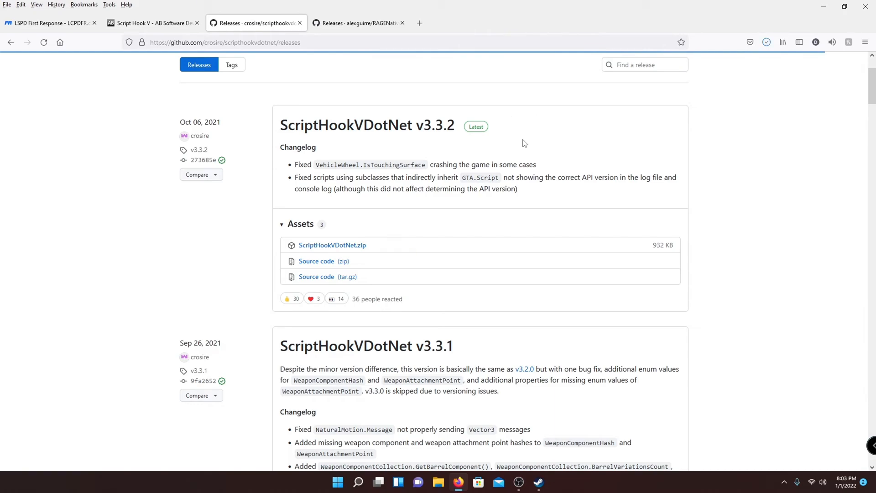
- Download RAGENativeUI.zip from the 1.8.2 GitHub release and show Firefox's Downloads panel
{"action": "left_click", "coordinate": [355, 22]}
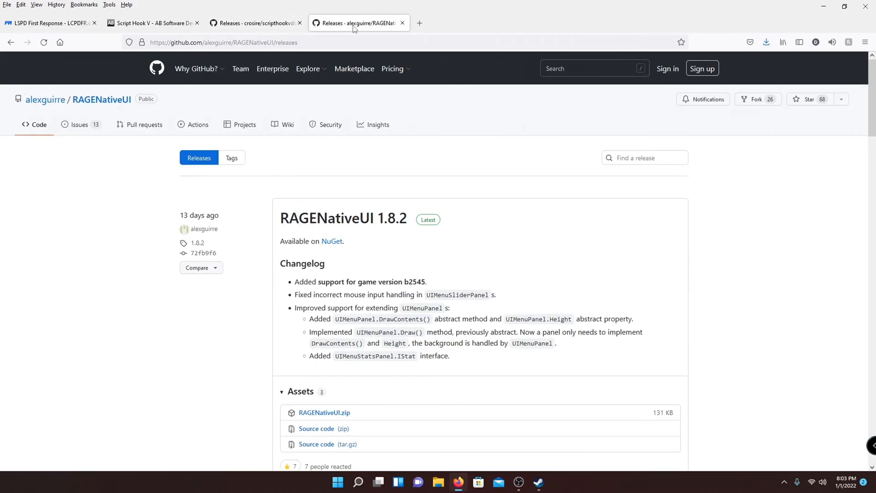
{"action": "scroll", "scroll_direction": "down", "scroll_amount": 3}
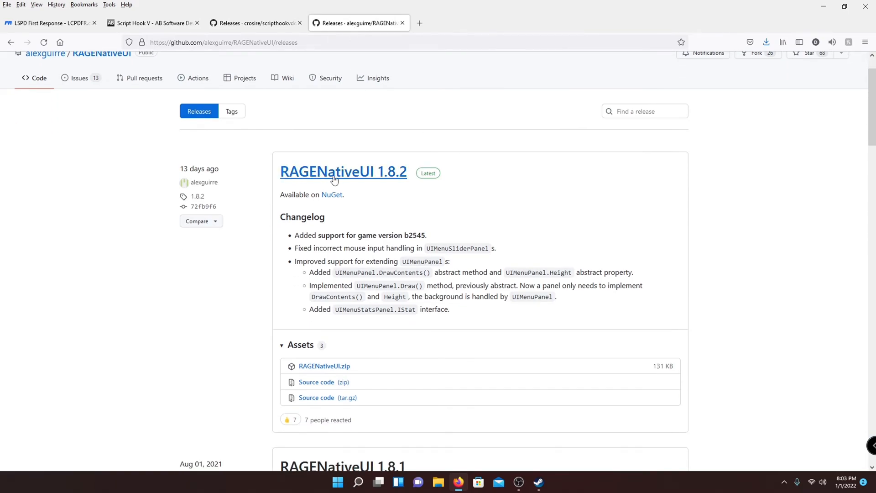
{"action": "mouse_move", "coordinate": [483, 237]}
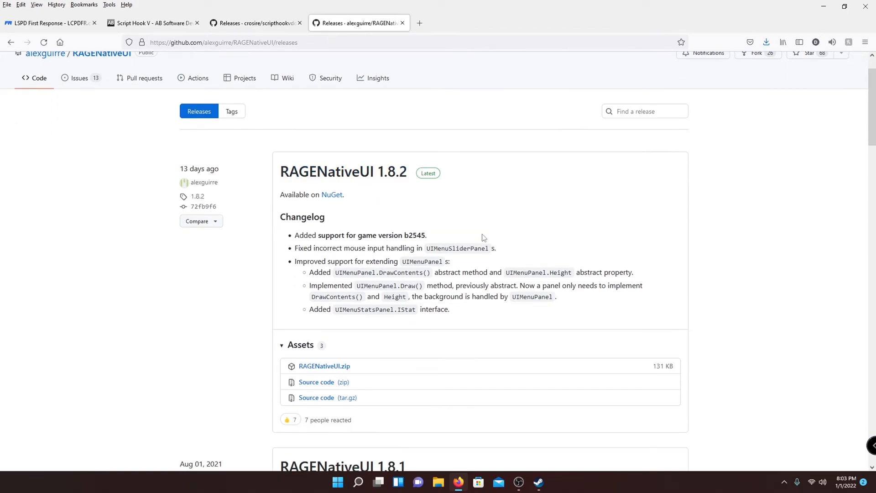
{"action": "scroll", "scroll_direction": "down", "scroll_amount": 3}
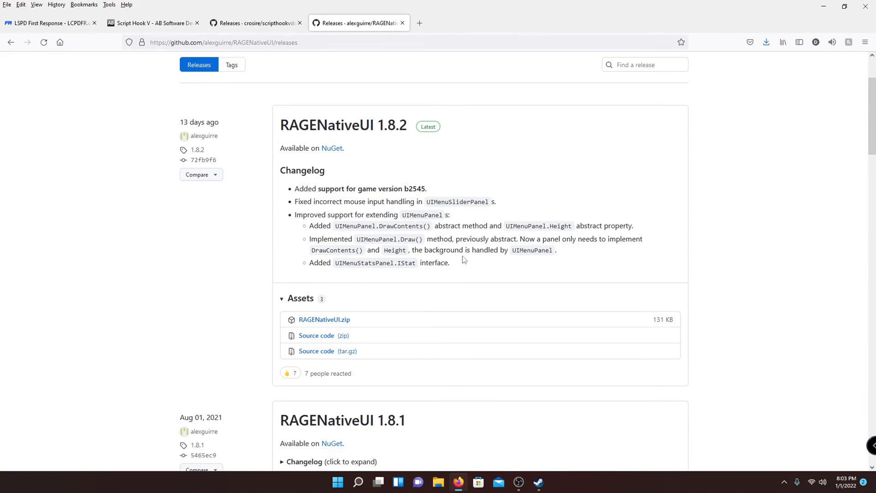
{"action": "mouse_move", "coordinate": [463, 267]}
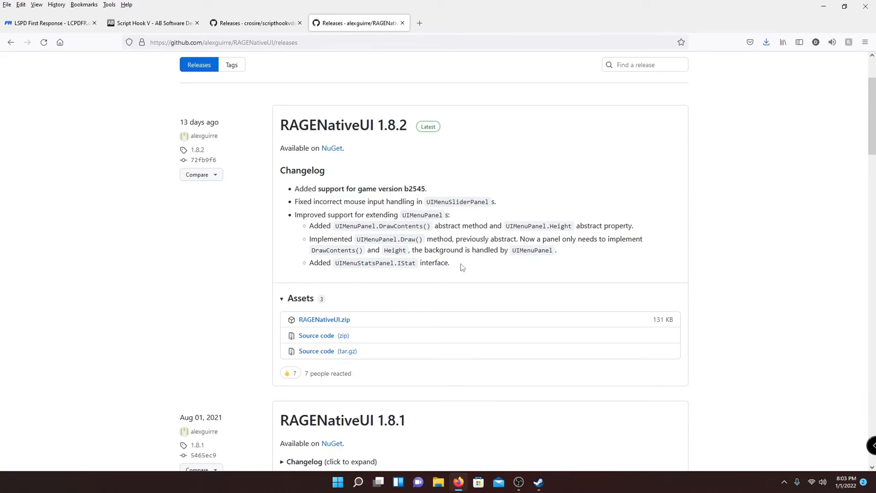
{"action": "mouse_move", "coordinate": [457, 265]}
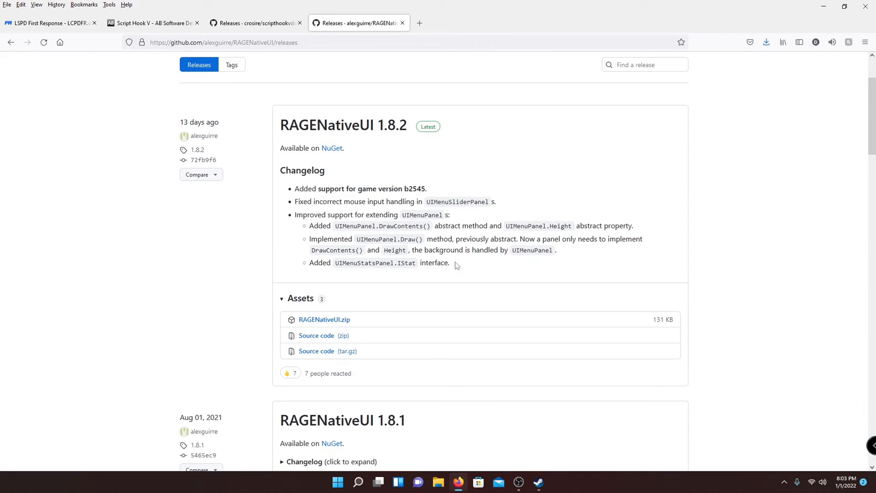
{"action": "scroll", "scroll_direction": "down", "scroll_amount": 3}
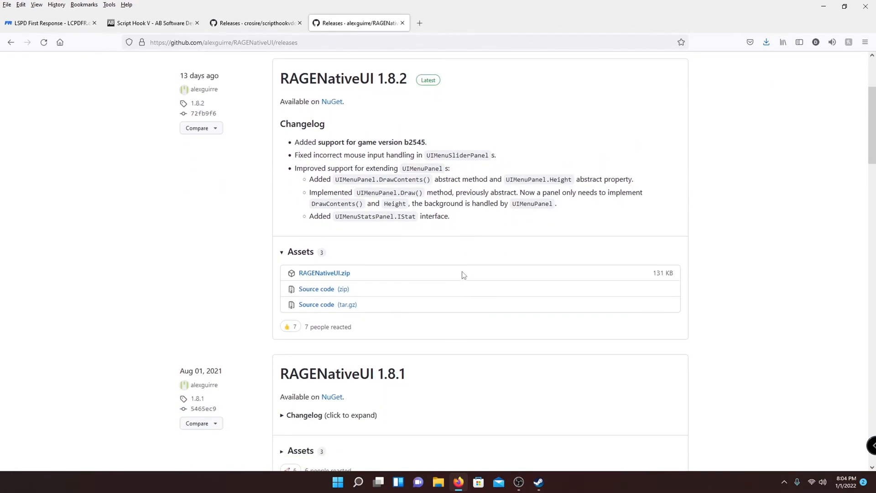
{"action": "mouse_move", "coordinate": [398, 192]}
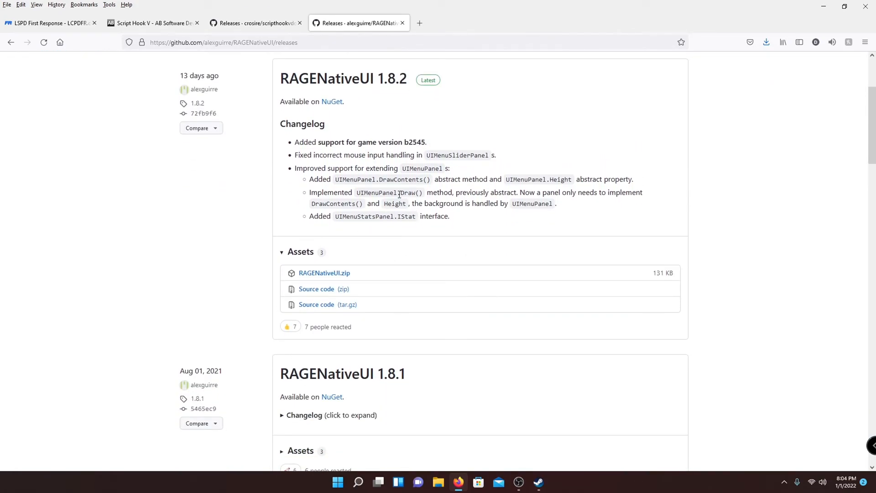
{"action": "mouse_move", "coordinate": [330, 132]}
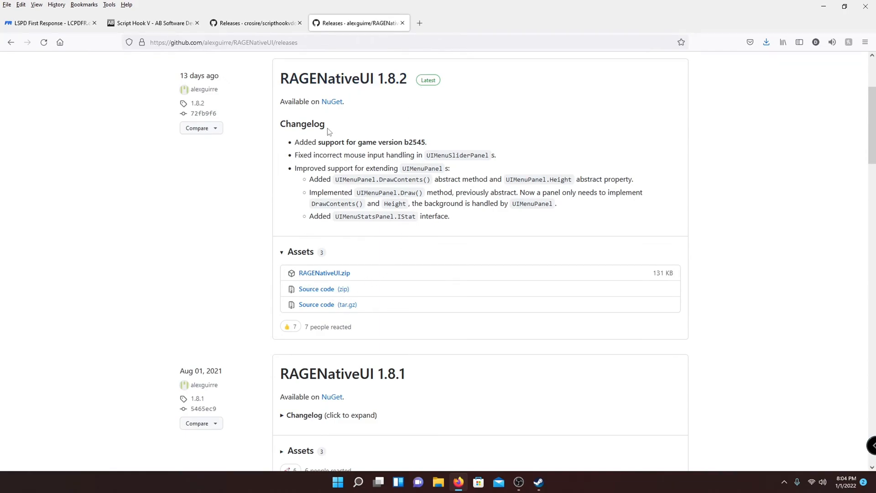
{"action": "mouse_move", "coordinate": [325, 264]}
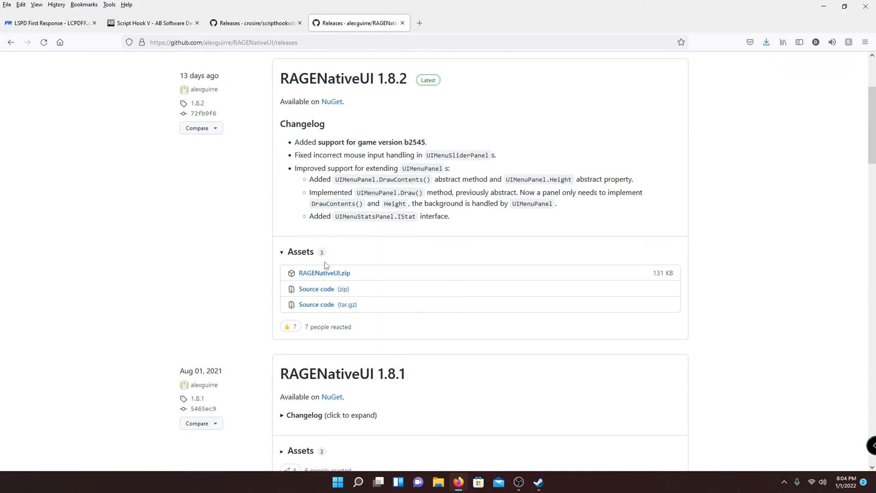
{"action": "mouse_move", "coordinate": [338, 278]}
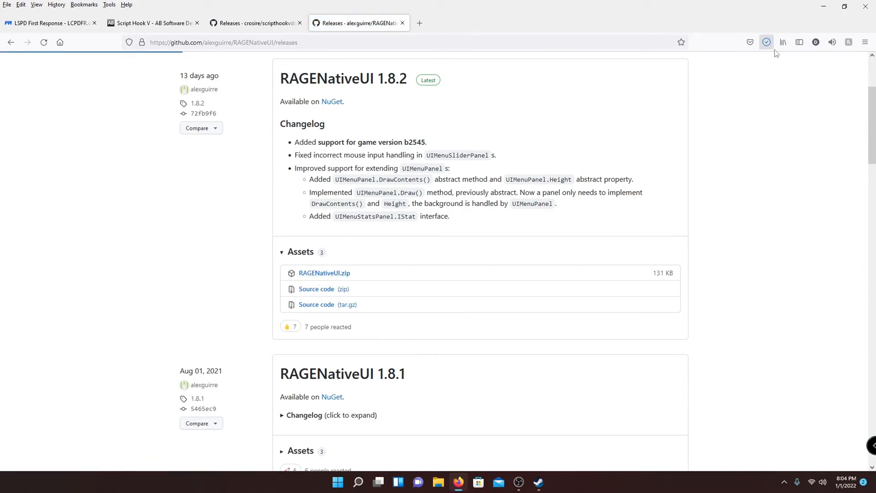
{"action": "left_click", "coordinate": [766, 42]}
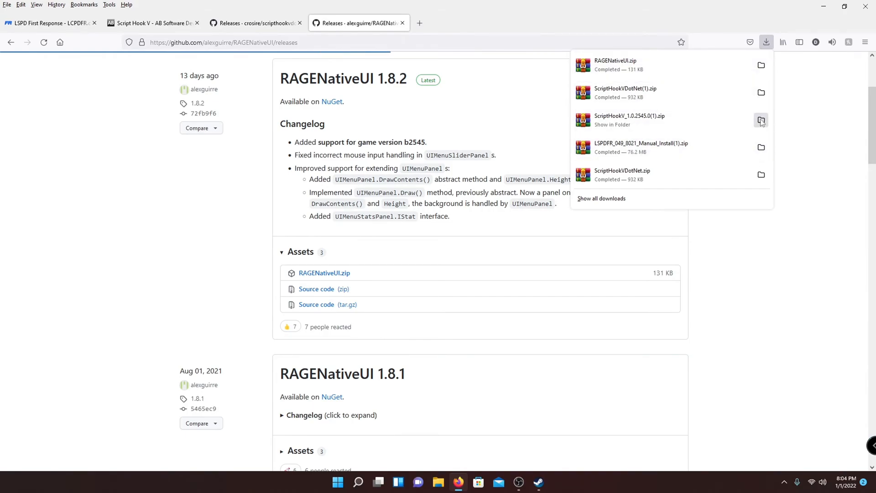
- Show the downloads in their folder, delete the three '(1)' duplicate zips and select the four remaining archives
{"action": "left_click", "coordinate": [762, 121]}
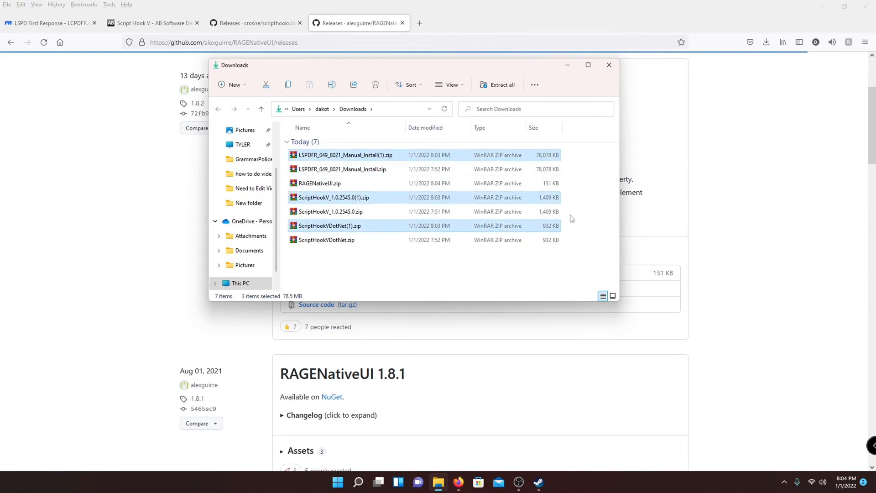
{"action": "left_click", "coordinate": [375, 84]}
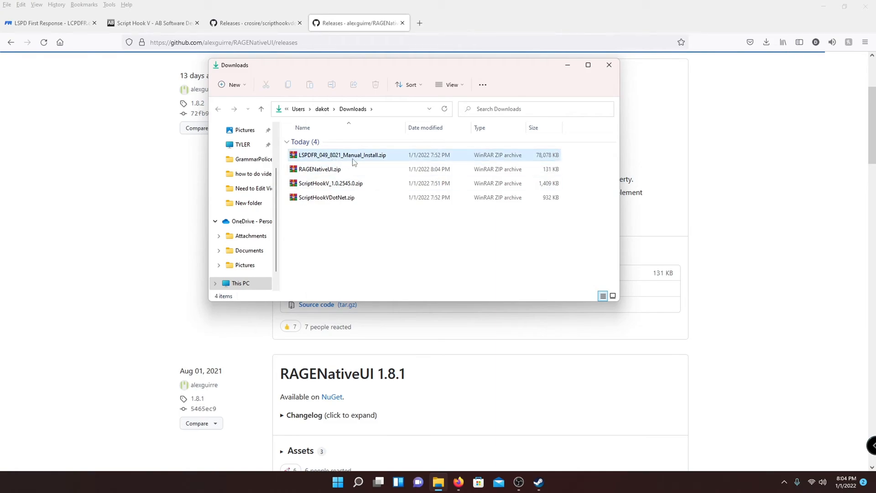
{"action": "mouse_move", "coordinate": [378, 159]}
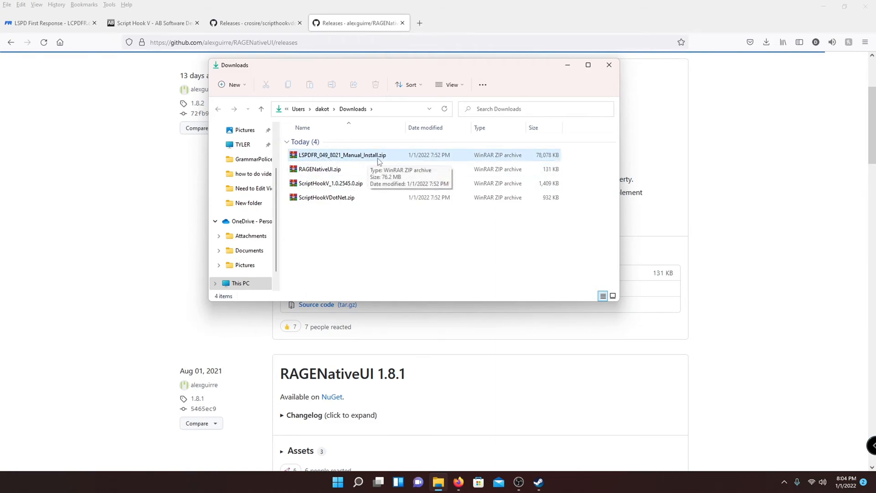
{"action": "left_click", "coordinate": [320, 168]}
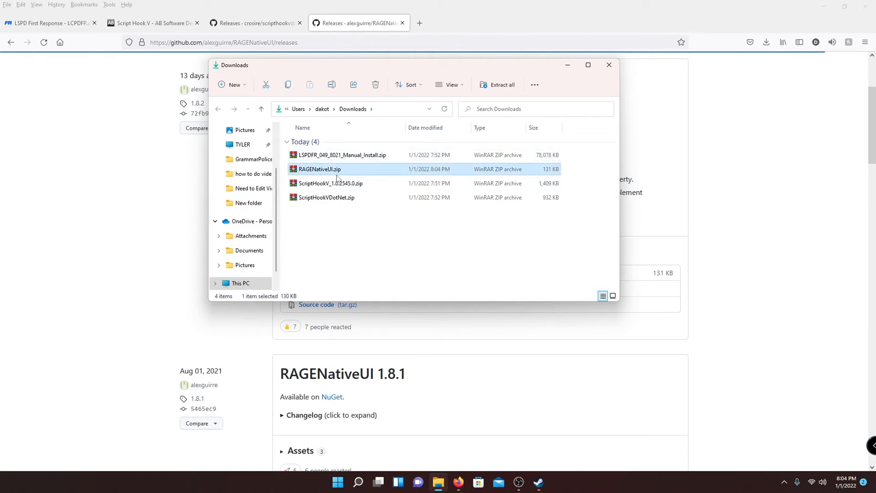
{"action": "left_click", "coordinate": [329, 182]}
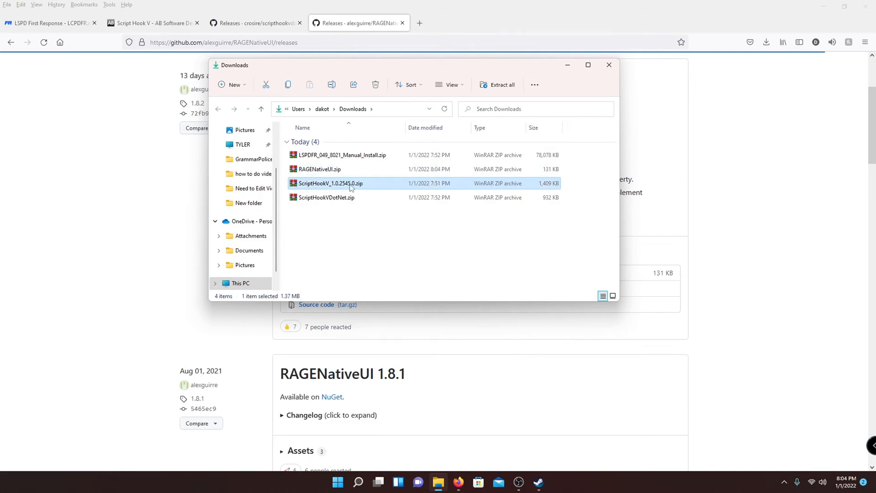
{"action": "left_click", "coordinate": [325, 197]}
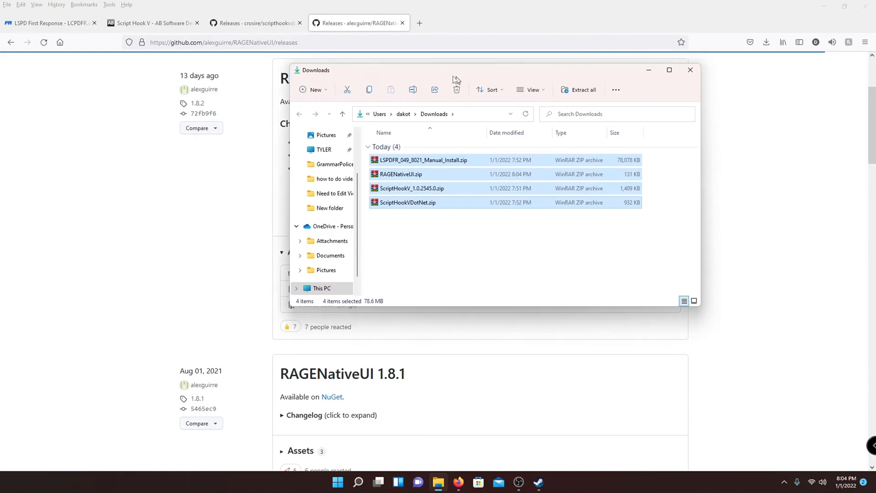
- Move the Downloads window aside so it sits over the desktop with Firefox minimized
{"action": "left_click_drag", "start_coordinate": [455, 70], "coordinate": [385, 63]}
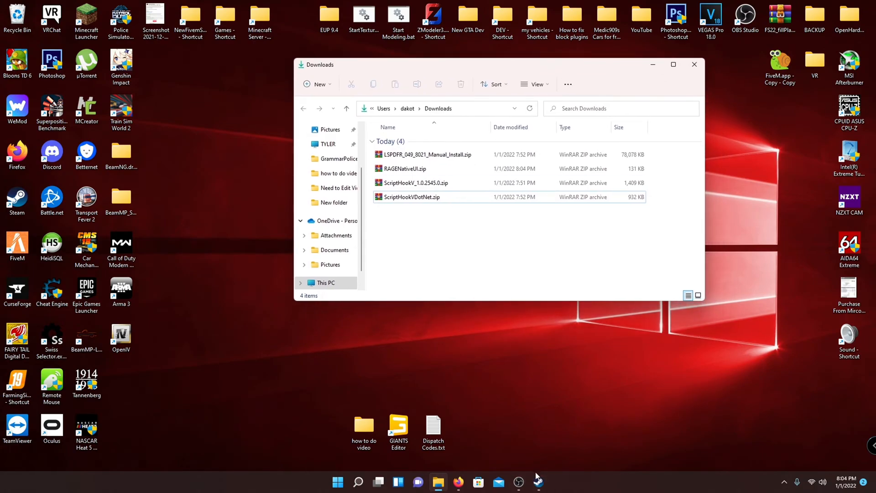
- From Grand Theft Auto V's Steam Properties, browse its Local Files to open the install folder
{"action": "left_click", "coordinate": [539, 480]}
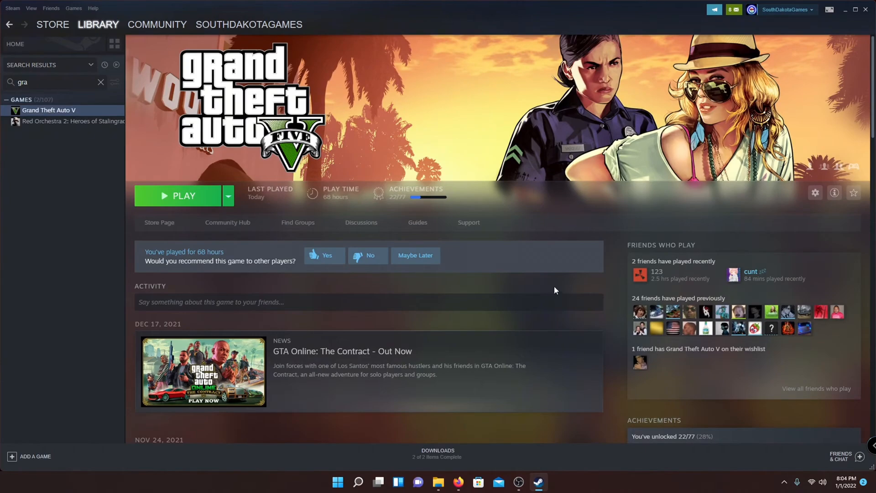
{"action": "mouse_move", "coordinate": [39, 114]}
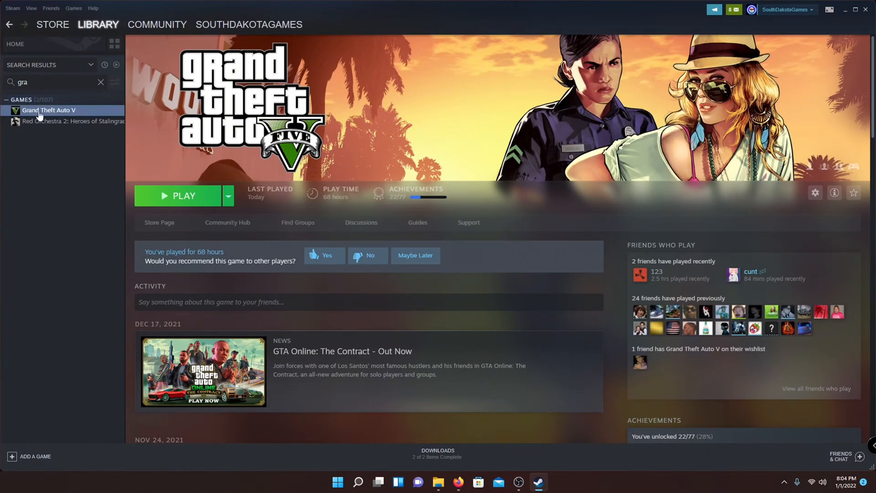
{"action": "right_click", "coordinate": [47, 109]}
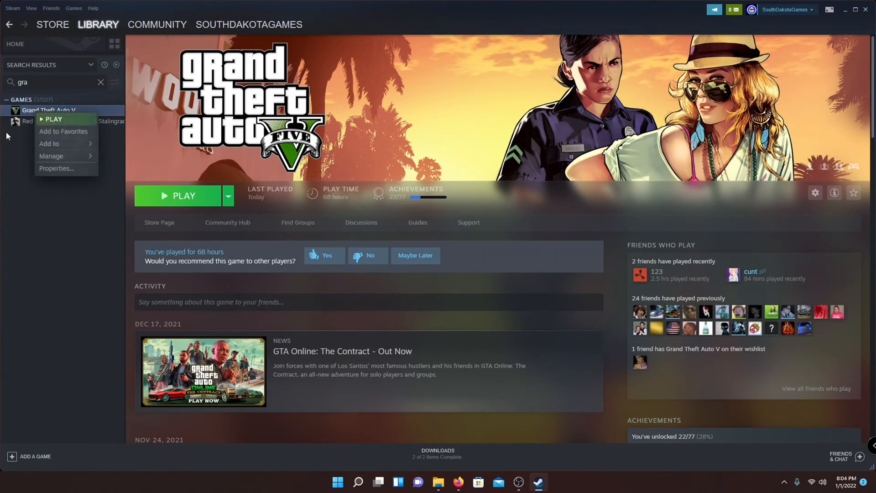
{"action": "left_click", "coordinate": [56, 168]}
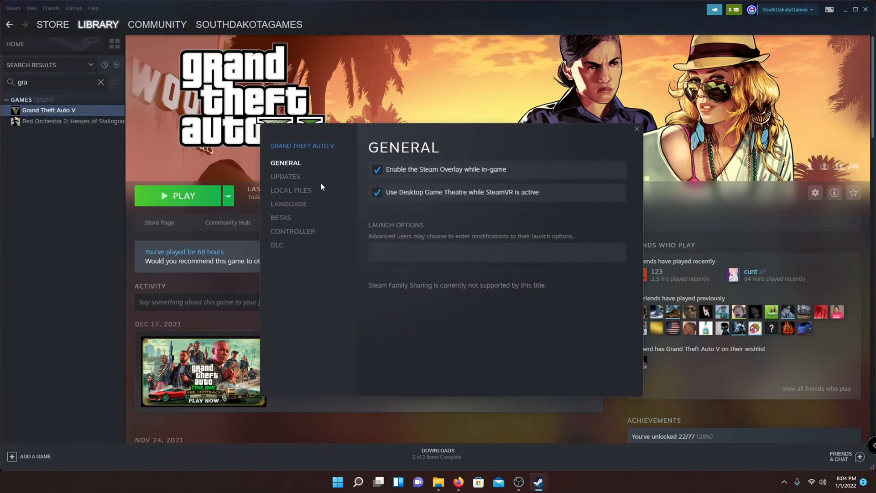
{"action": "left_click", "coordinate": [290, 190]}
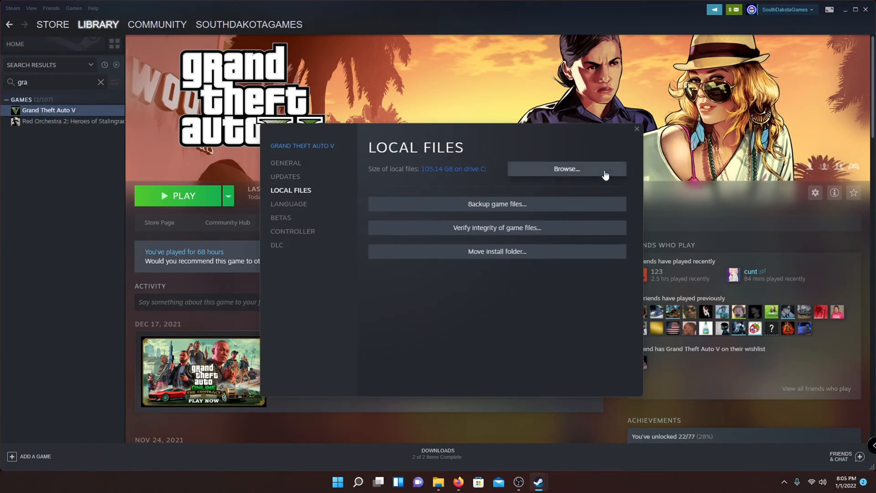
{"action": "left_click", "coordinate": [638, 129]}
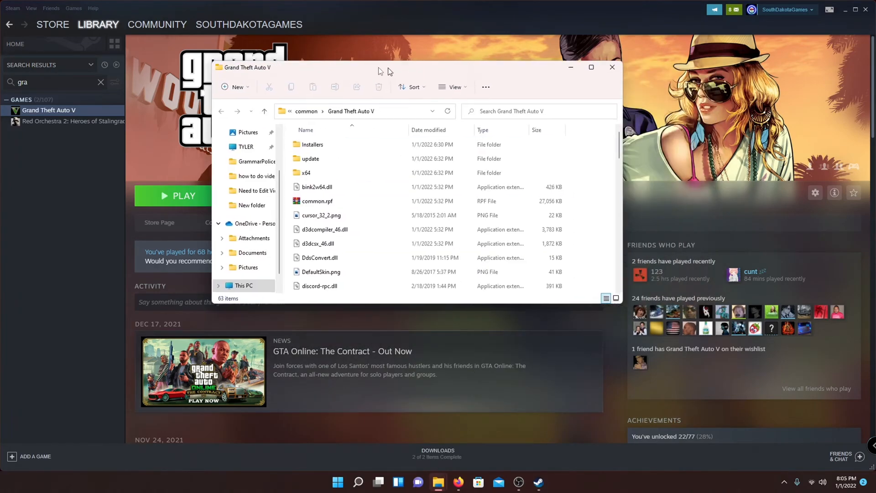
{"action": "left_click", "coordinate": [611, 67]}
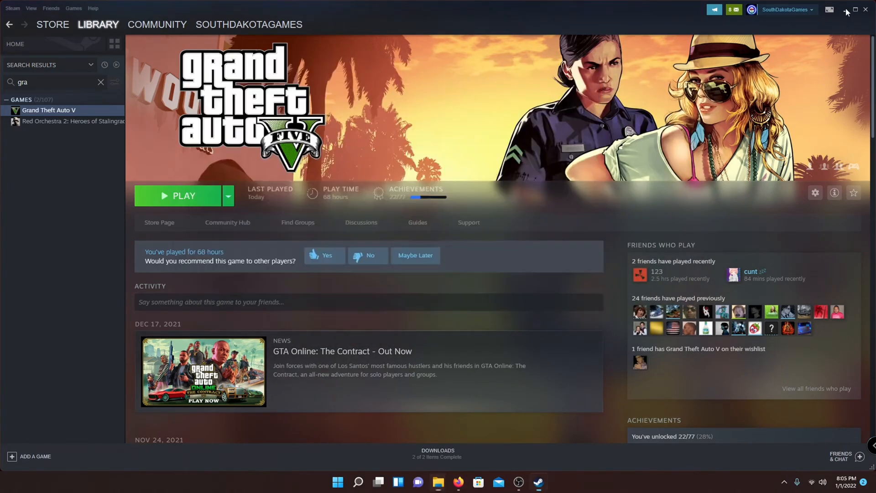
- Open a second File Explorer window and browse into Program Files (x86) toward Steam's common folder
{"action": "right_click", "coordinate": [438, 482]}
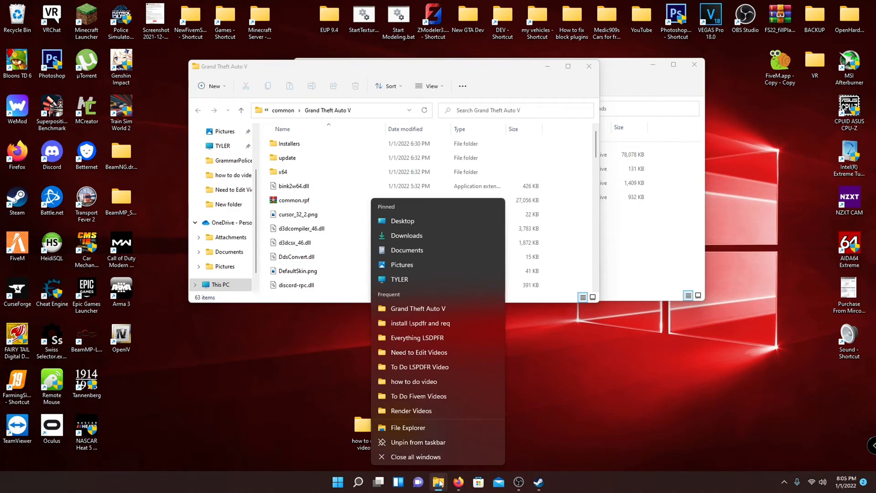
{"action": "mouse_move", "coordinate": [403, 431]}
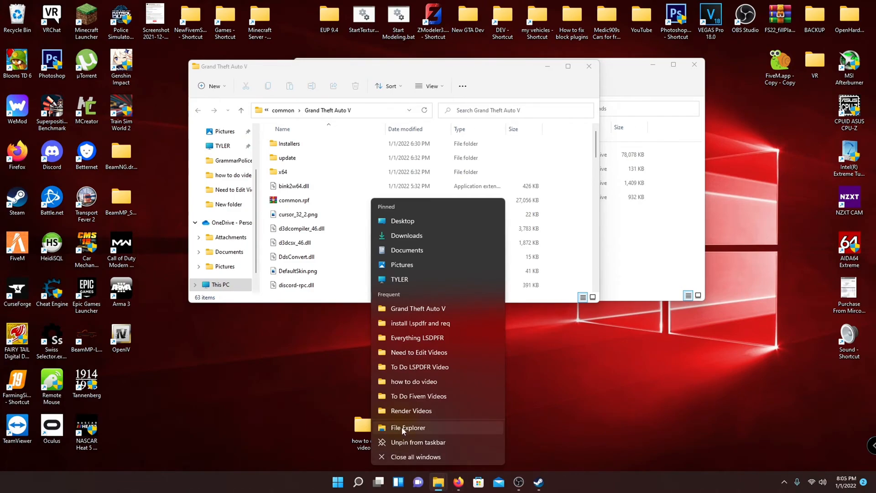
{"action": "left_click", "coordinate": [407, 427]}
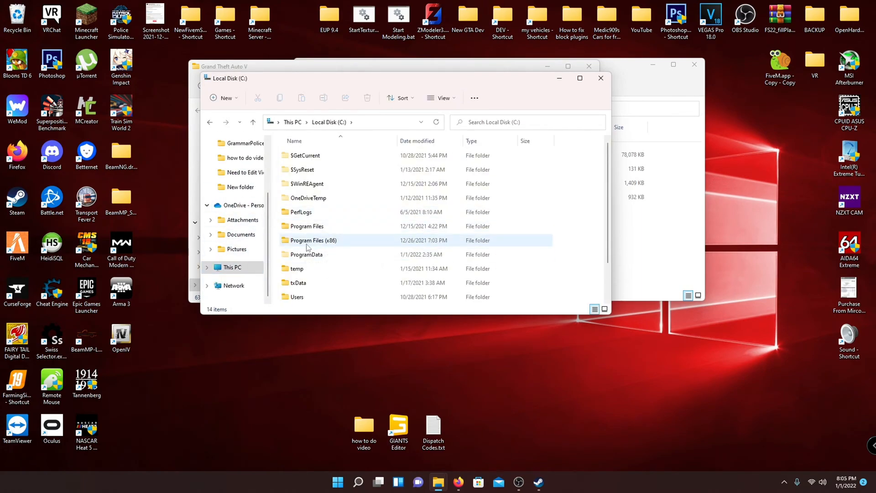
{"action": "double_click", "coordinate": [313, 240]}
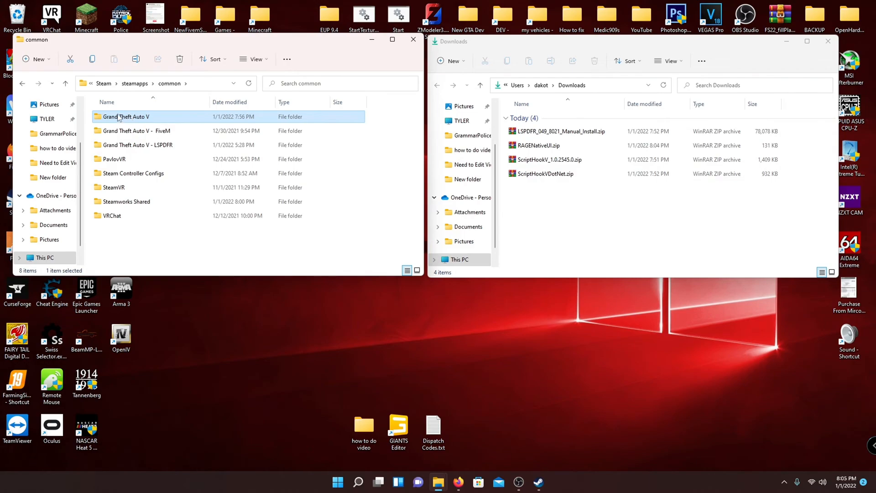
- Open the Grand Theft Auto V folder in the left window beside the Downloads folder
{"action": "right_click", "coordinate": [126, 116]}
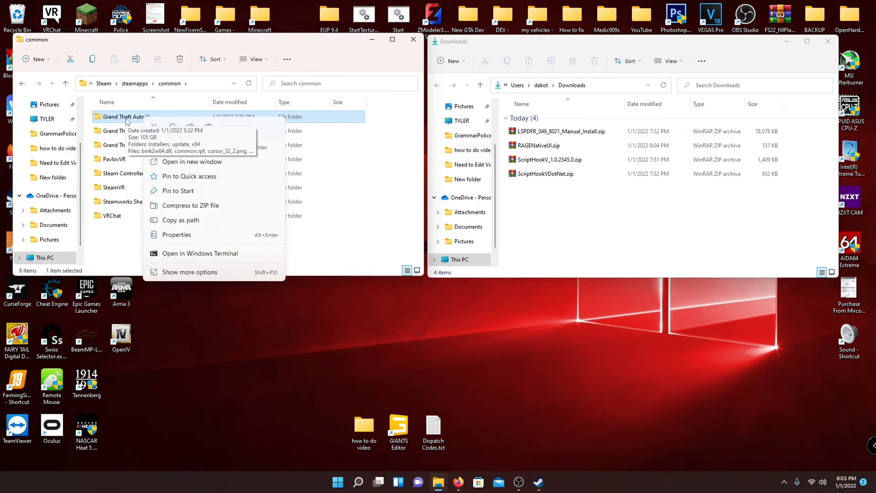
{"action": "left_click", "coordinate": [190, 272]}
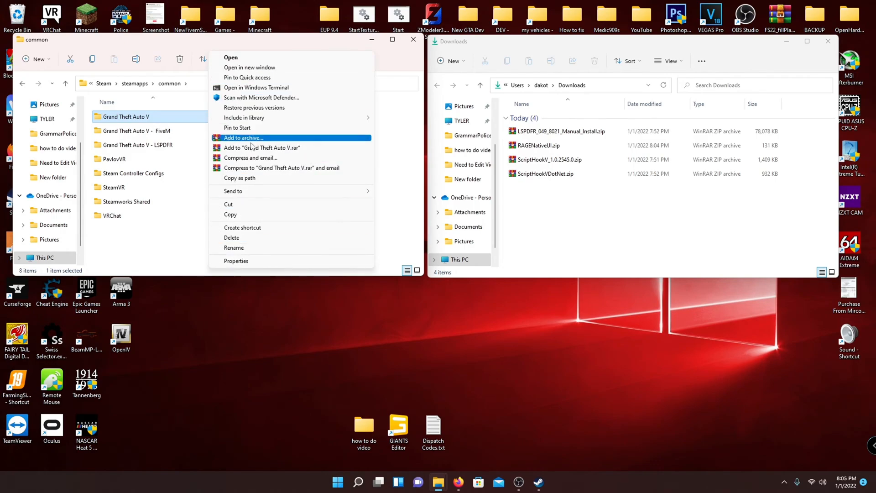
{"action": "left_click", "coordinate": [145, 254]}
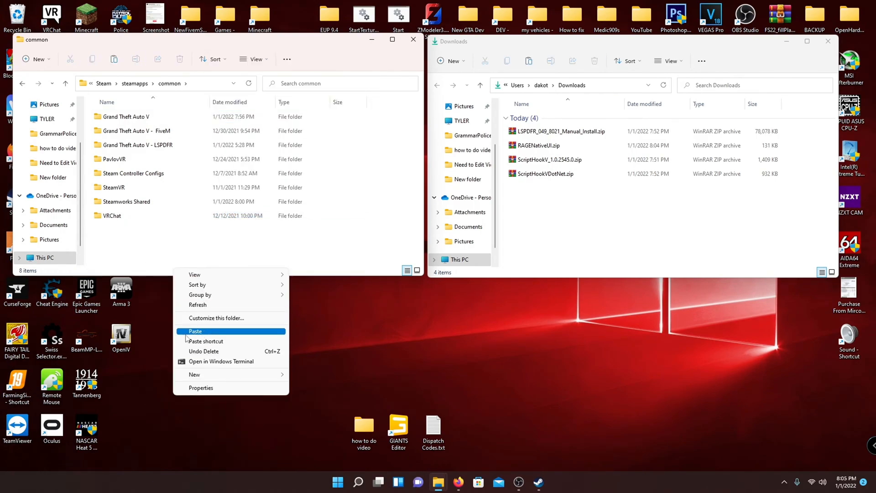
{"action": "mouse_move", "coordinate": [155, 239]}
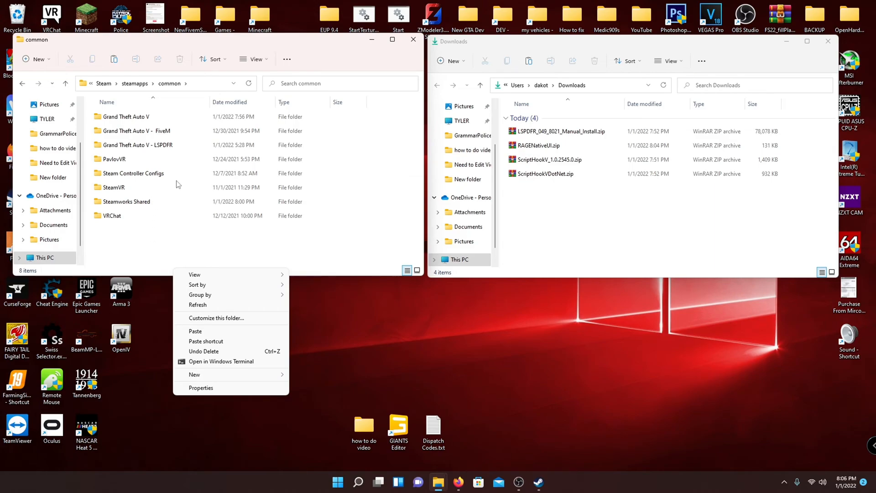
{"action": "double_click", "coordinate": [126, 116]}
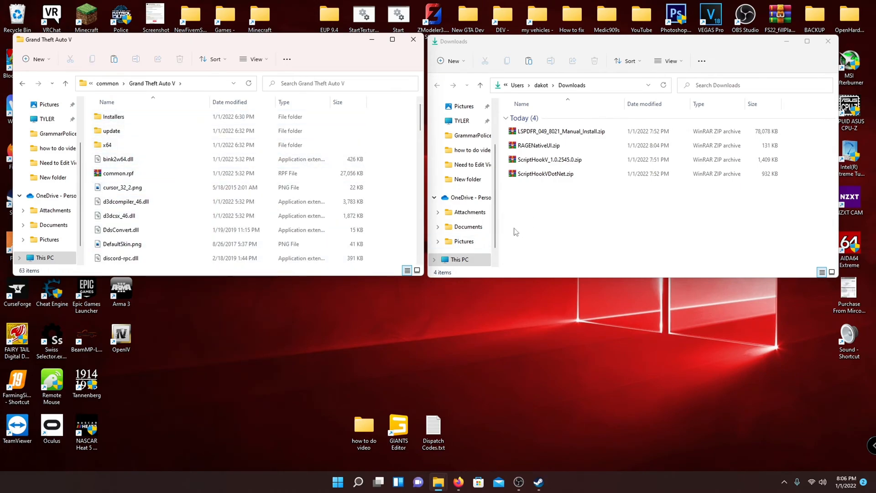
{"action": "mouse_move", "coordinate": [698, 182]}
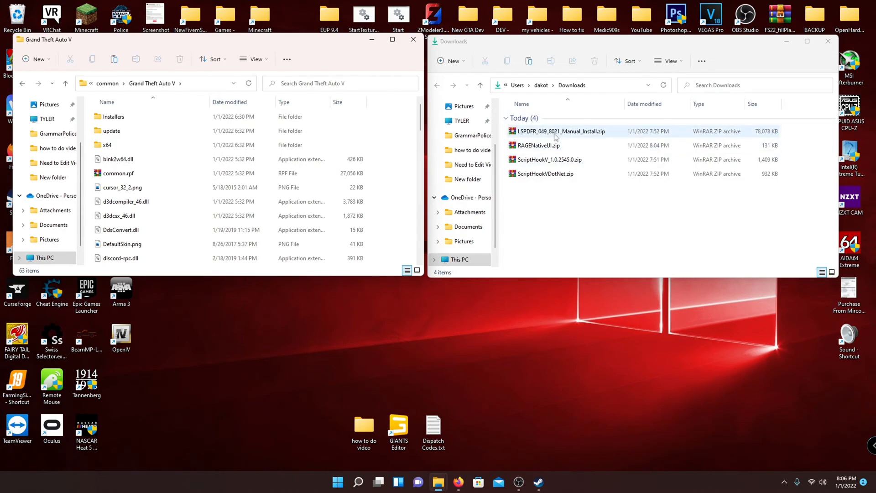
{"action": "mouse_move", "coordinate": [578, 133]}
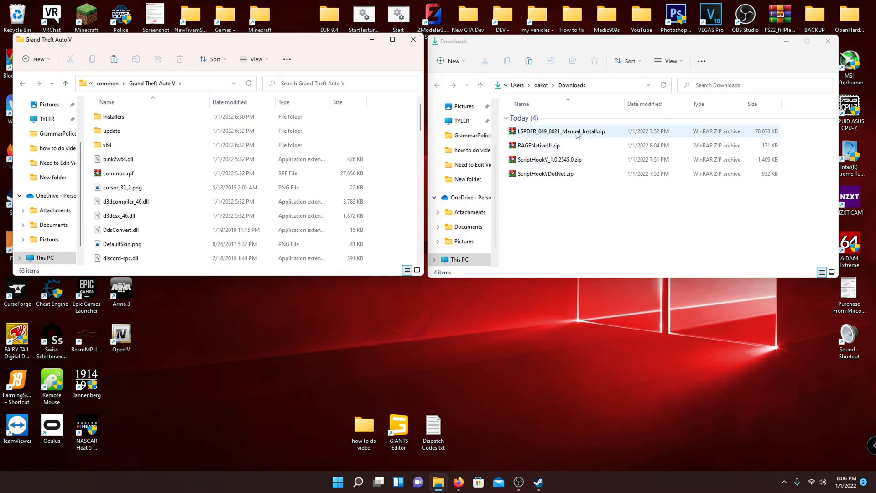
- Extract all of LSPDFR_049_8021_Manual_Install.zip into the GTA V folder, replacing existing files
{"action": "double_click", "coordinate": [560, 131]}
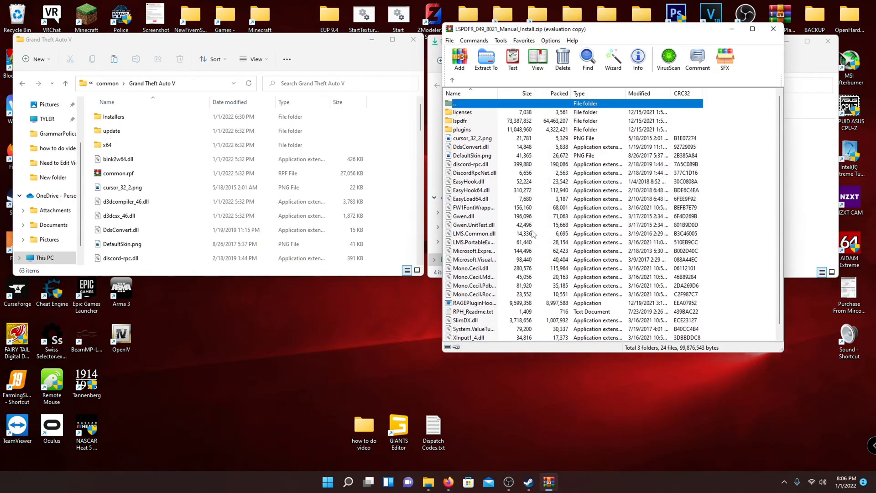
{"action": "left_click", "coordinate": [471, 146]}
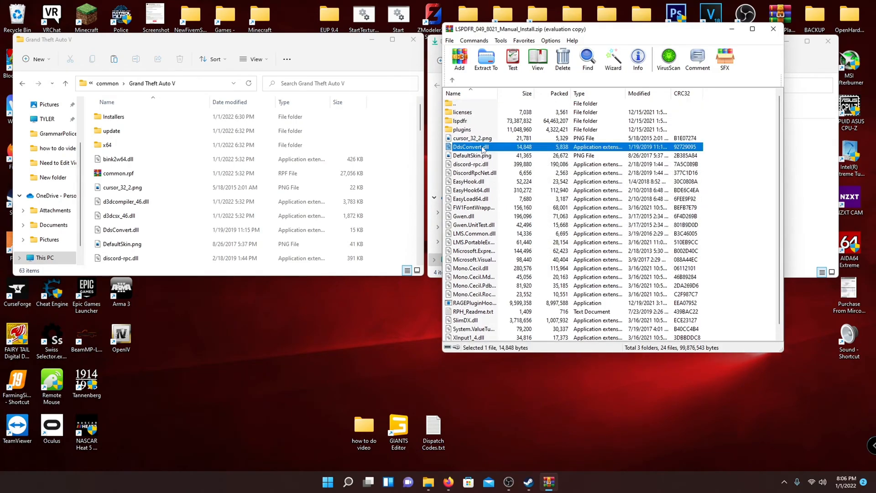
{"action": "key", "text": "ctrl+a"}
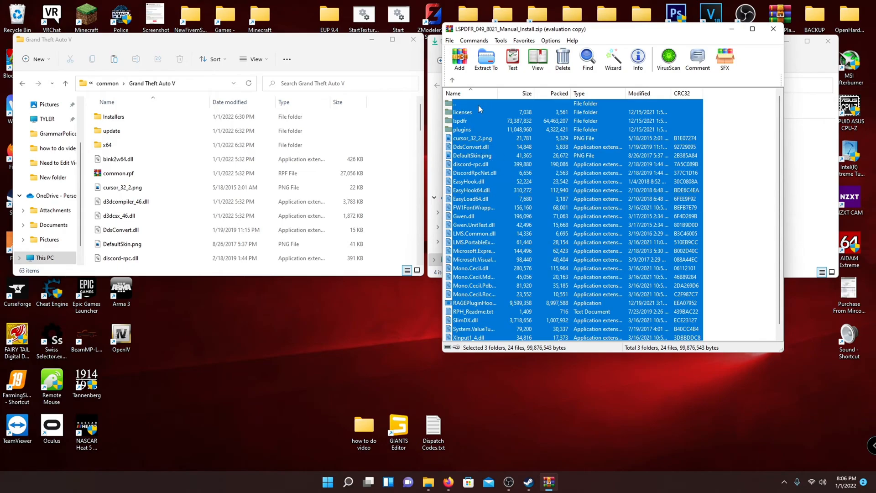
{"action": "mouse_move", "coordinate": [473, 106]}
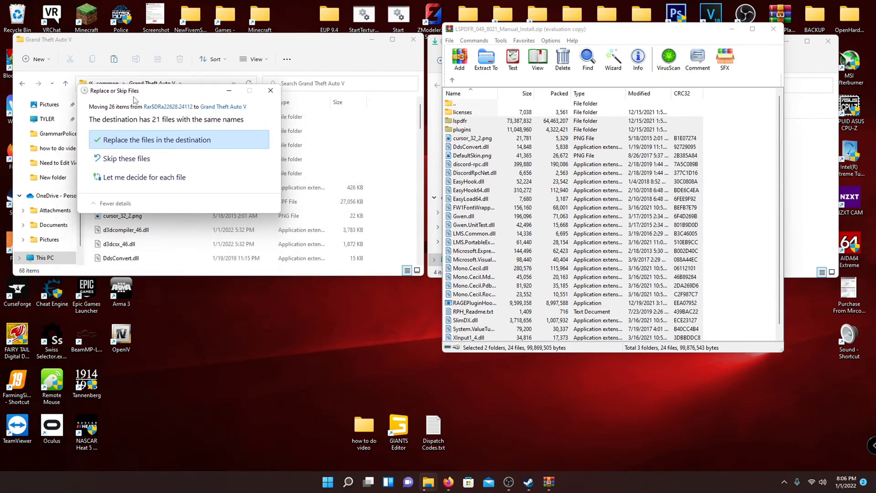
{"action": "left_click", "coordinate": [154, 140]}
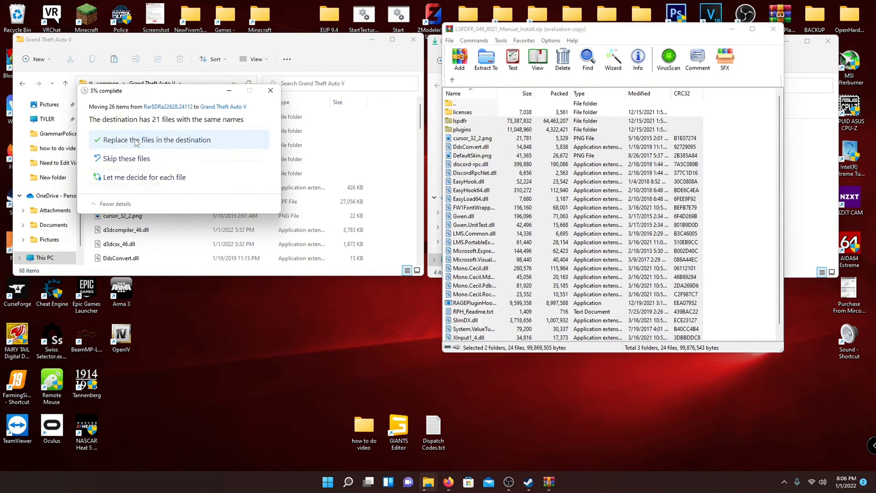
{"action": "left_click", "coordinate": [159, 140]}
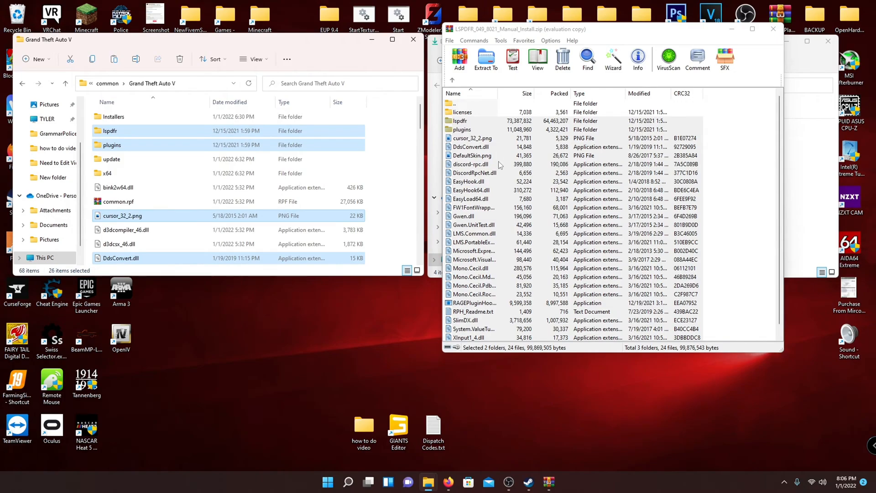
{"action": "mouse_move", "coordinate": [521, 164]}
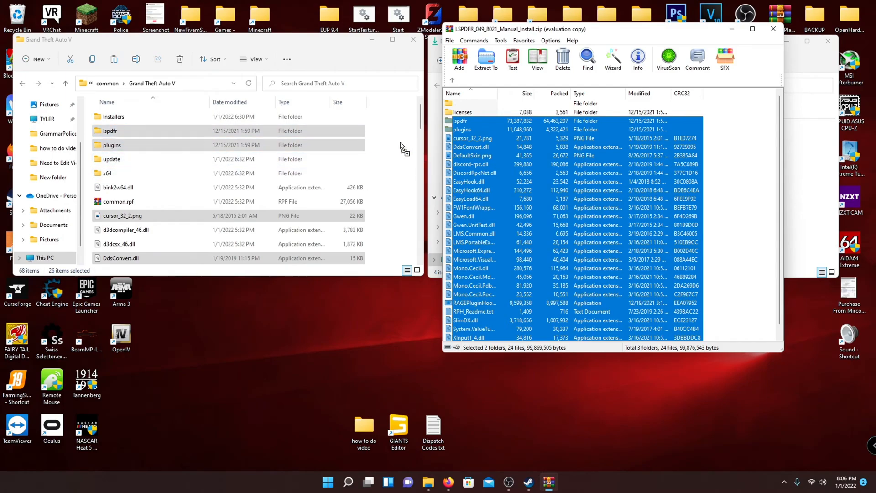
{"action": "mouse_move", "coordinate": [575, 180]}
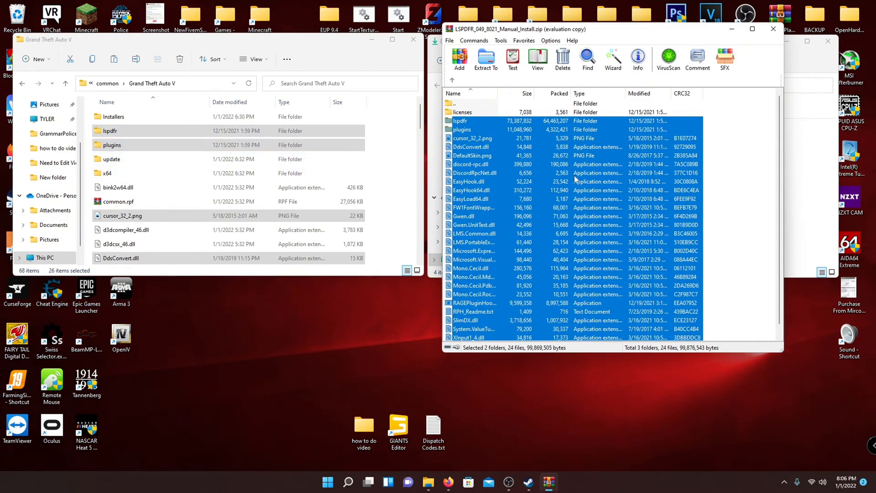
{"action": "mouse_move", "coordinate": [767, 43]}
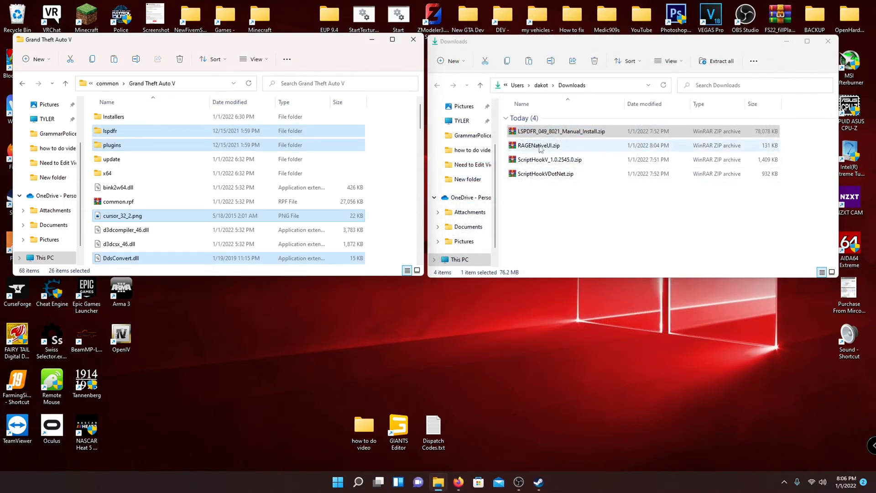
- Select RAGENativeUI.dll and RAGENativeUI.xml inside RAGENativeUI.zip for copying to the game folder
{"action": "left_click", "coordinate": [539, 145]}
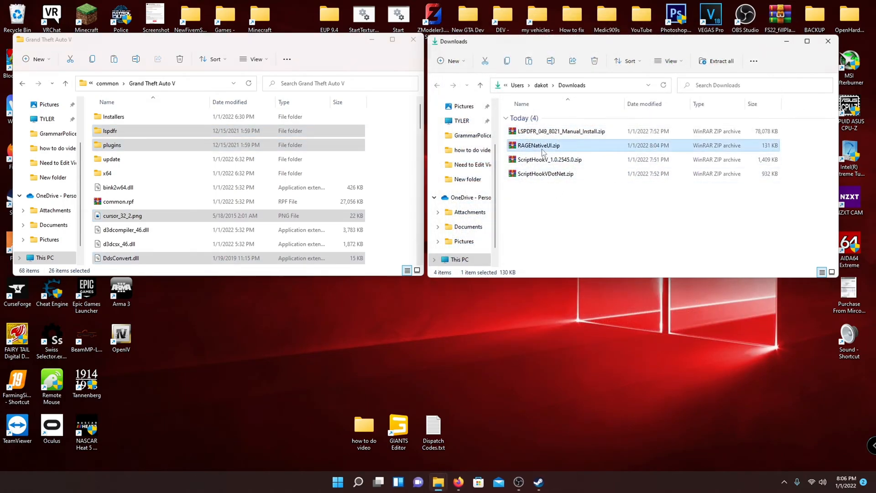
{"action": "double_click", "coordinate": [539, 145]}
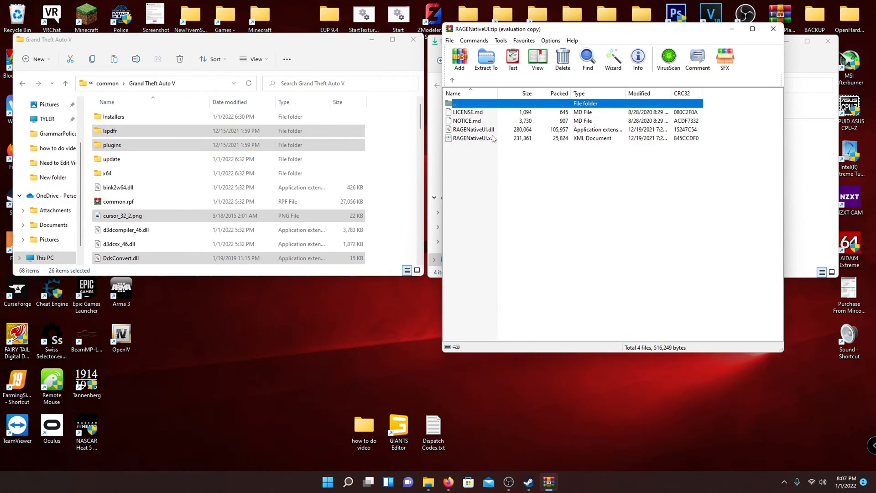
{"action": "left_click", "coordinate": [473, 133]}
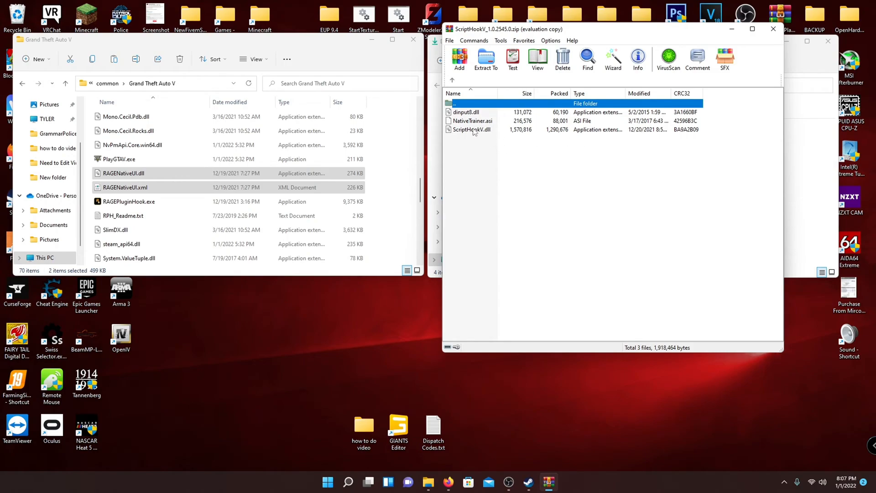
{"action": "mouse_move", "coordinate": [486, 132]}
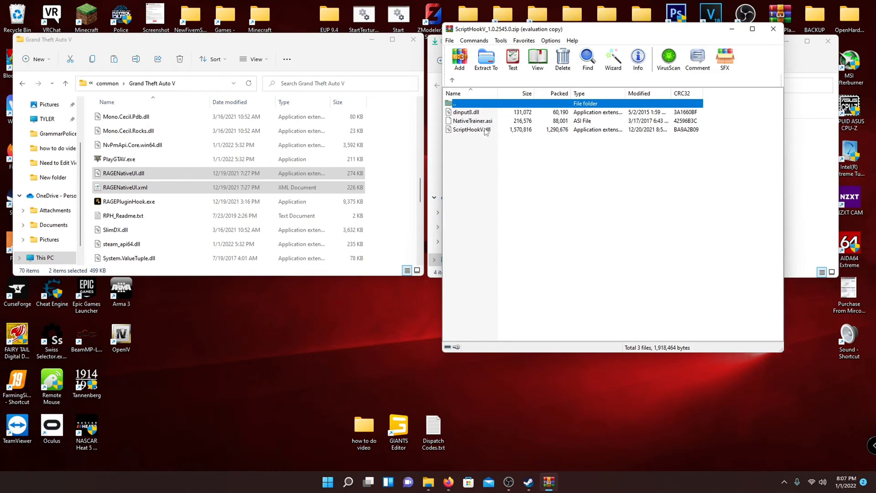
{"action": "mouse_move", "coordinate": [490, 131]}
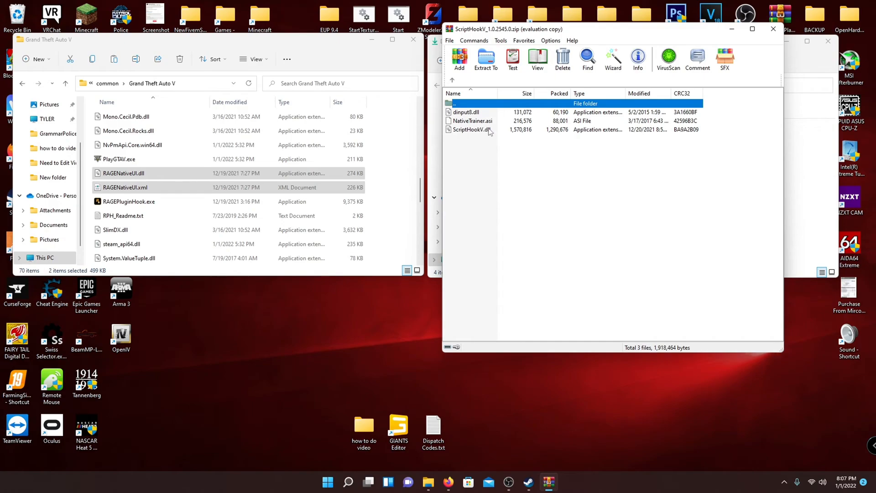
{"action": "mouse_move", "coordinate": [480, 133]}
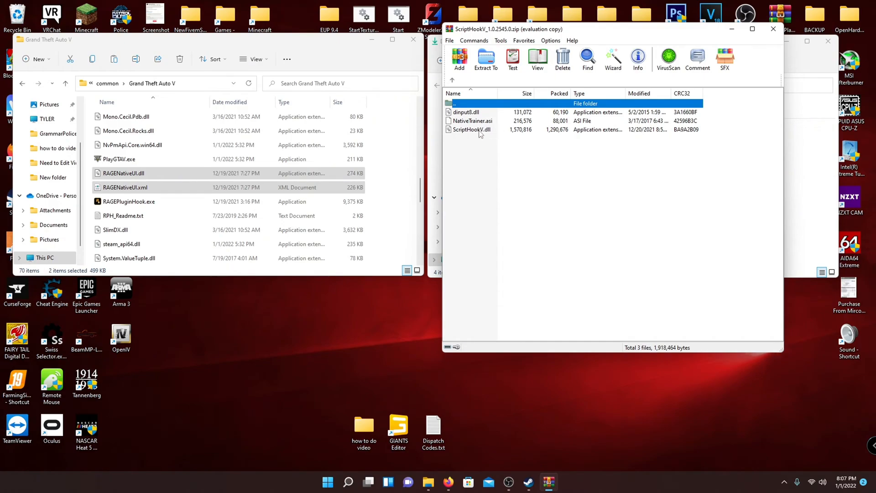
{"action": "mouse_move", "coordinate": [491, 130]}
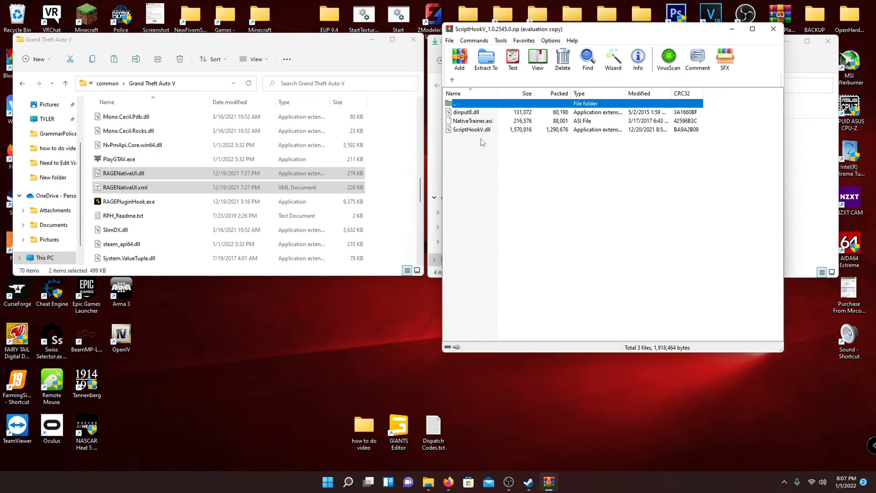
- Select dinput8.dll and ScriptHookV.dll in the ScriptHookV zip, excluding NativeTrainer
{"action": "left_click", "coordinate": [472, 121]}
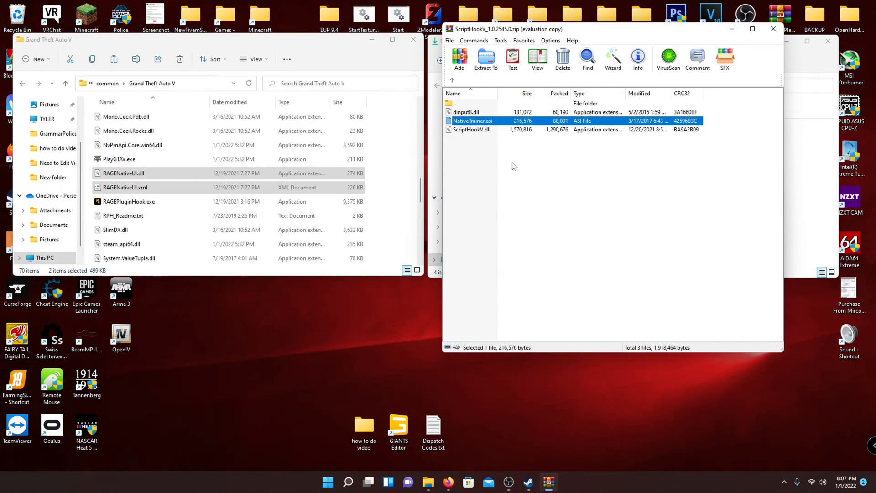
{"action": "mouse_move", "coordinate": [559, 190]}
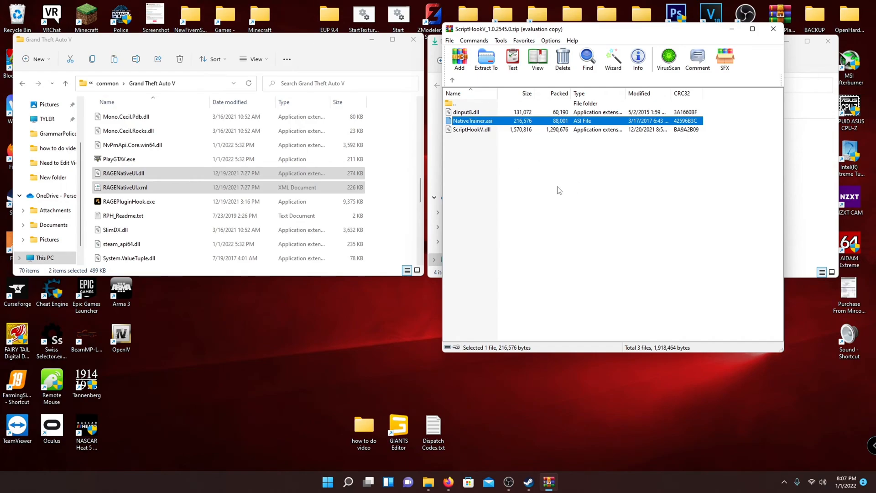
{"action": "left_click", "coordinate": [472, 129]}
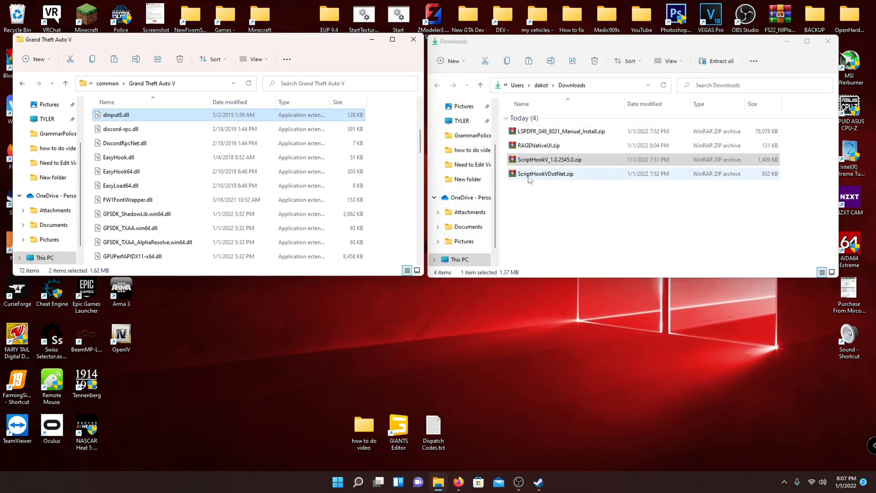
- Select the ScriptHookVDotNet files in its zip and close the WinRAR license reminder
{"action": "double_click", "coordinate": [545, 174]}
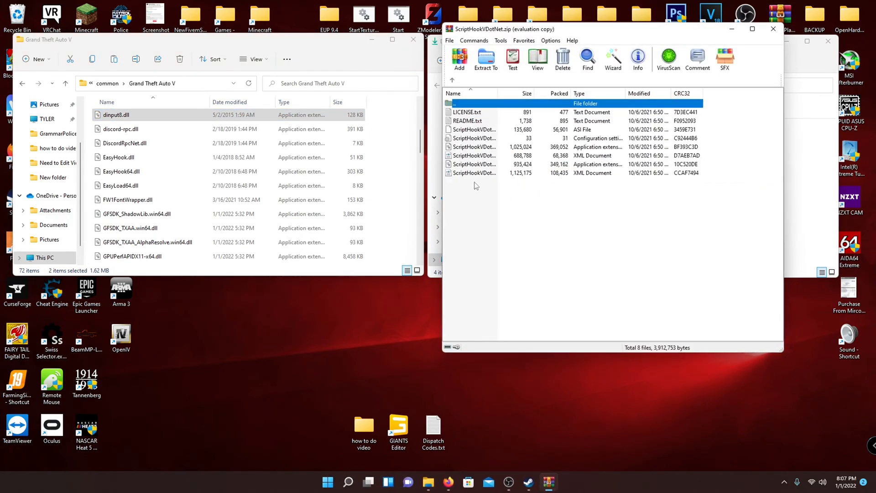
{"action": "left_click", "coordinate": [486, 60]}
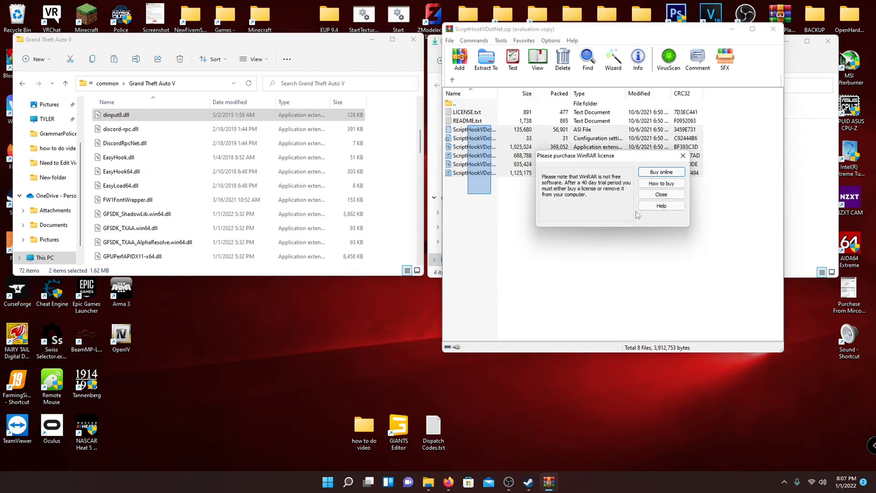
{"action": "left_click", "coordinate": [661, 195]}
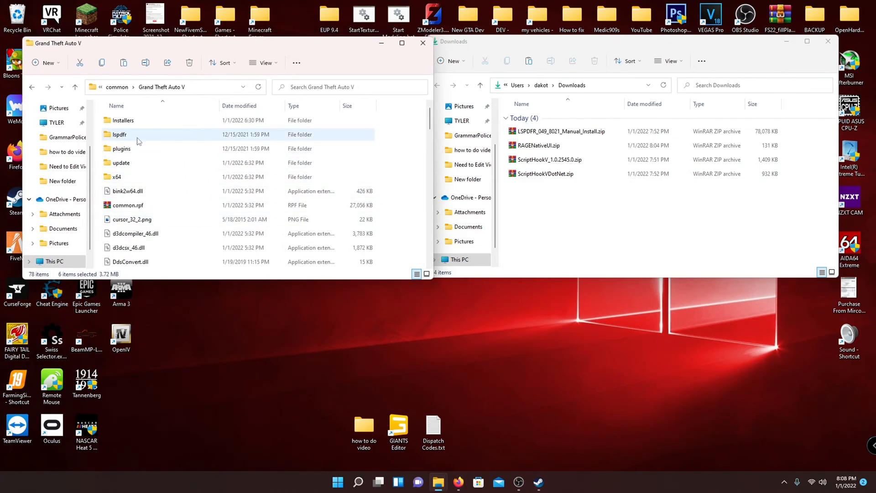
- Run LSPDFR Configurator.exe from the lspdfr folder inside Grand Theft Auto V
{"action": "double_click", "coordinate": [119, 134]}
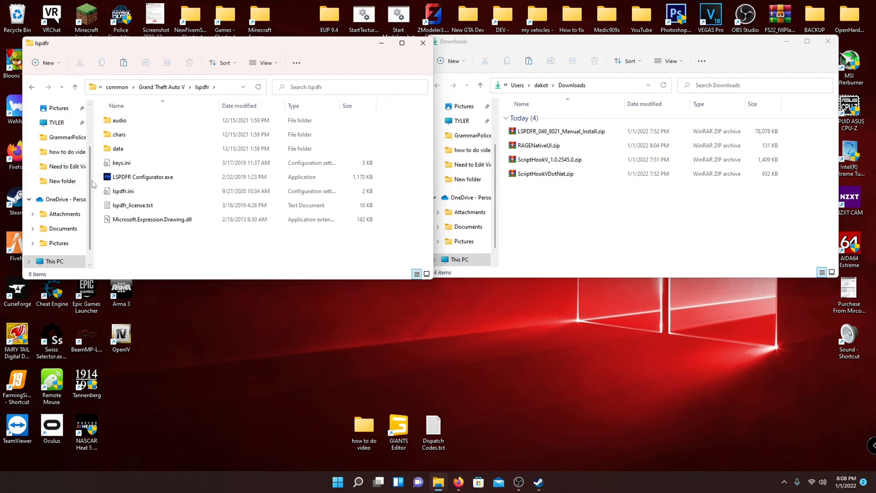
{"action": "left_click", "coordinate": [142, 177]}
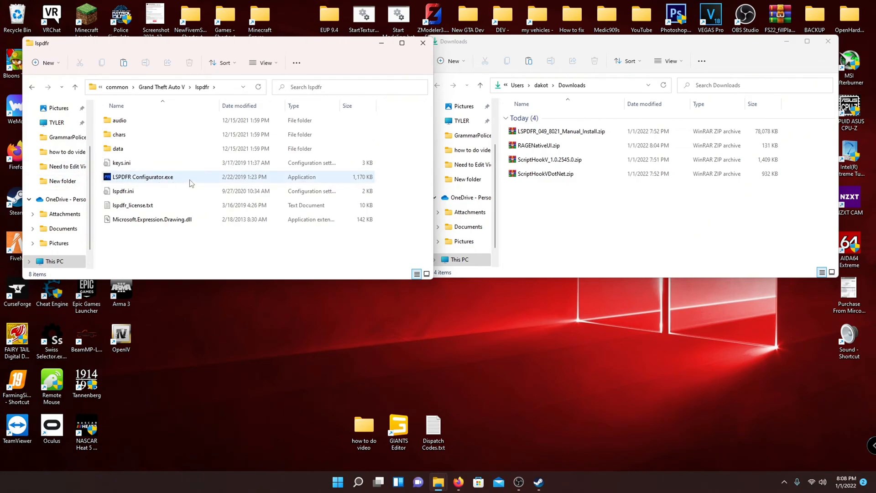
{"action": "double_click", "coordinate": [143, 177]}
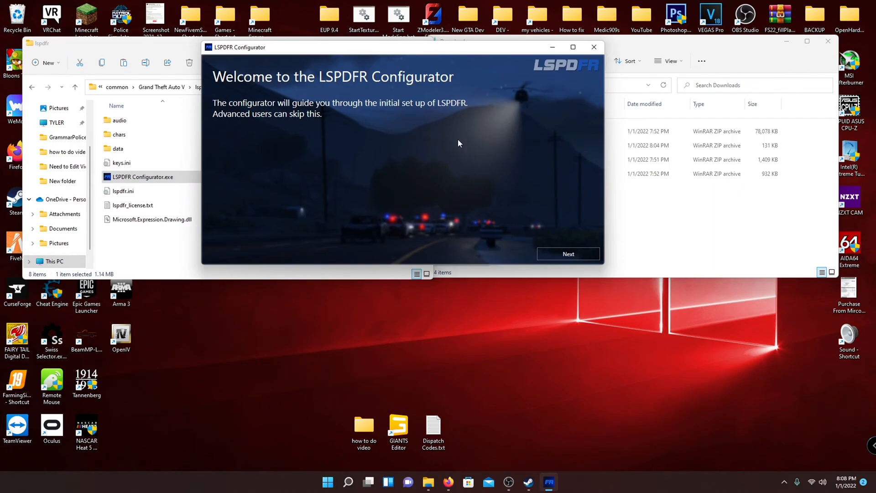
{"action": "mouse_move", "coordinate": [370, 127]}
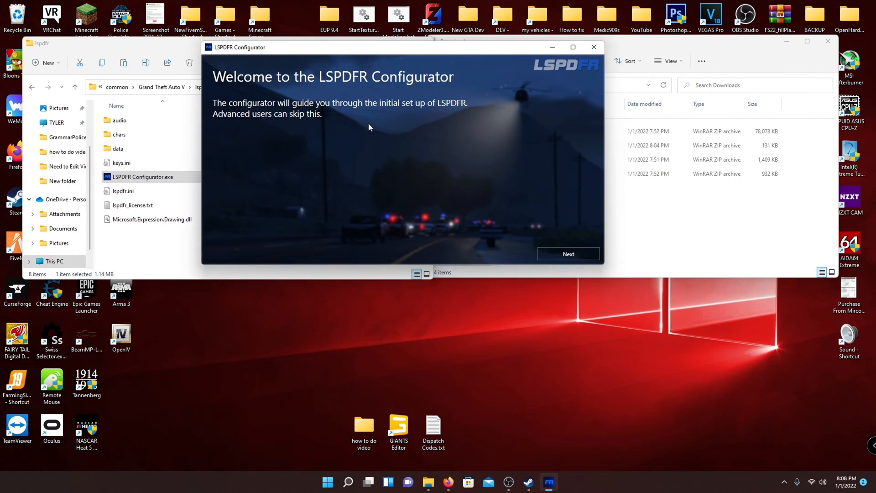
- Move past the welcome page and accept the RAGE Plugin Hook license disclaimer
{"action": "left_click", "coordinate": [568, 254]}
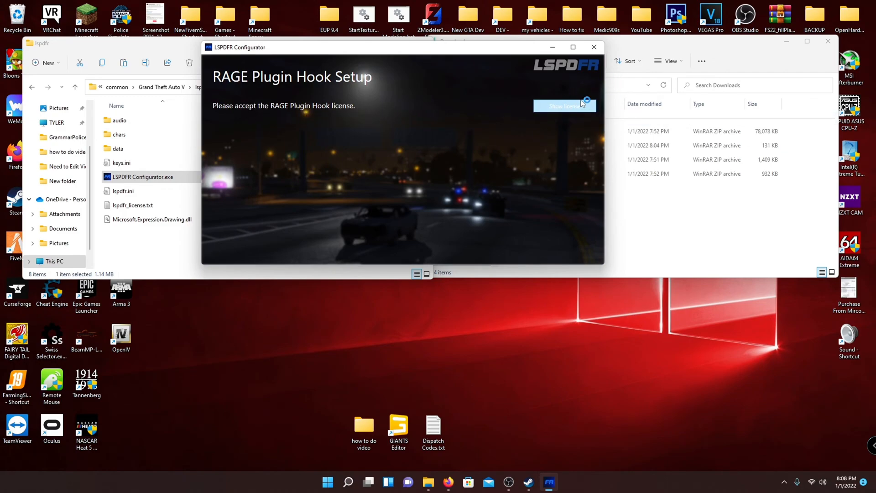
{"action": "left_click", "coordinate": [564, 105]}
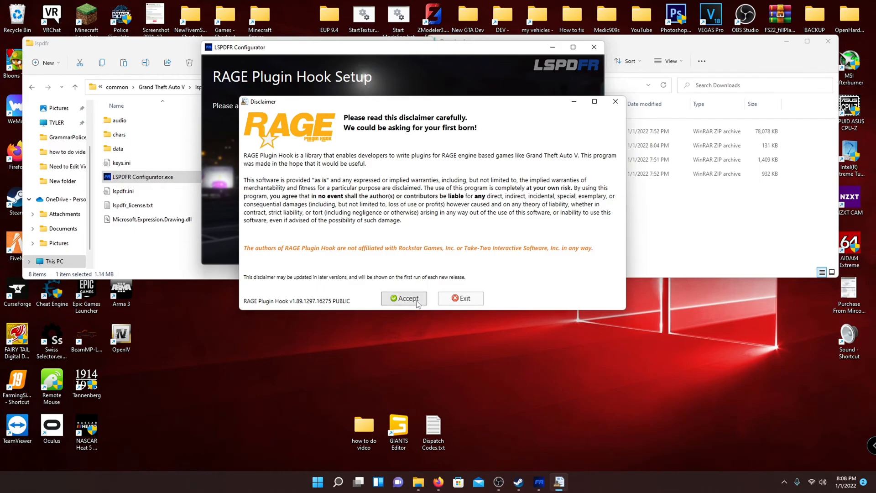
{"action": "left_click", "coordinate": [403, 297]}
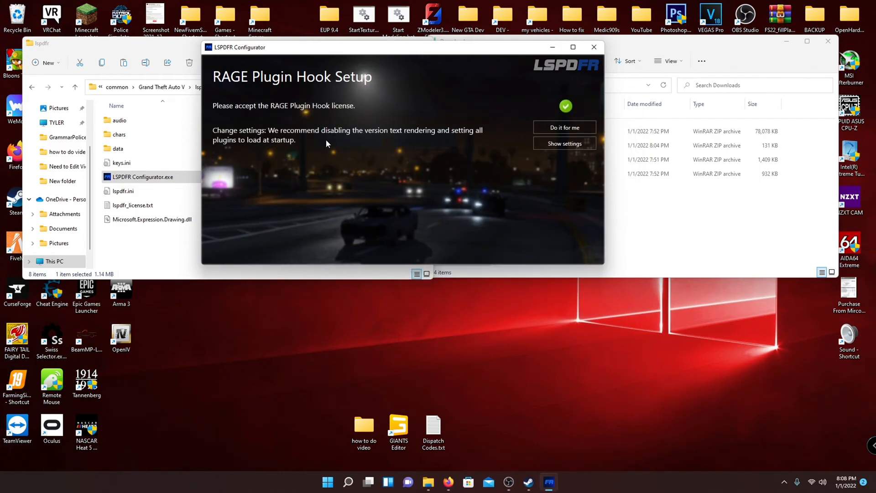
{"action": "mouse_move", "coordinate": [359, 156]}
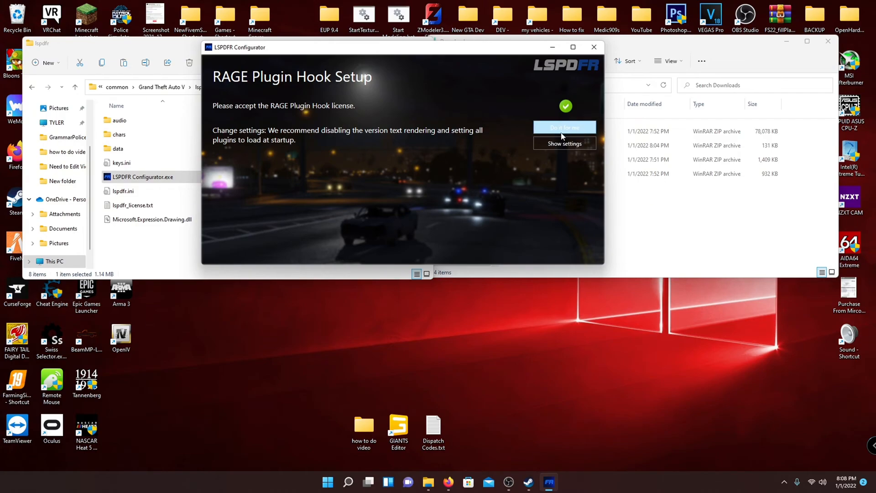
- Apply the recommended settings via 'Do it for me' and acknowledge the Setup successful box
{"action": "left_click", "coordinate": [564, 127]}
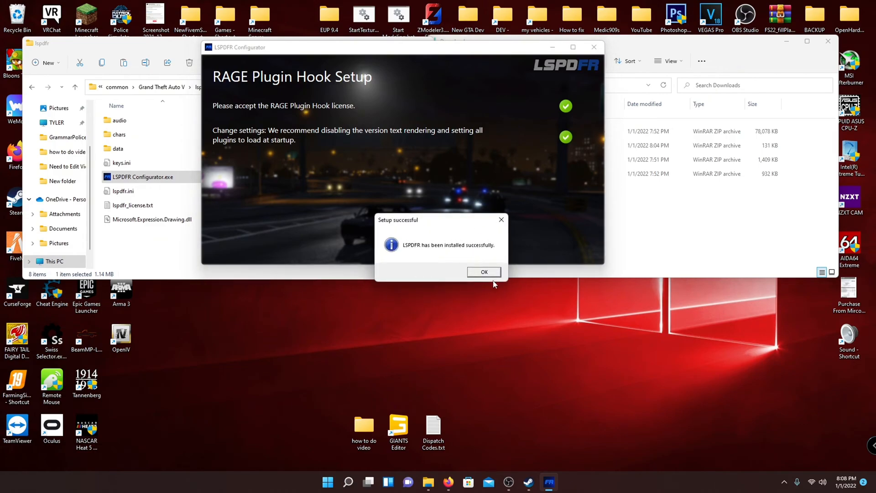
{"action": "left_click_drag", "start_coordinate": [441, 220], "coordinate": [388, 147]}
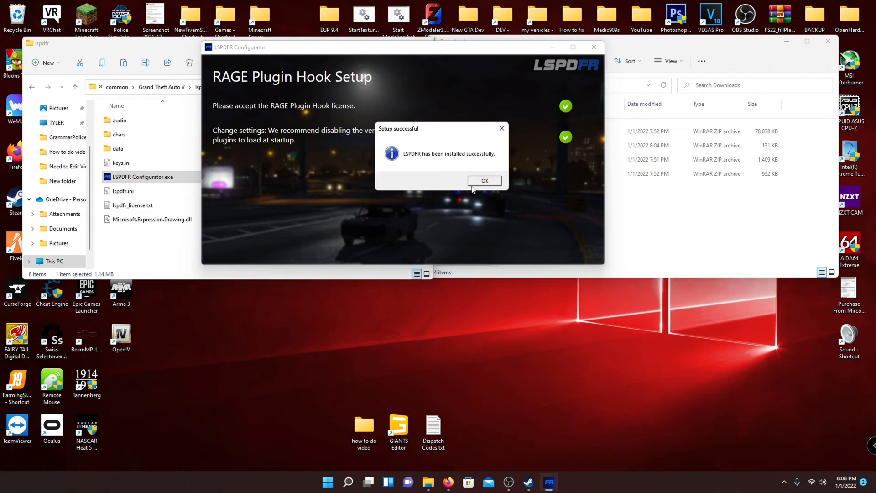
{"action": "left_click", "coordinate": [484, 181]}
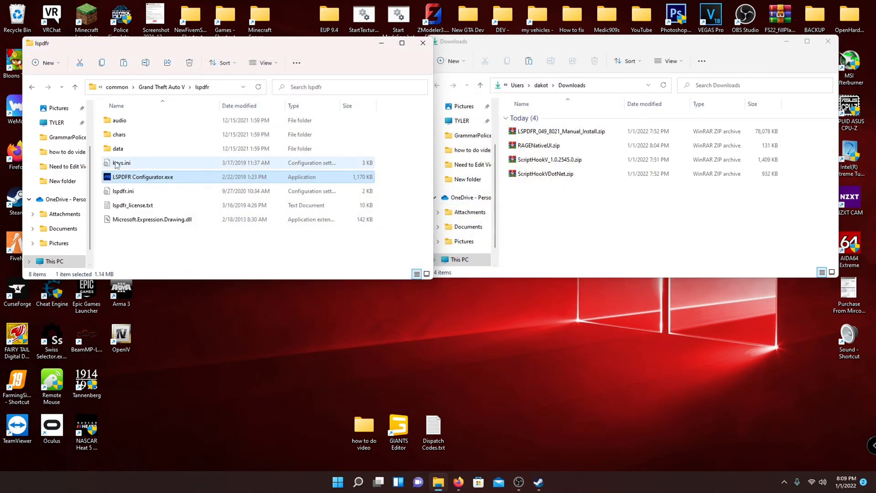
{"action": "double_click", "coordinate": [121, 163]}
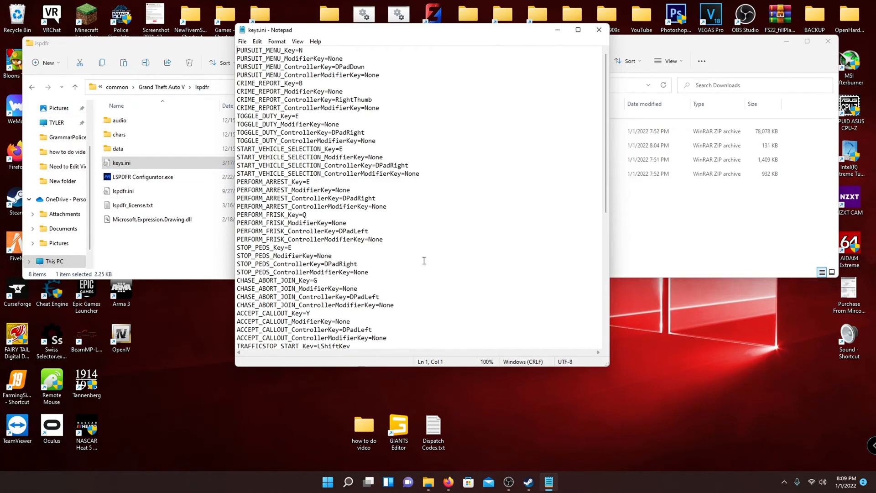
{"action": "scroll", "scroll_direction": "down", "scroll_amount": 3}
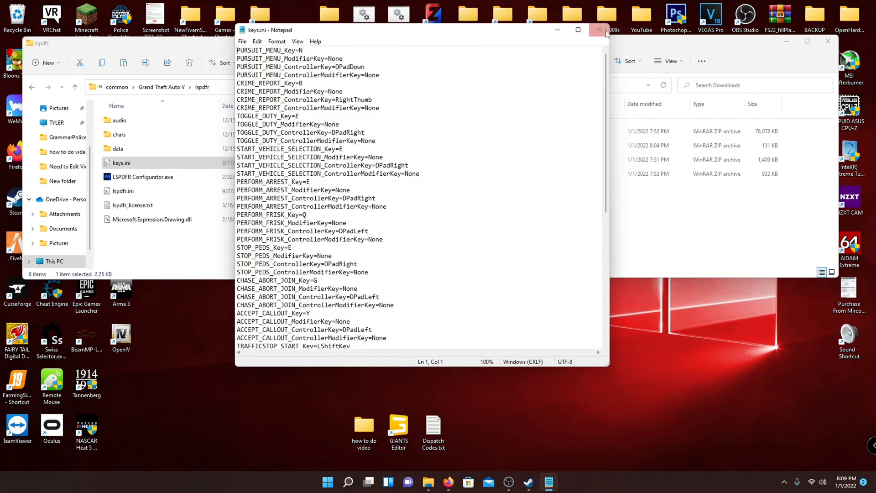
{"action": "left_click", "coordinate": [598, 29]}
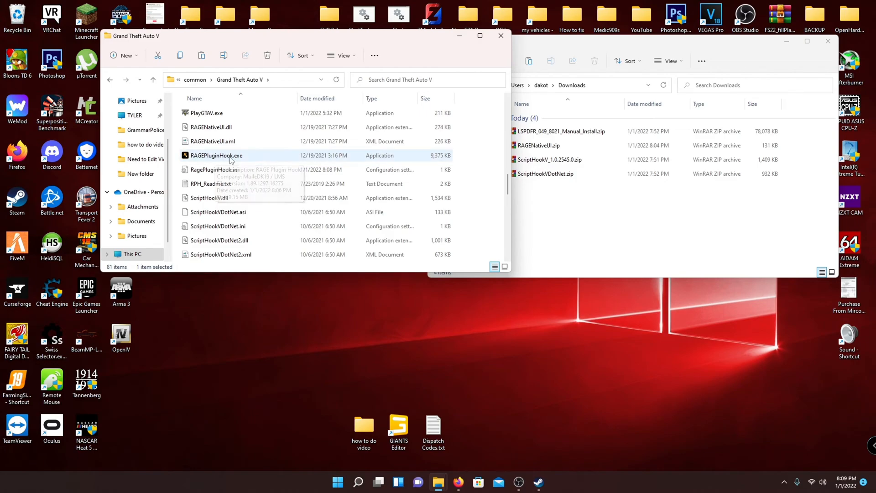
- Create a shortcut for RAGEPluginHook.exe via Show more options > Create shortcut
{"action": "right_click", "coordinate": [215, 156]}
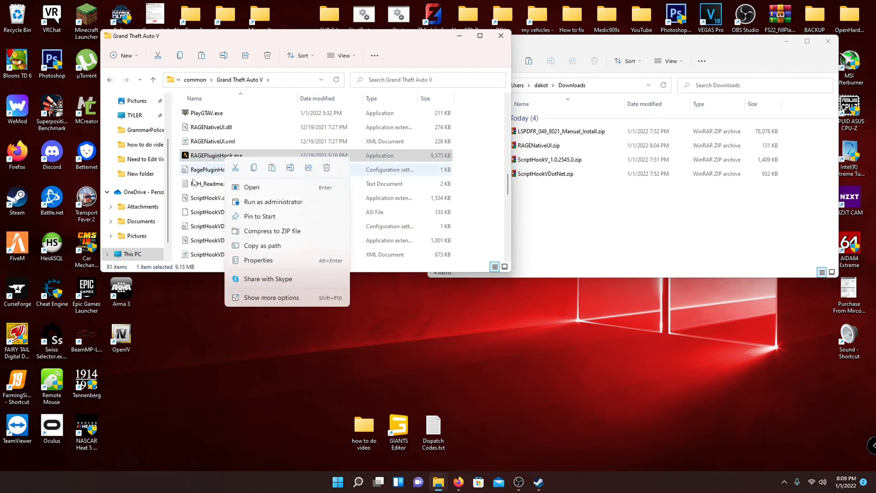
{"action": "left_click", "coordinate": [271, 297]}
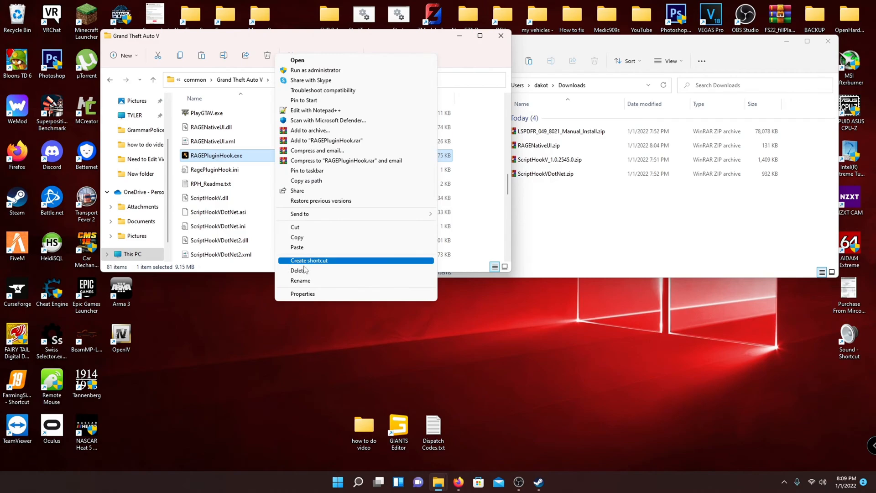
{"action": "left_click", "coordinate": [309, 260]}
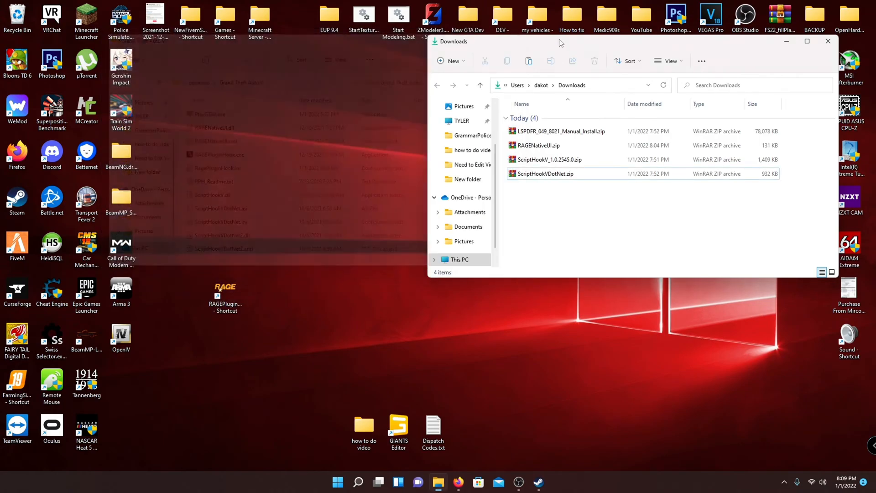
- Minimize the Downloads window and place the RAGE Plugin Hook shortcut on the desktop
{"action": "left_click", "coordinate": [825, 41]}
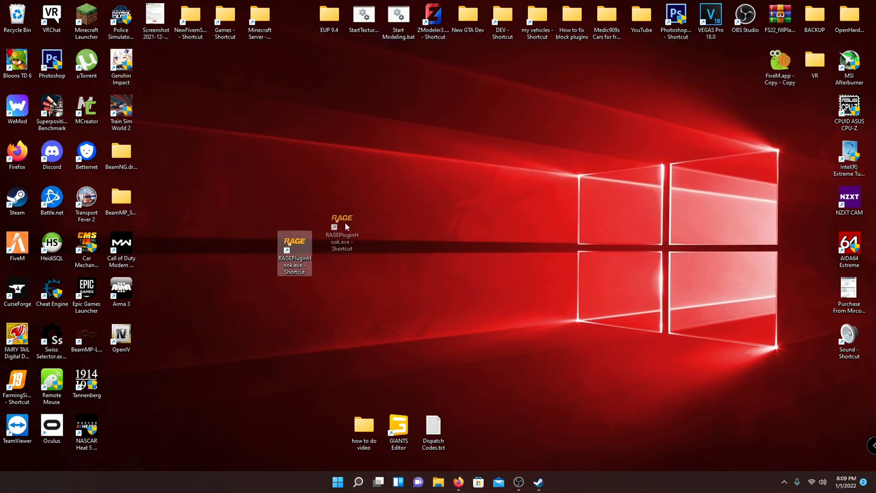
{"action": "left_click_drag", "start_coordinate": [295, 252], "coordinate": [330, 210]}
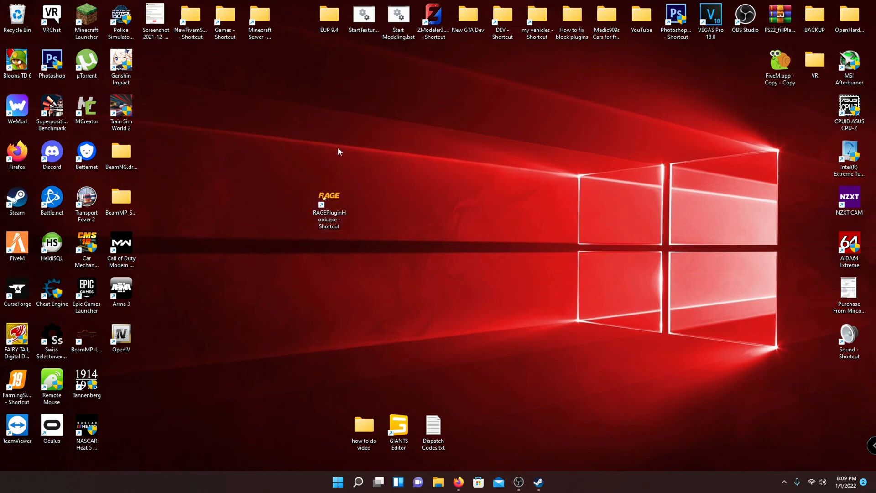
{"action": "left_click", "coordinate": [329, 205]}
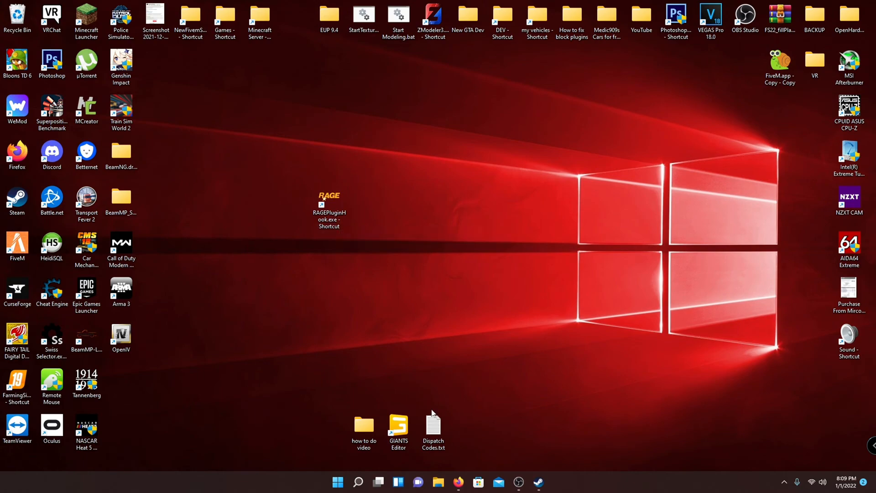
{"action": "mouse_move", "coordinate": [538, 481]}
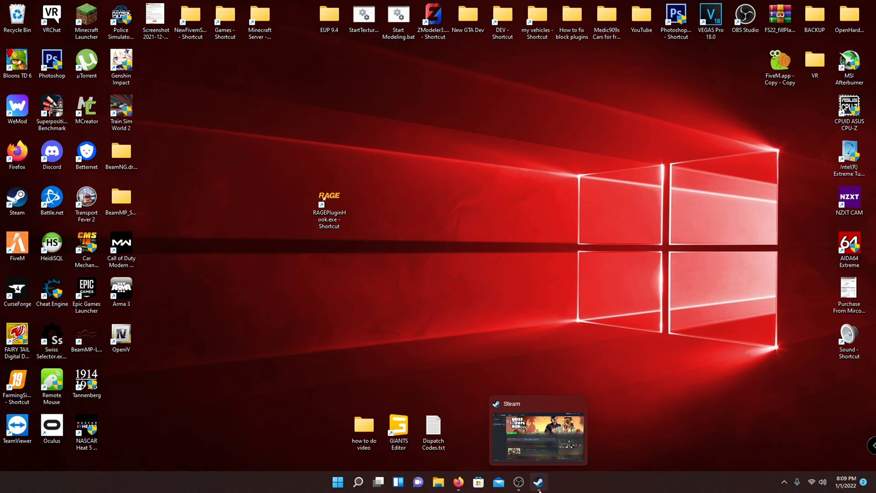
- Bring Steam forward and show the options list for Grand Theft Auto V in the library
{"action": "left_click", "coordinate": [539, 482]}
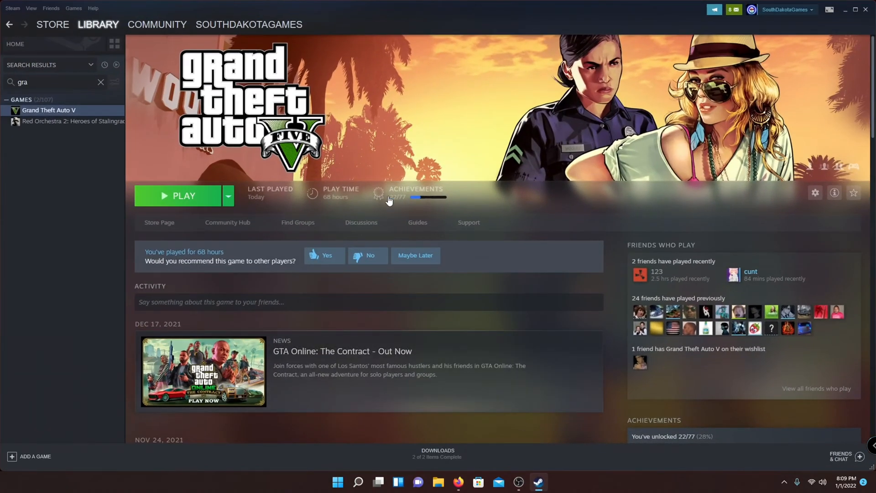
{"action": "right_click", "coordinate": [41, 109]}
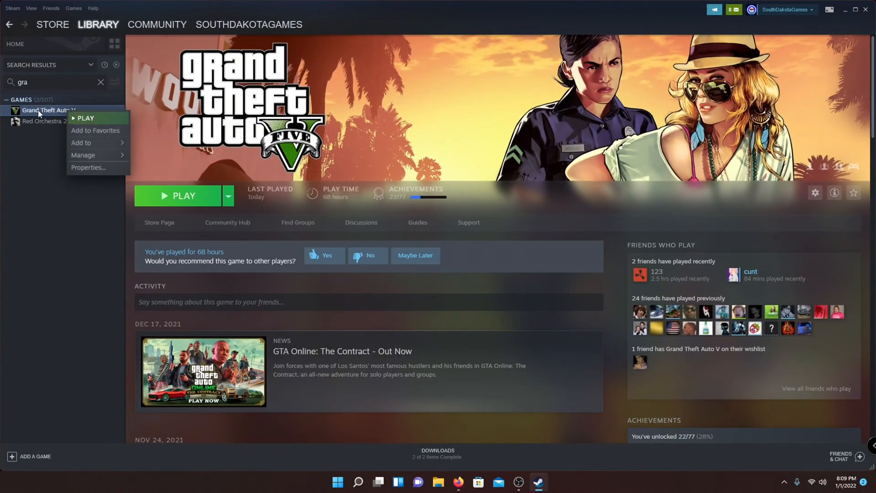
{"action": "mouse_move", "coordinate": [91, 155]}
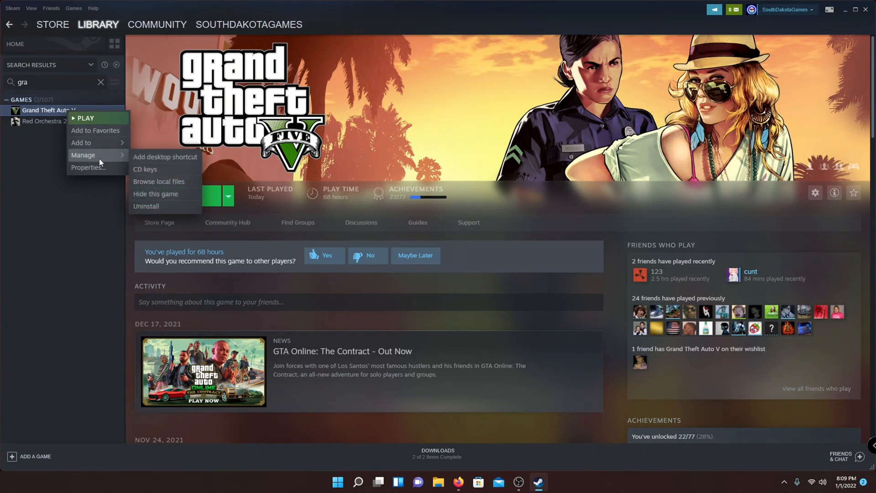
{"action": "mouse_move", "coordinate": [167, 163]}
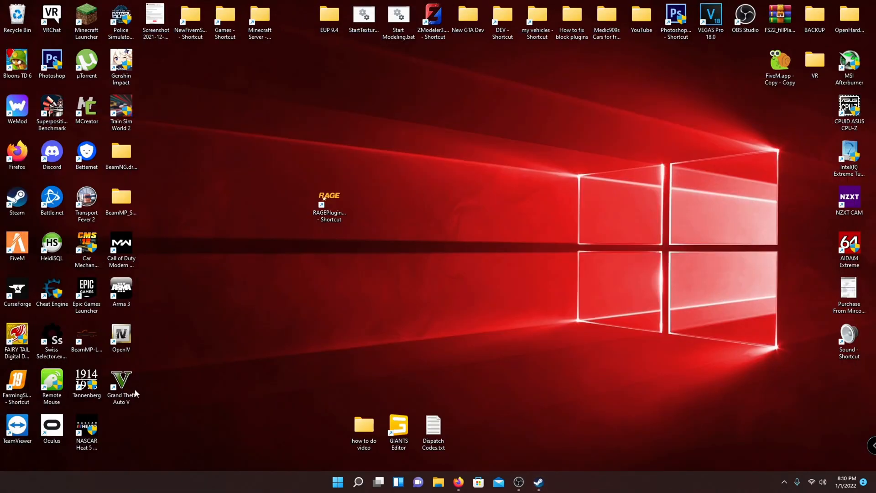
- Place the Grand Theft Auto V shortcut beside RAGE's and launch RAGEPluginHook.exe
{"action": "left_click_drag", "start_coordinate": [120, 380], "coordinate": [364, 203]}
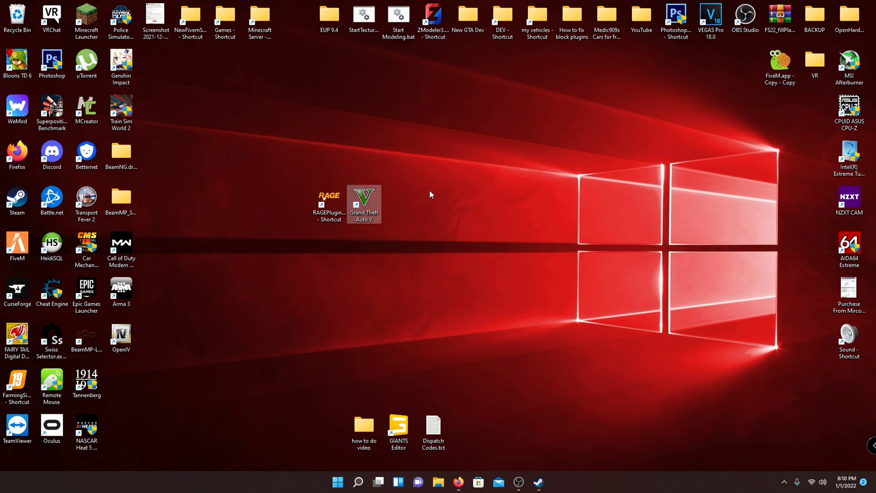
{"action": "mouse_move", "coordinate": [358, 311]}
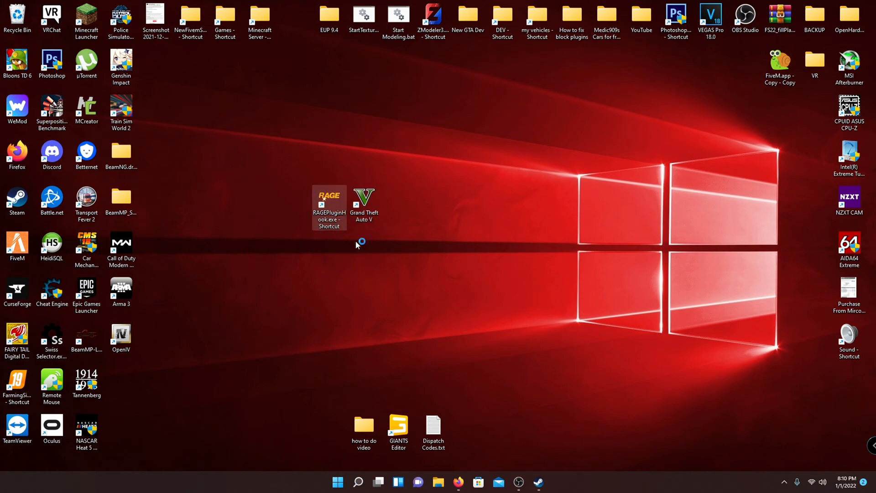
{"action": "double_click", "coordinate": [328, 201]}
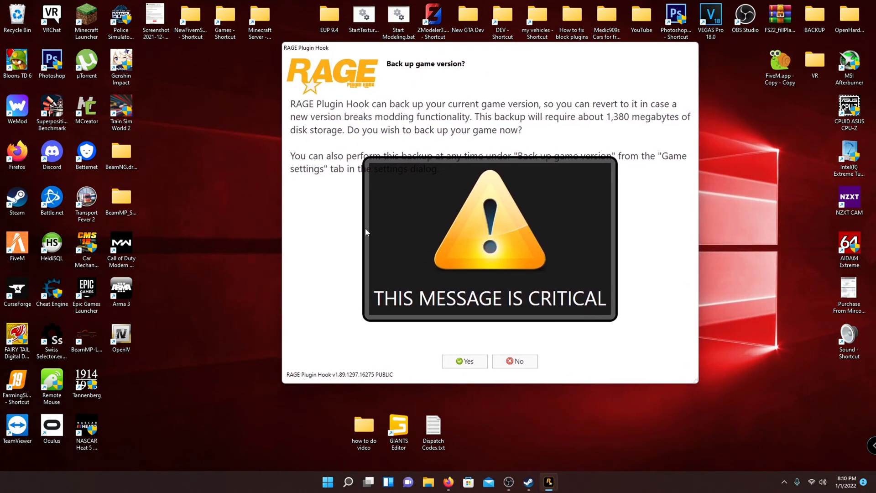
- Decline the game backup and relaunch RAGE Plugin Hook into its settings
{"action": "left_click", "coordinate": [465, 362]}
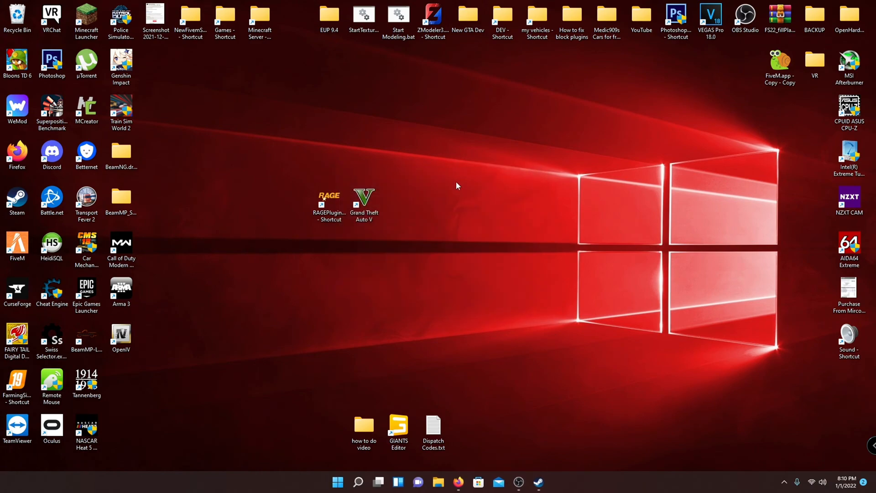
{"action": "double_click", "coordinate": [328, 200]}
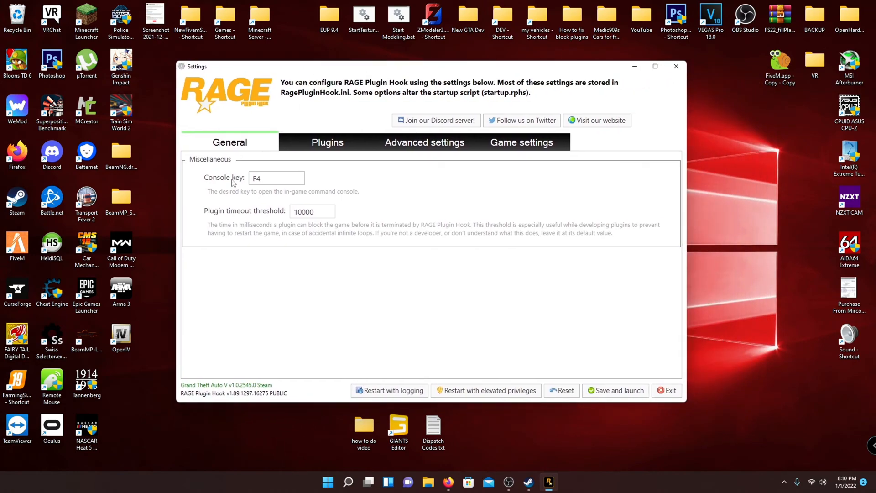
- Set the console key to Oemtilde and the plugin timeout threshold to 20000 on General
{"action": "left_click", "coordinate": [276, 178]}
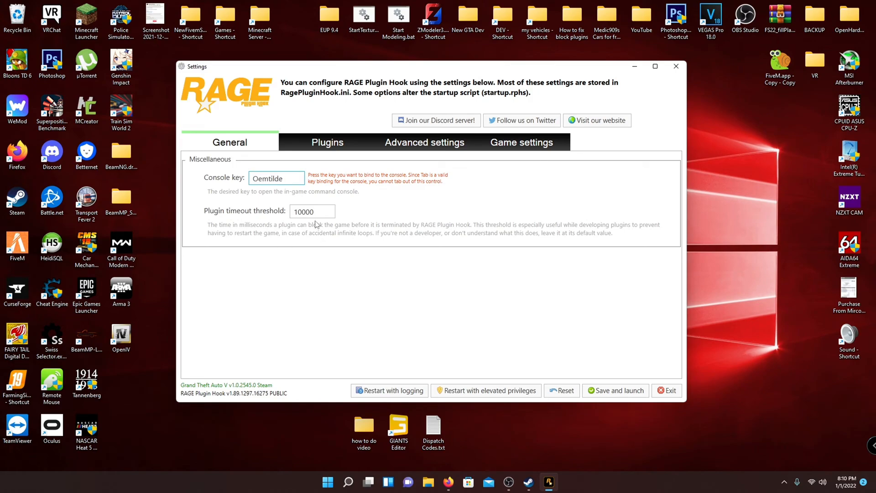
{"action": "left_click", "coordinate": [275, 178]}
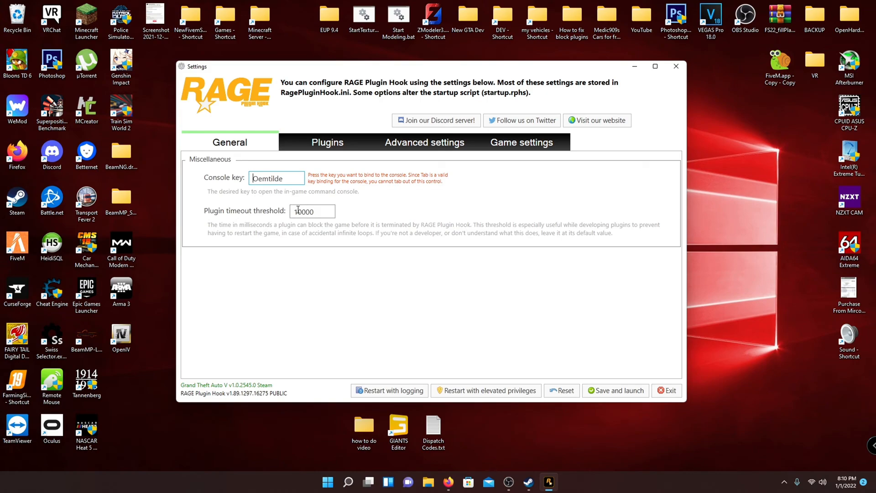
{"action": "left_click", "coordinate": [313, 212]}
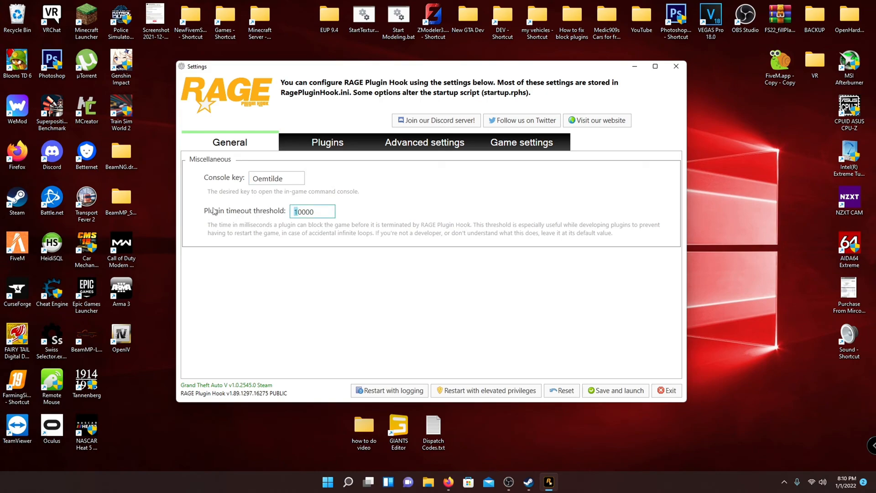
{"action": "mouse_move", "coordinate": [224, 219]}
{"action": "type", "text": "20000"}
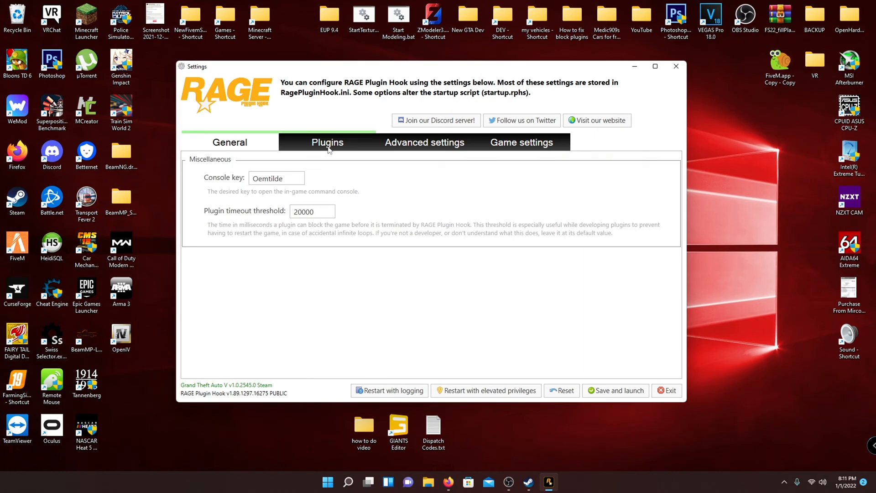
- Set Plugins to 'Load all plugins on startup', after briefly including LSPD First Response only
{"action": "left_click", "coordinate": [327, 141]}
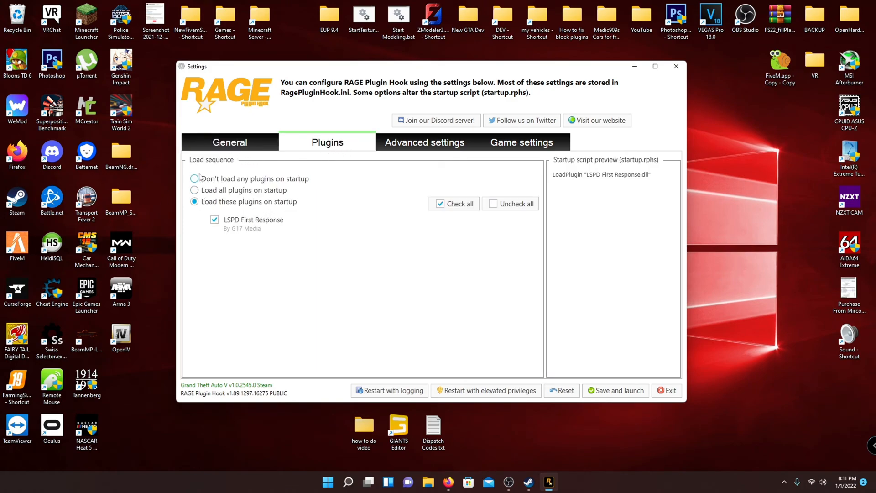
{"action": "mouse_move", "coordinate": [221, 195]}
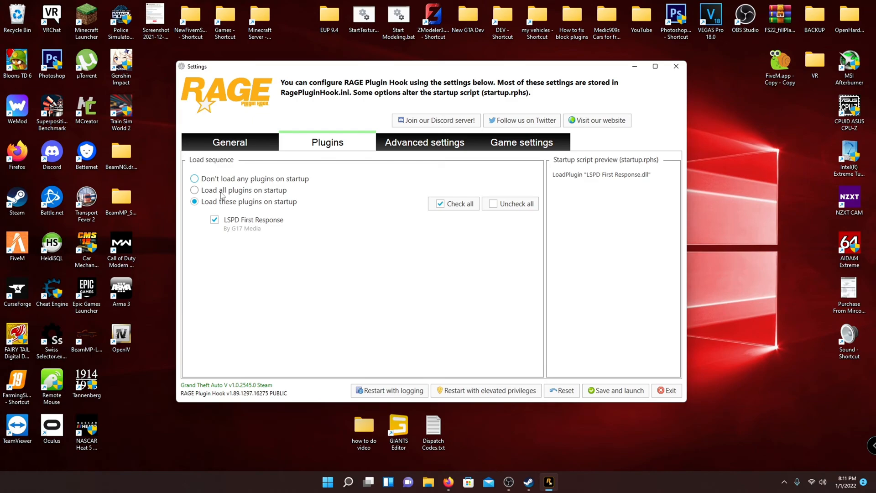
{"action": "left_click", "coordinate": [194, 190]}
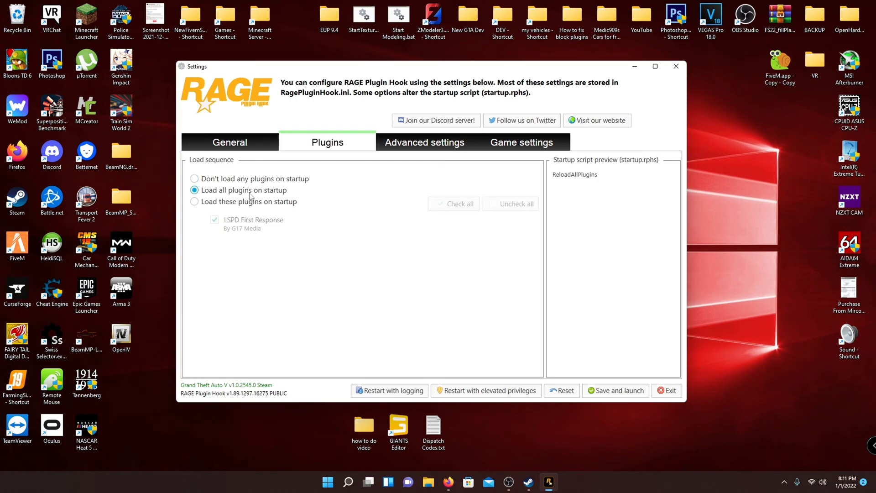
{"action": "mouse_move", "coordinate": [273, 187]}
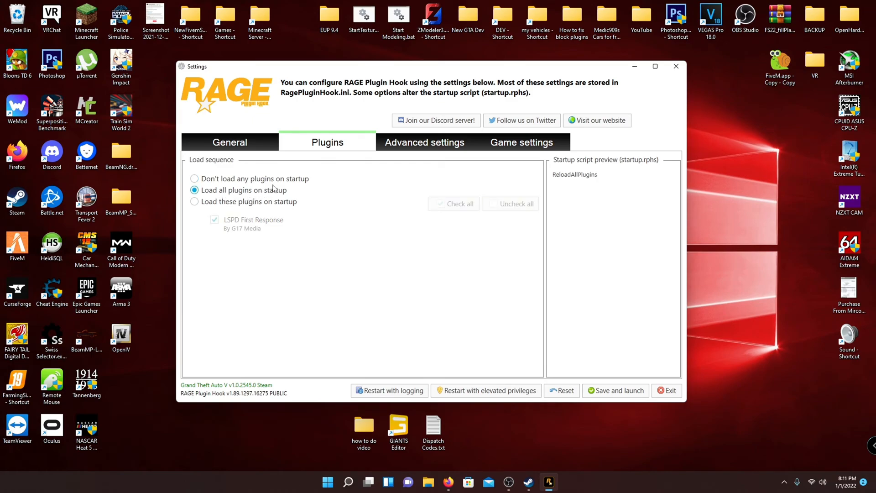
{"action": "left_click", "coordinate": [194, 201]}
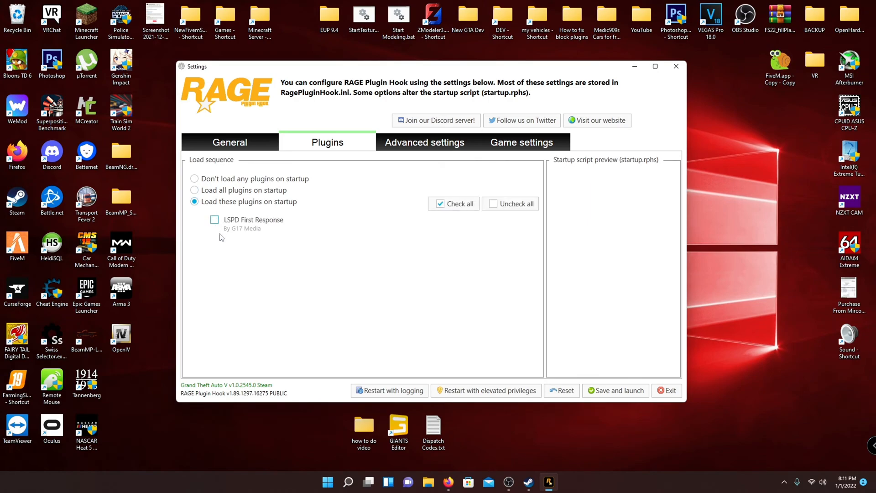
{"action": "left_click", "coordinate": [213, 219]}
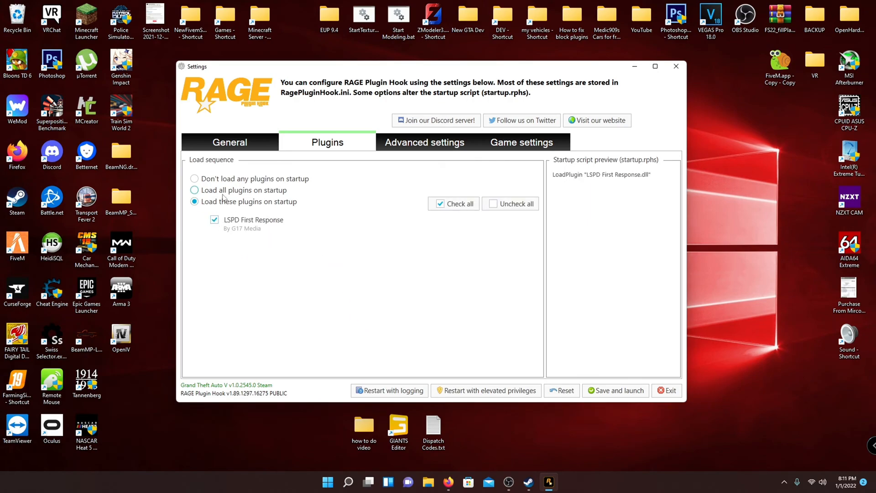
{"action": "left_click", "coordinate": [194, 190]}
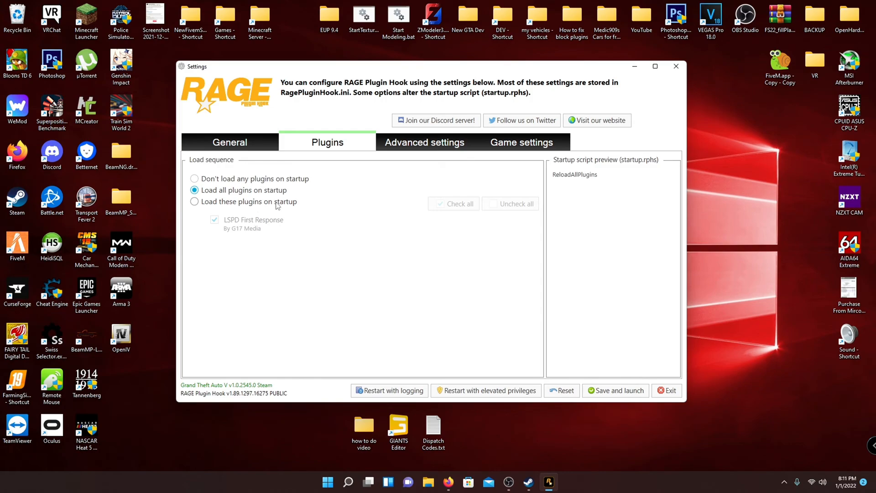
- Untick 'Disable Custom Loading Screen' in Advanced settings
{"action": "left_click", "coordinate": [424, 141]}
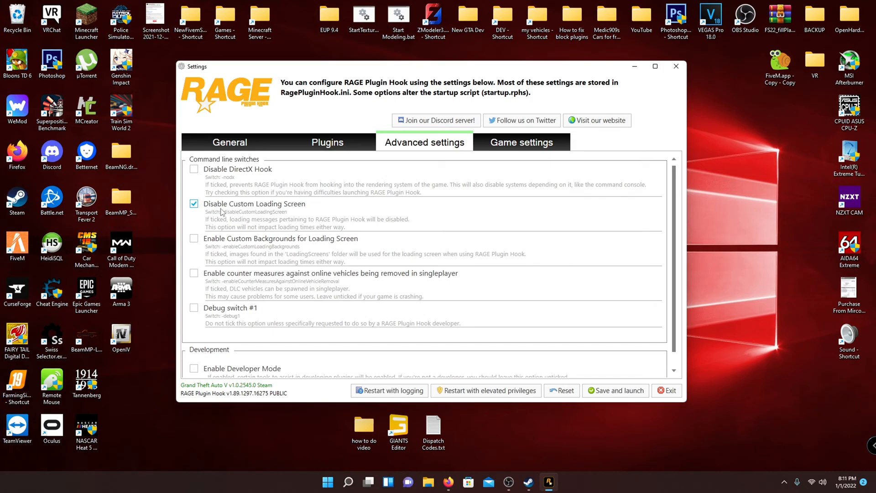
{"action": "mouse_move", "coordinate": [325, 214]}
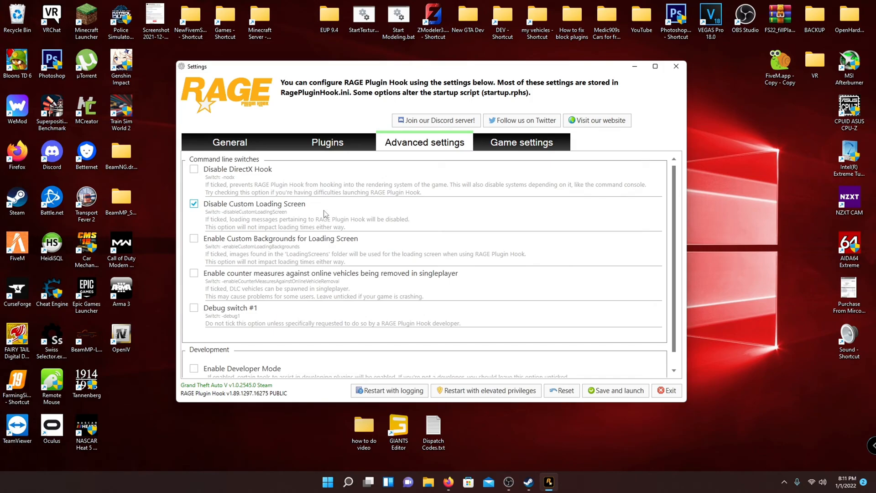
{"action": "left_click", "coordinate": [194, 204]}
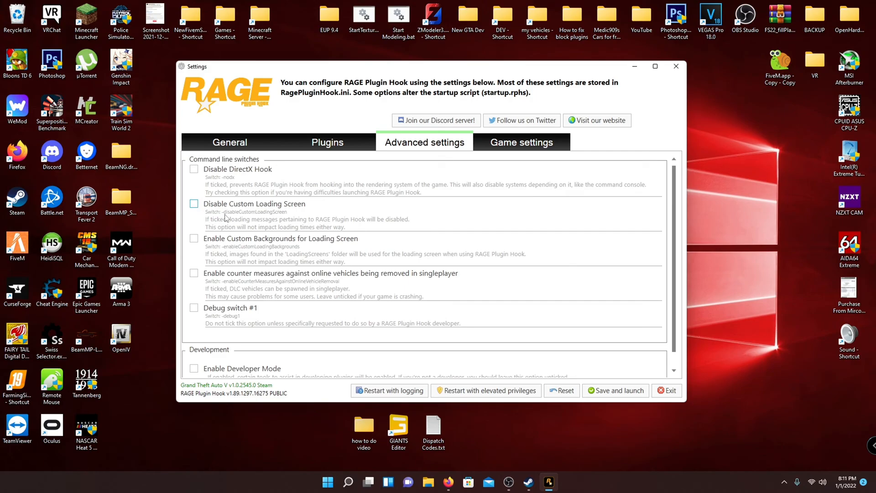
{"action": "mouse_move", "coordinate": [515, 156]}
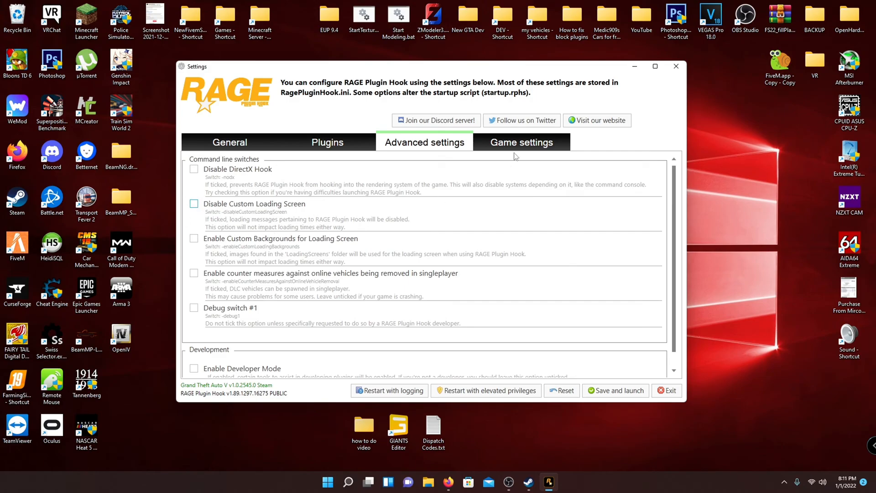
- Review the Game settings, save and launch, and acknowledge the settings-dialog notice
{"action": "left_click", "coordinate": [521, 142]}
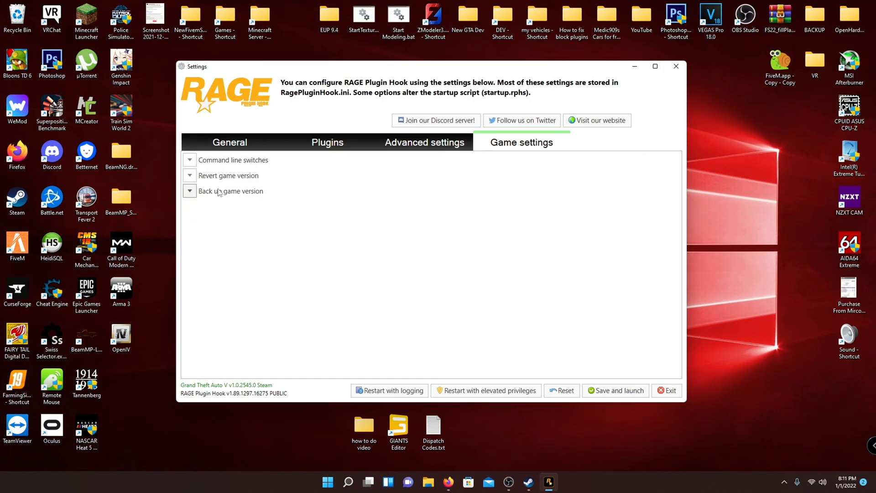
{"action": "mouse_move", "coordinate": [546, 373]}
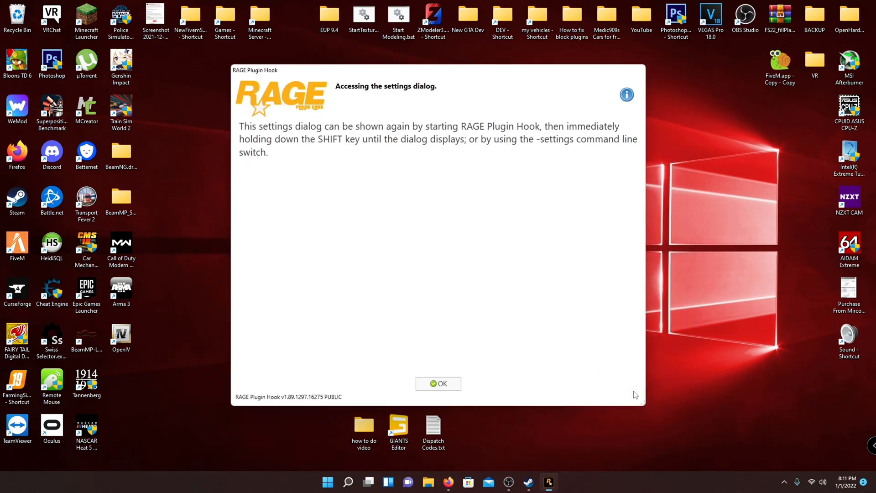
{"action": "left_click", "coordinate": [438, 384]}
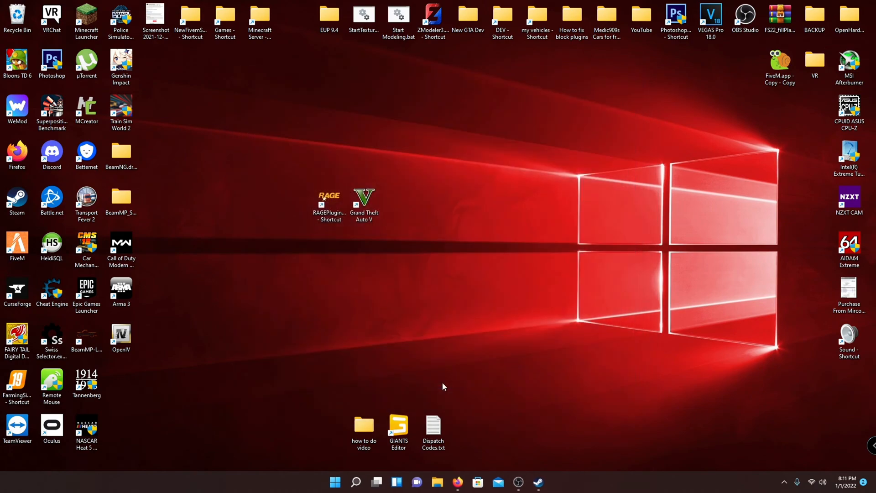
{"action": "mouse_move", "coordinate": [487, 237]}
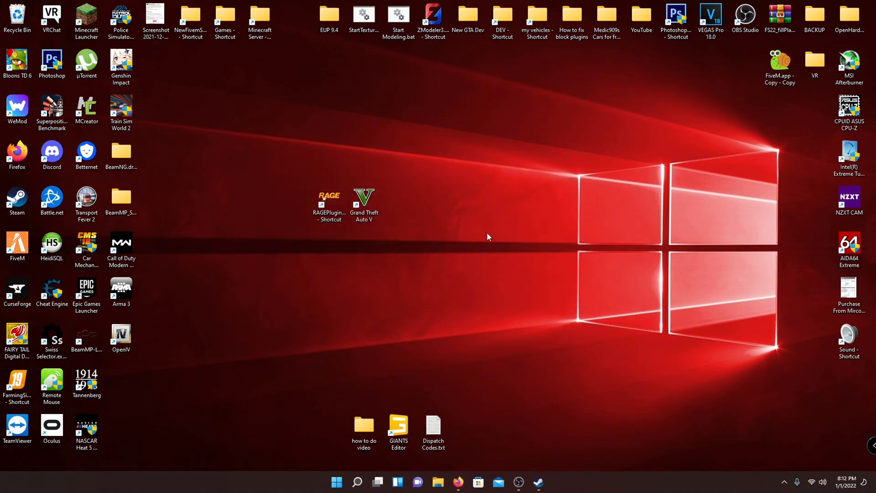
{"action": "mouse_move", "coordinate": [507, 396]}
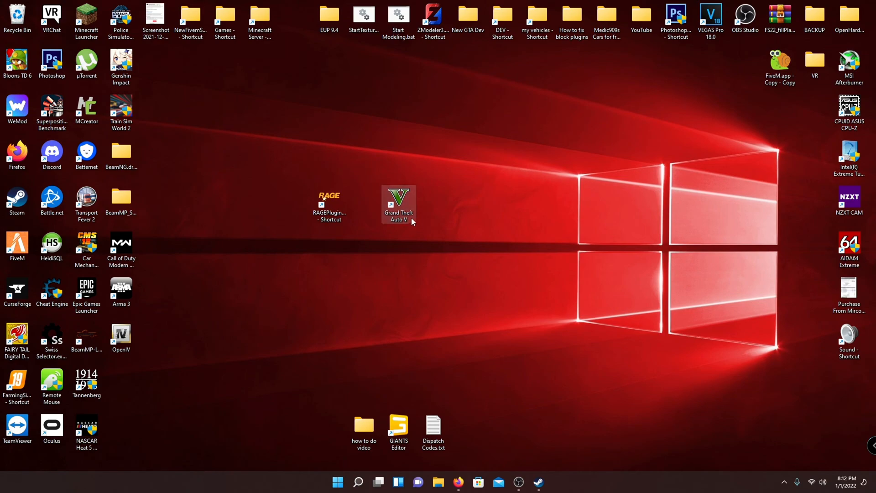
{"action": "mouse_move", "coordinate": [294, 204]}
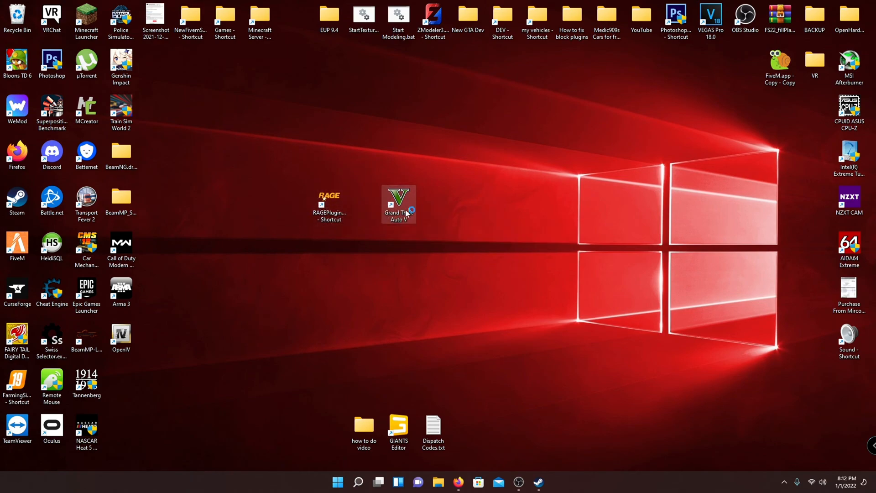
- Launch Grand Theft Auto V from its desktop shortcut through Steam's first-time setup
{"action": "double_click", "coordinate": [398, 197]}
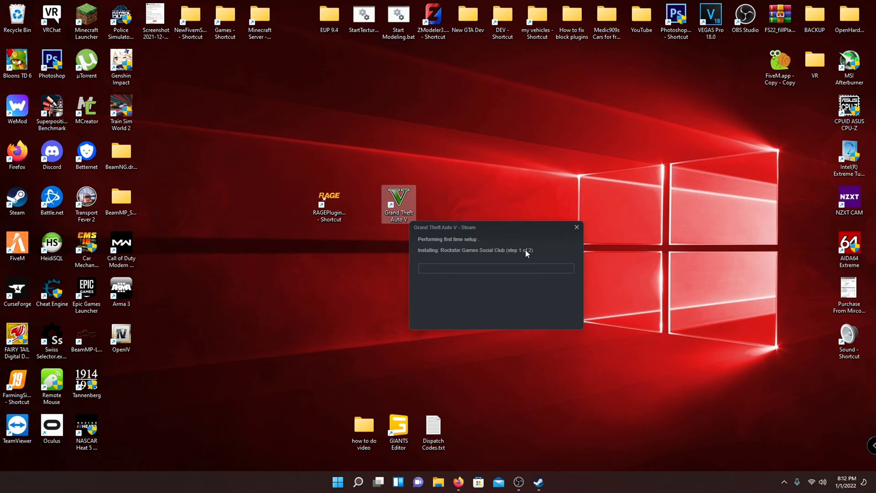
{"action": "left_click_drag", "start_coordinate": [495, 227], "coordinate": [503, 157]}
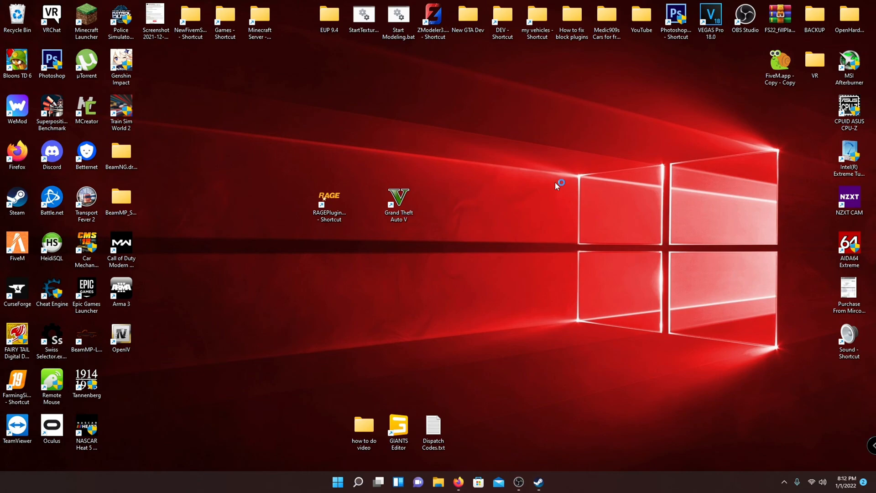
{"action": "double_click", "coordinate": [398, 201]}
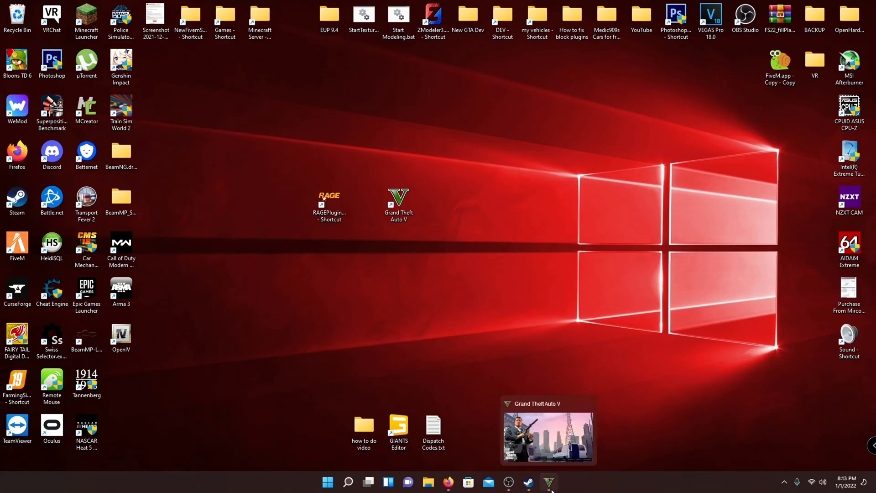
{"action": "mouse_move", "coordinate": [593, 445]}
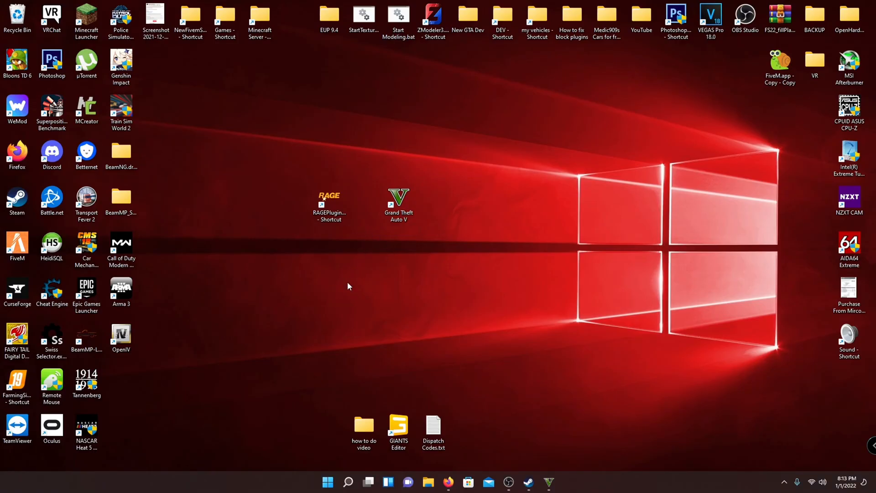
- Launch the game through the RAGEPluginHook desktop shortcut to reach the title menu
{"action": "left_click", "coordinate": [328, 200]}
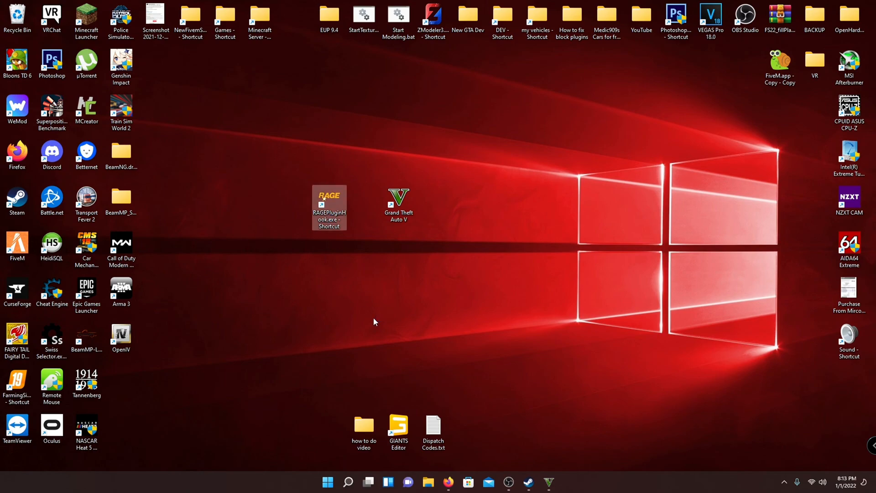
{"action": "double_click", "coordinate": [329, 204]}
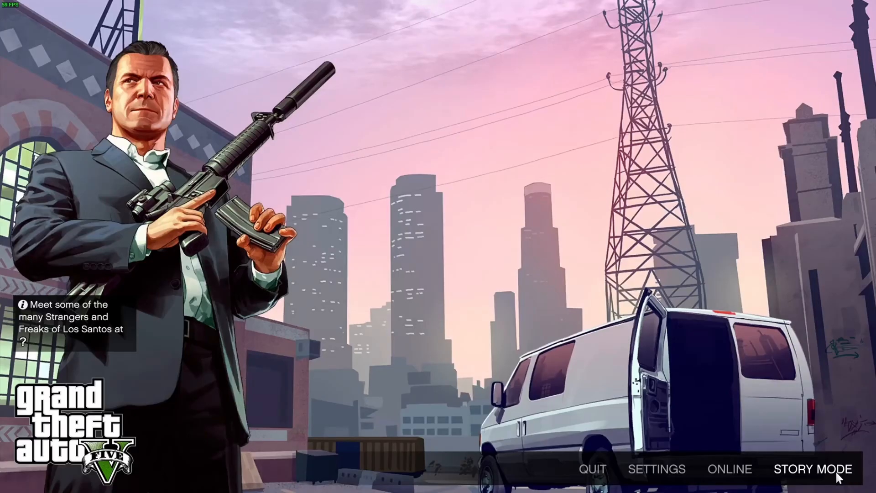
- Start Story Mode from the title screen and load into single player
{"action": "left_click", "coordinate": [813, 468]}
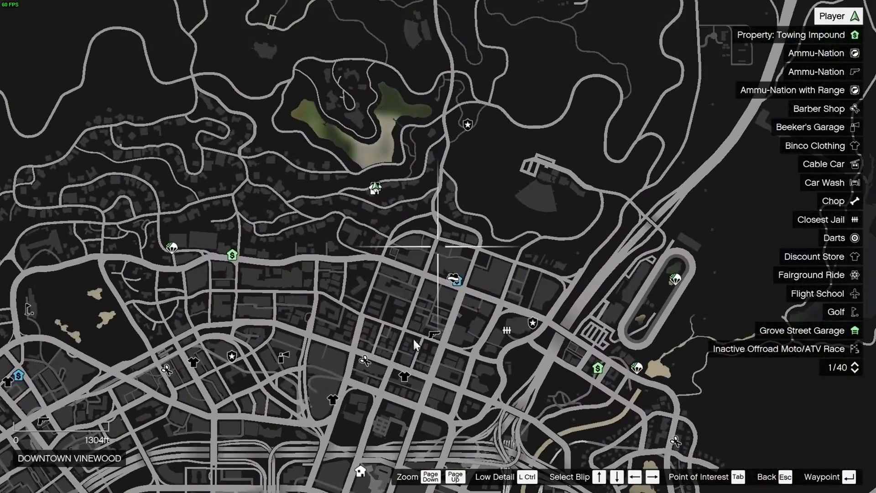
- Close the map, mount the green Western Bagger and ride from Vinewood Hills down to Eclipse Blvd
{"action": "key", "text": "pagedown"}
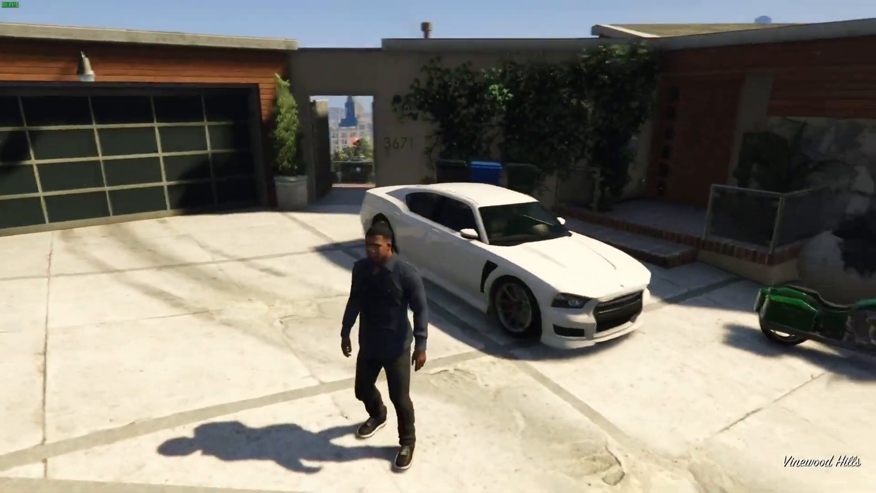
{"action": "key", "text": "w"}
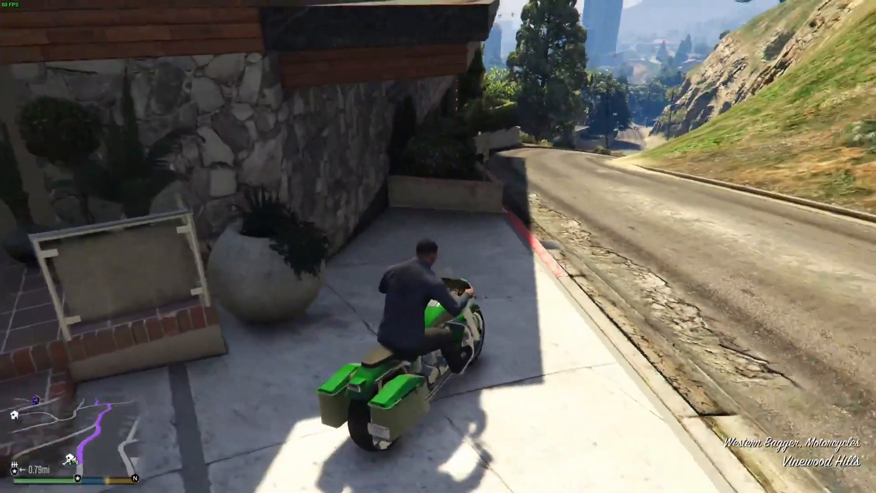
{"action": "key", "text": "w"}
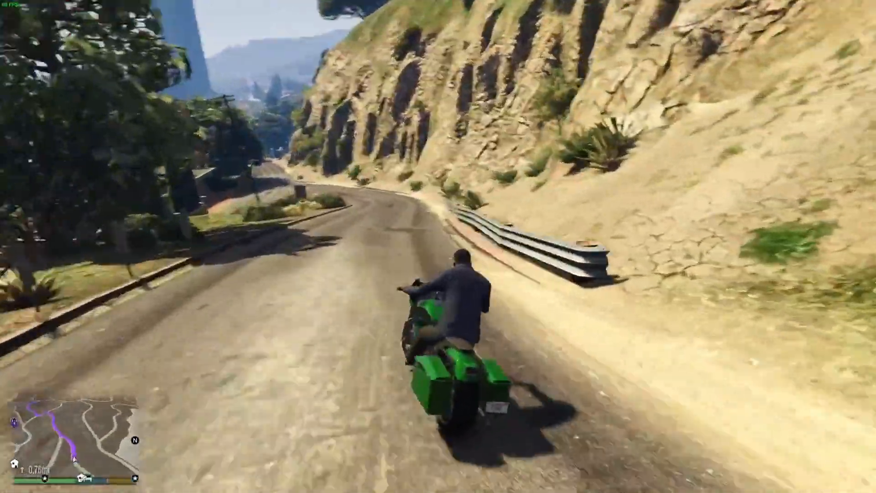
{"action": "key", "text": "w"}
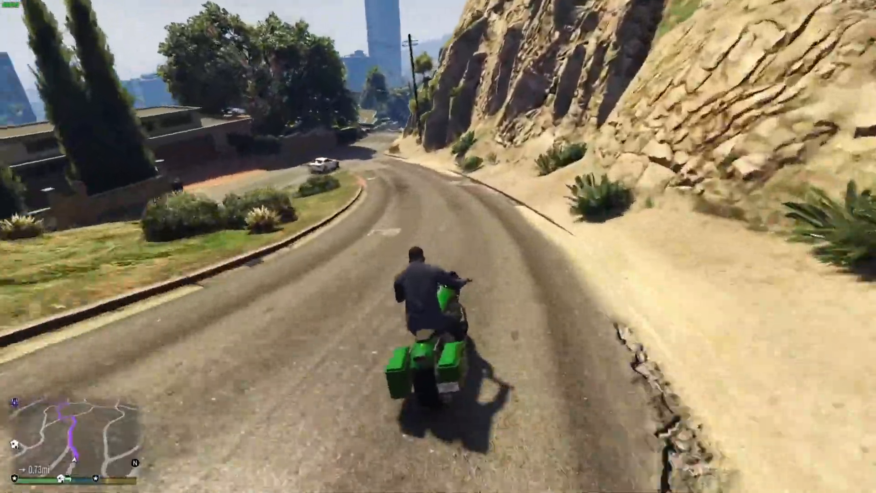
{"action": "key", "text": "w"}
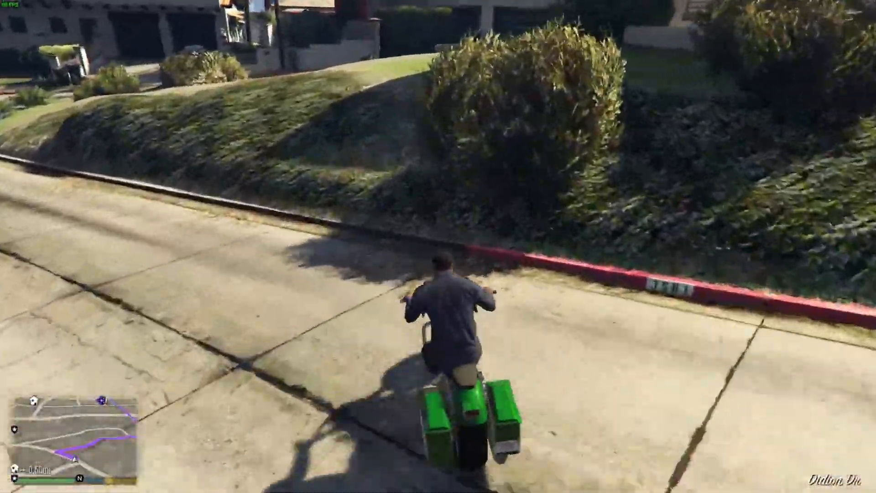
{"action": "key", "text": "w"}
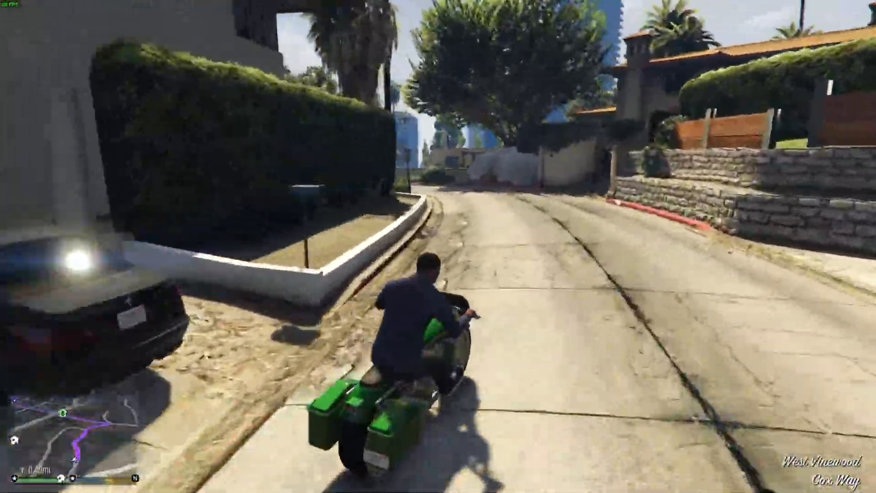
{"action": "key", "text": "w"}
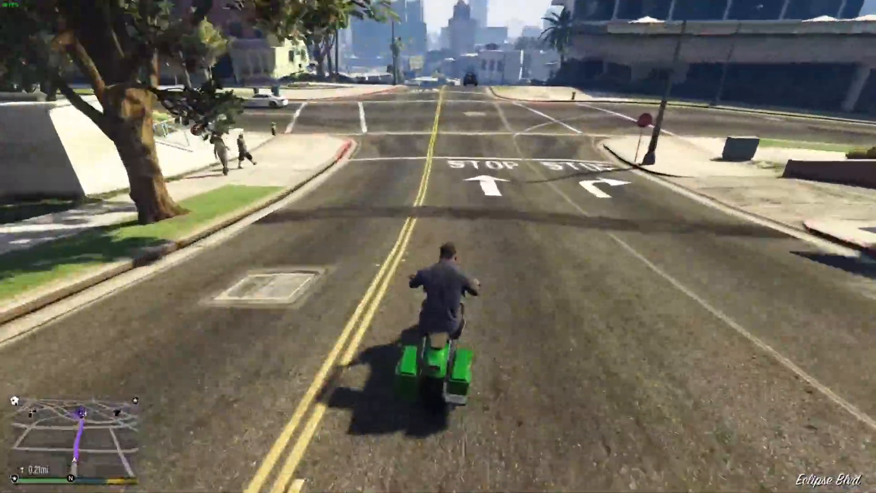
- Ride to the police station and go on duty, bringing up the LSPDFR Character Creator
{"action": "key", "text": "w"}
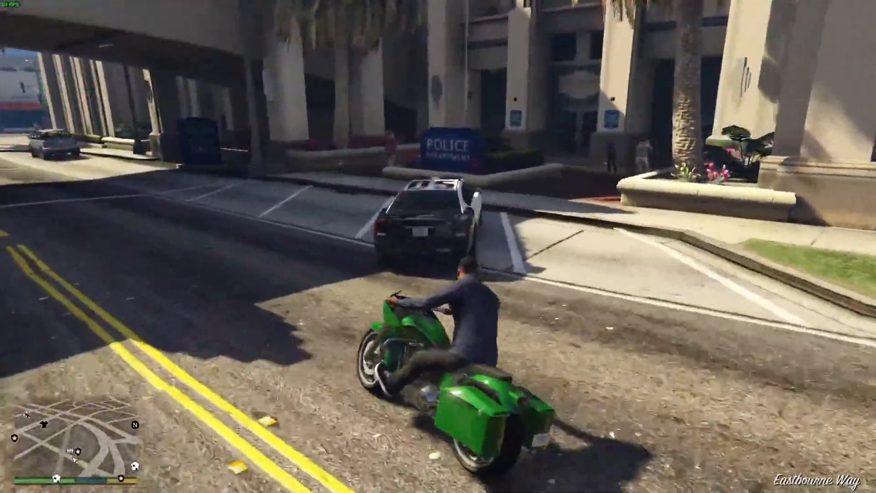
{"action": "key", "text": "w"}
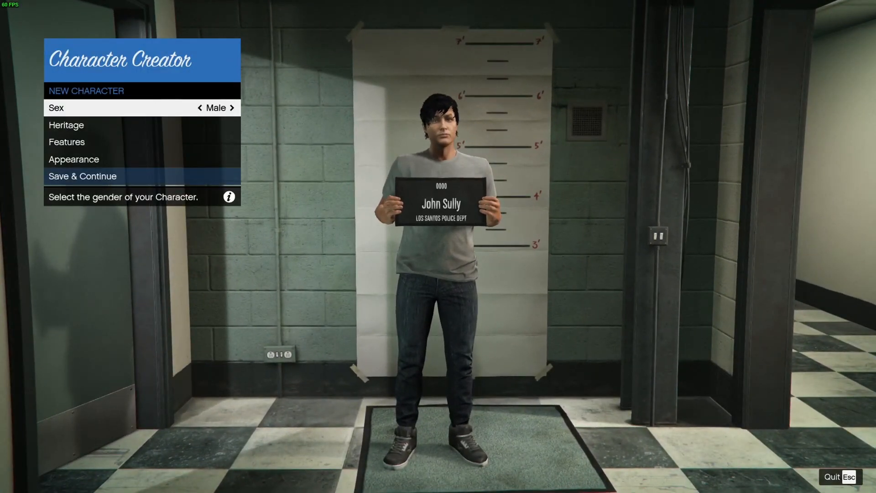
- Save the new officer John Sully and use him, reaching the Rockford Hills locker-room menu
{"action": "left_click", "coordinate": [83, 176]}
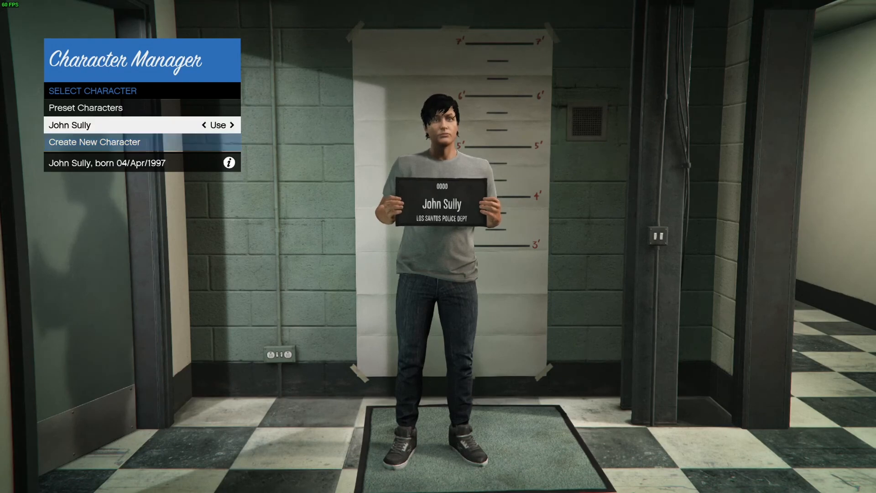
{"action": "left_click", "coordinate": [218, 124]}
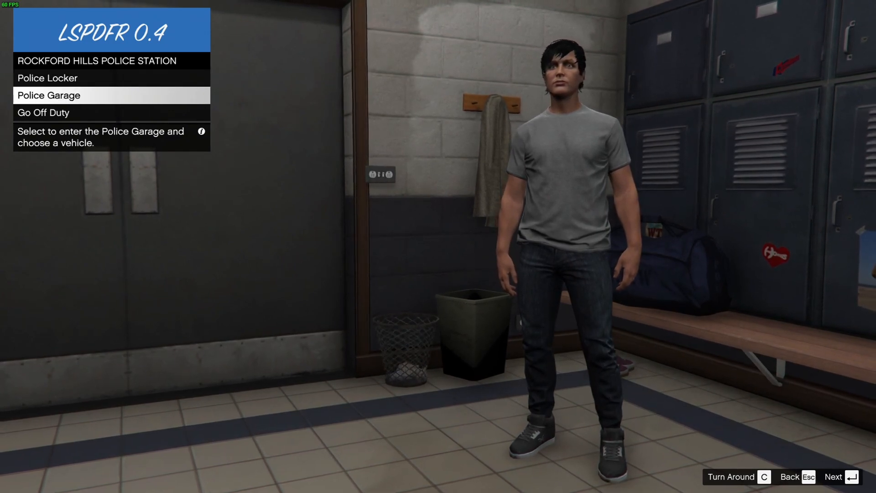
- Confirm the Police Locker choices with agency LSPD and enter the Police Garage
{"action": "key", "text": "Up"}
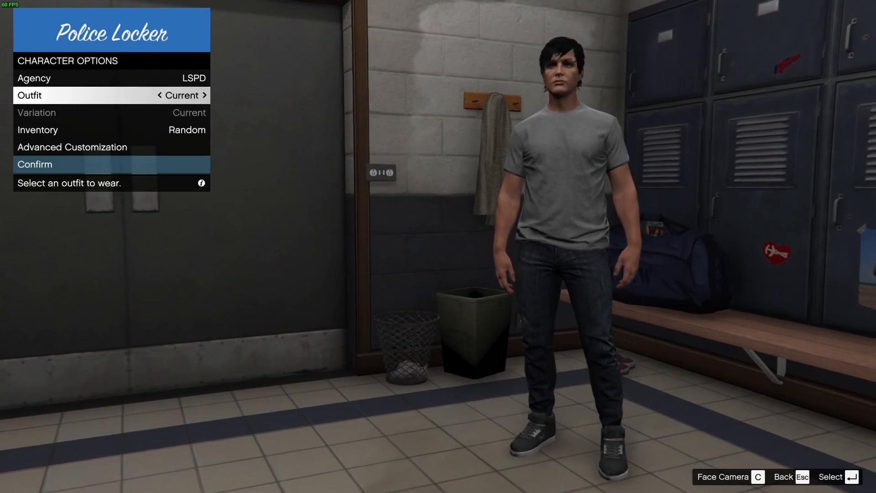
{"action": "left_click", "coordinate": [205, 96]}
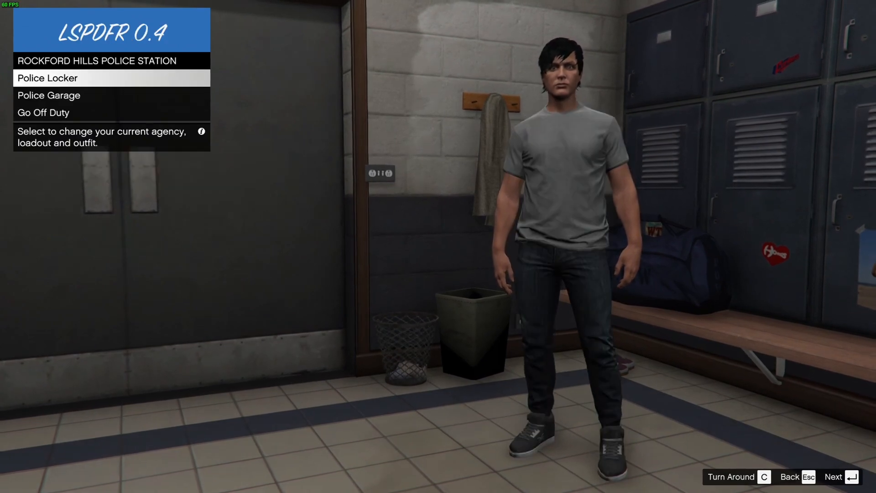
{"action": "left_click", "coordinate": [48, 77]}
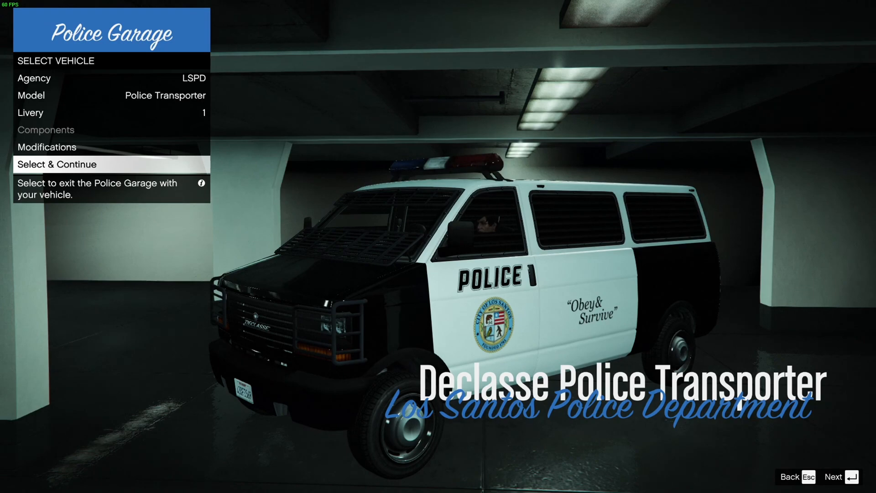
- Keep the Police Transporter model and take it out of the garage onto the street
{"action": "left_click", "coordinate": [59, 165]}
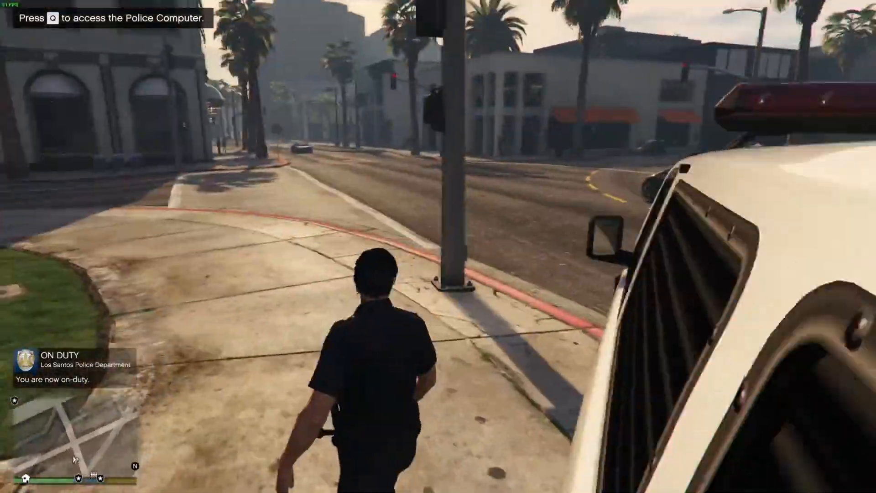
- Walk the on-duty officer along the sidewalk away from the police van
{"action": "key", "text": "w"}
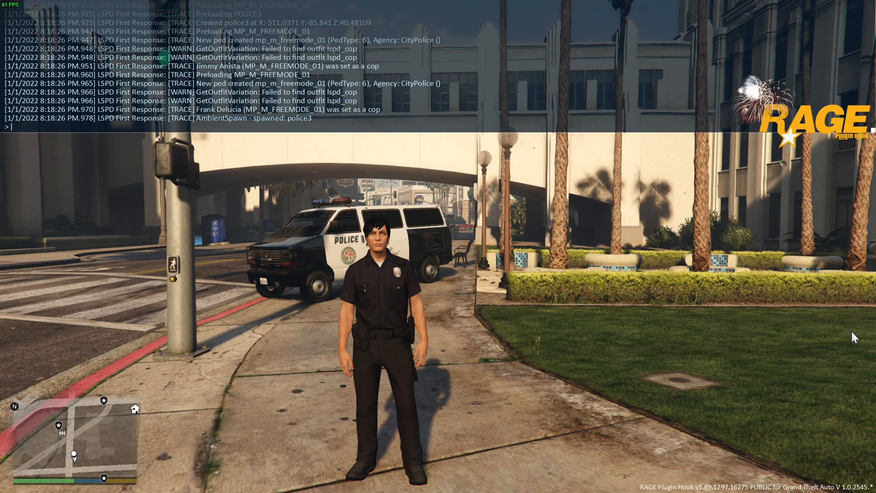
- Force the officer on duty through the RAGE console ForceDuty command, then dismiss the console
{"action": "type", "text": "f"}
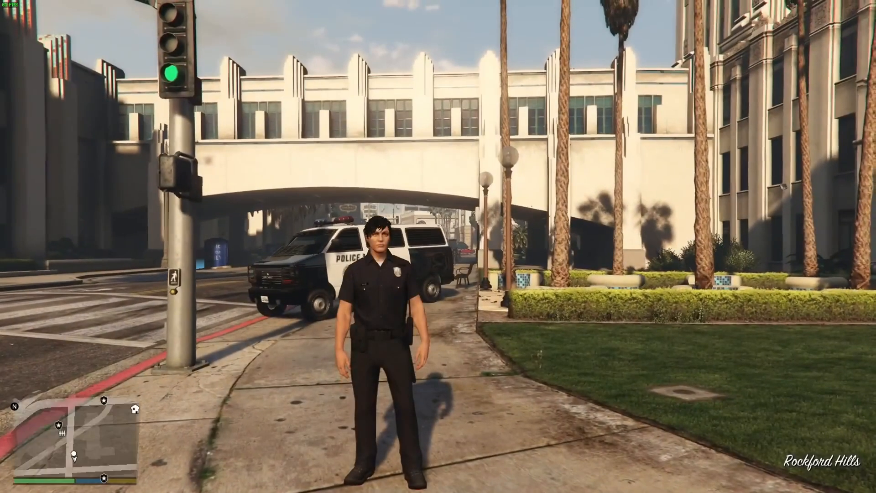
- Walk the uniformed officer forward until he stands at the front of the Police Transporter
{"action": "key", "text": "w"}
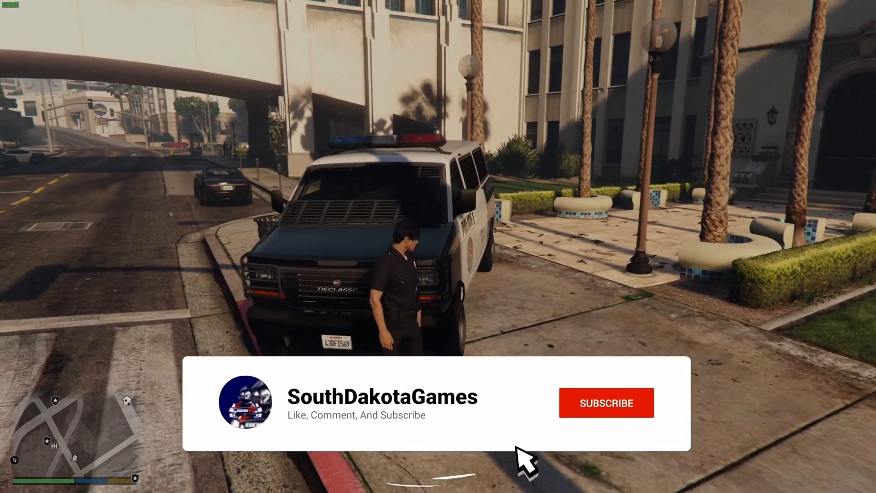
{"action": "left_click", "coordinate": [606, 402]}
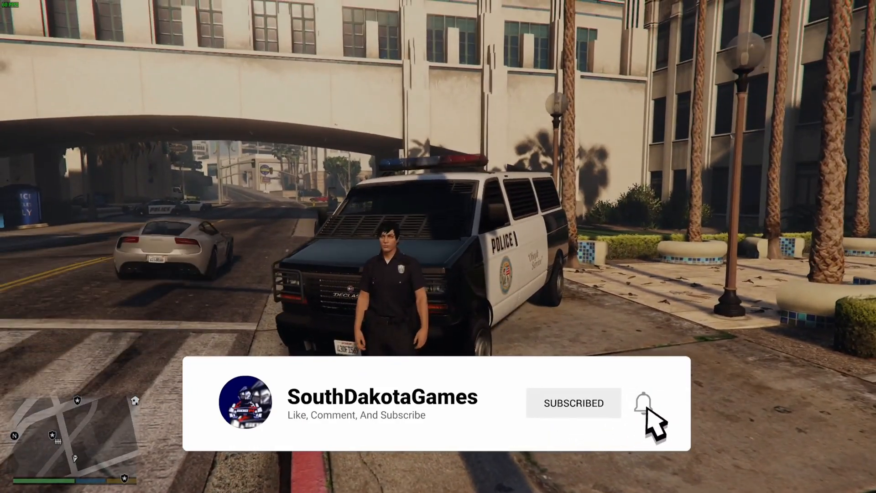